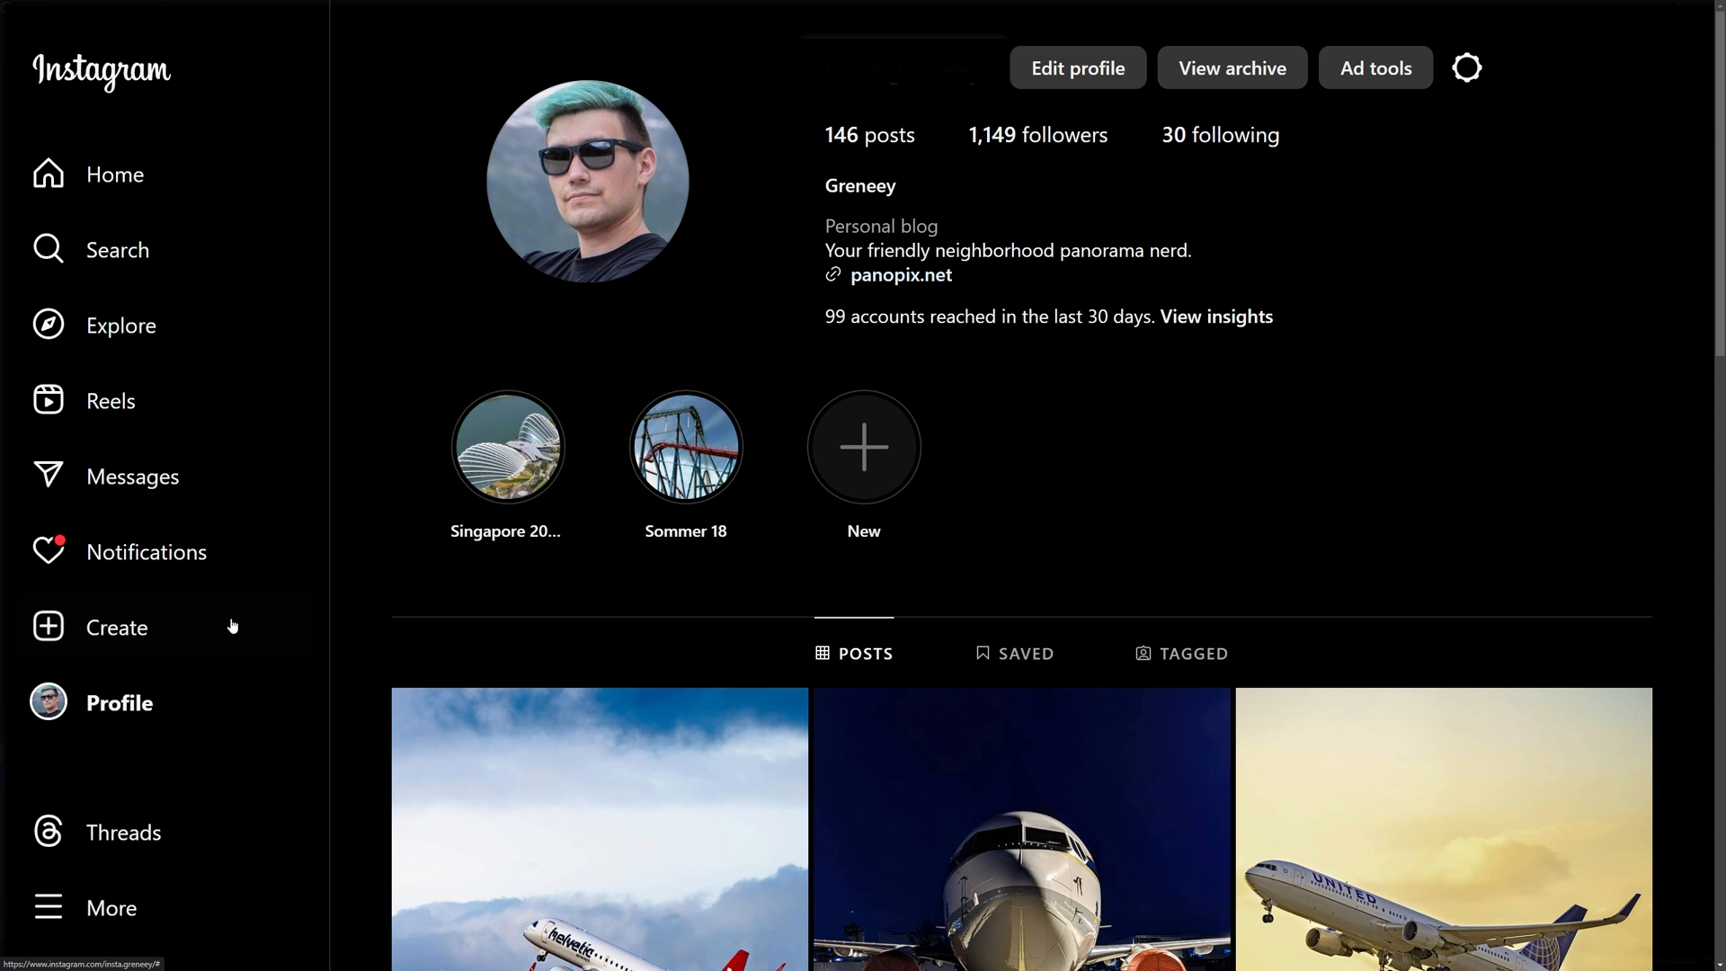
Start a new Live video from Instagram's Create menu to reach the live video details form.
click(116, 627)
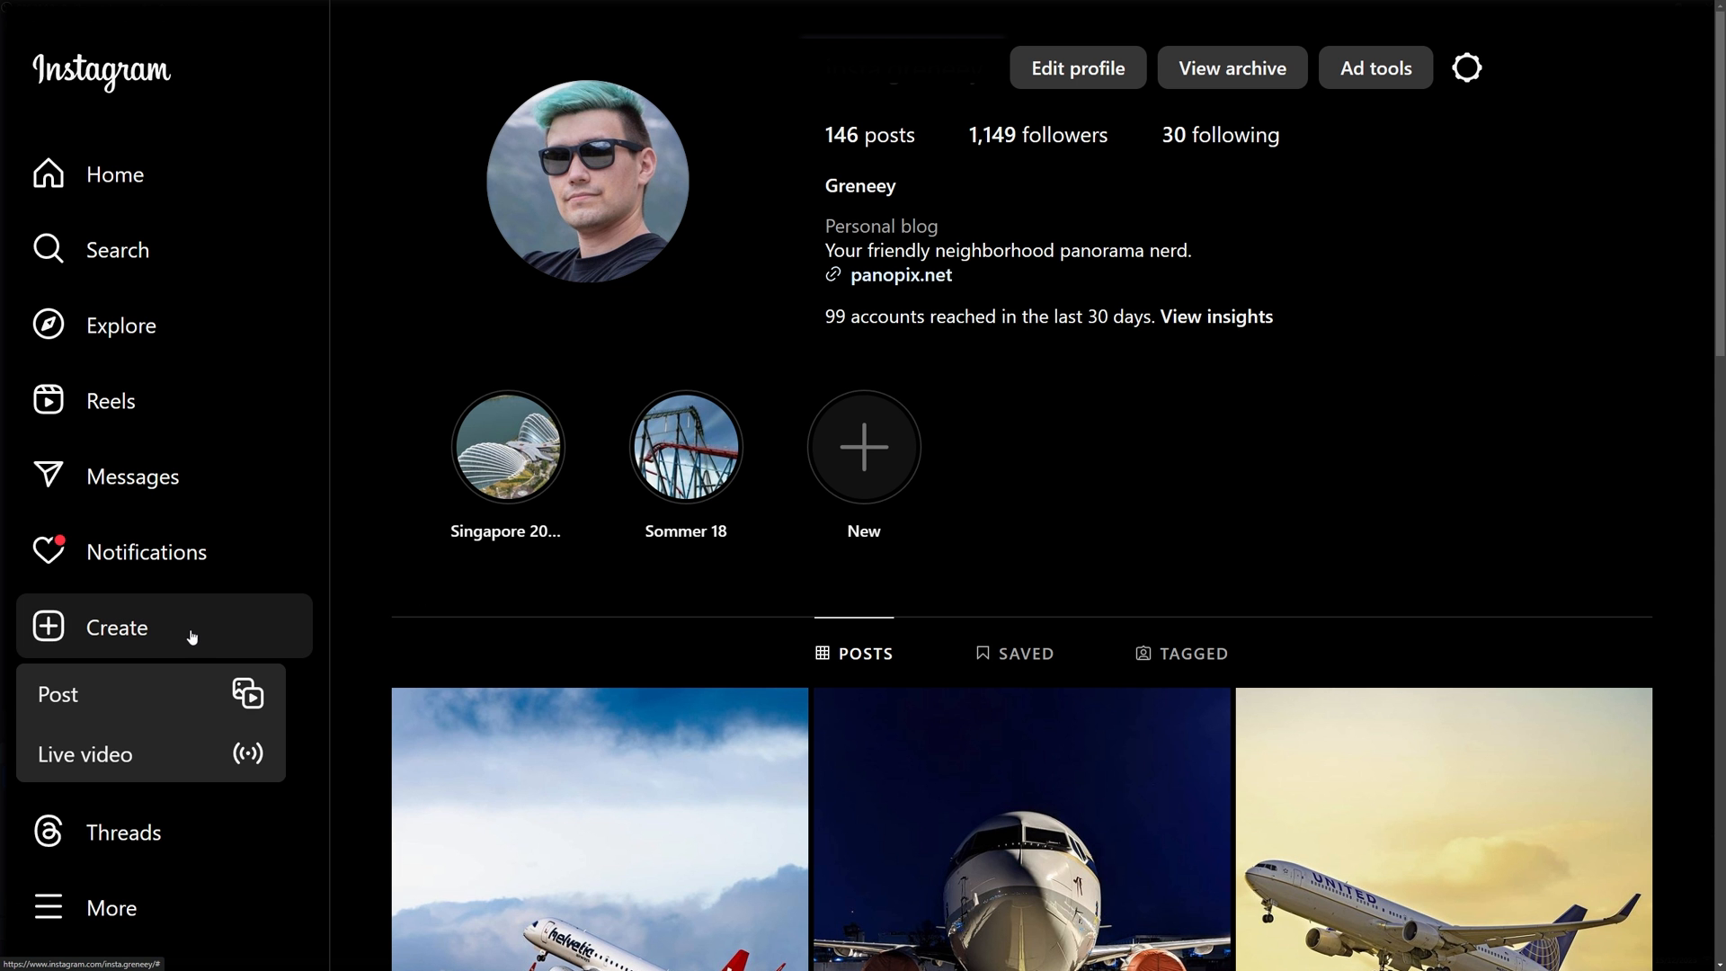
click(85, 755)
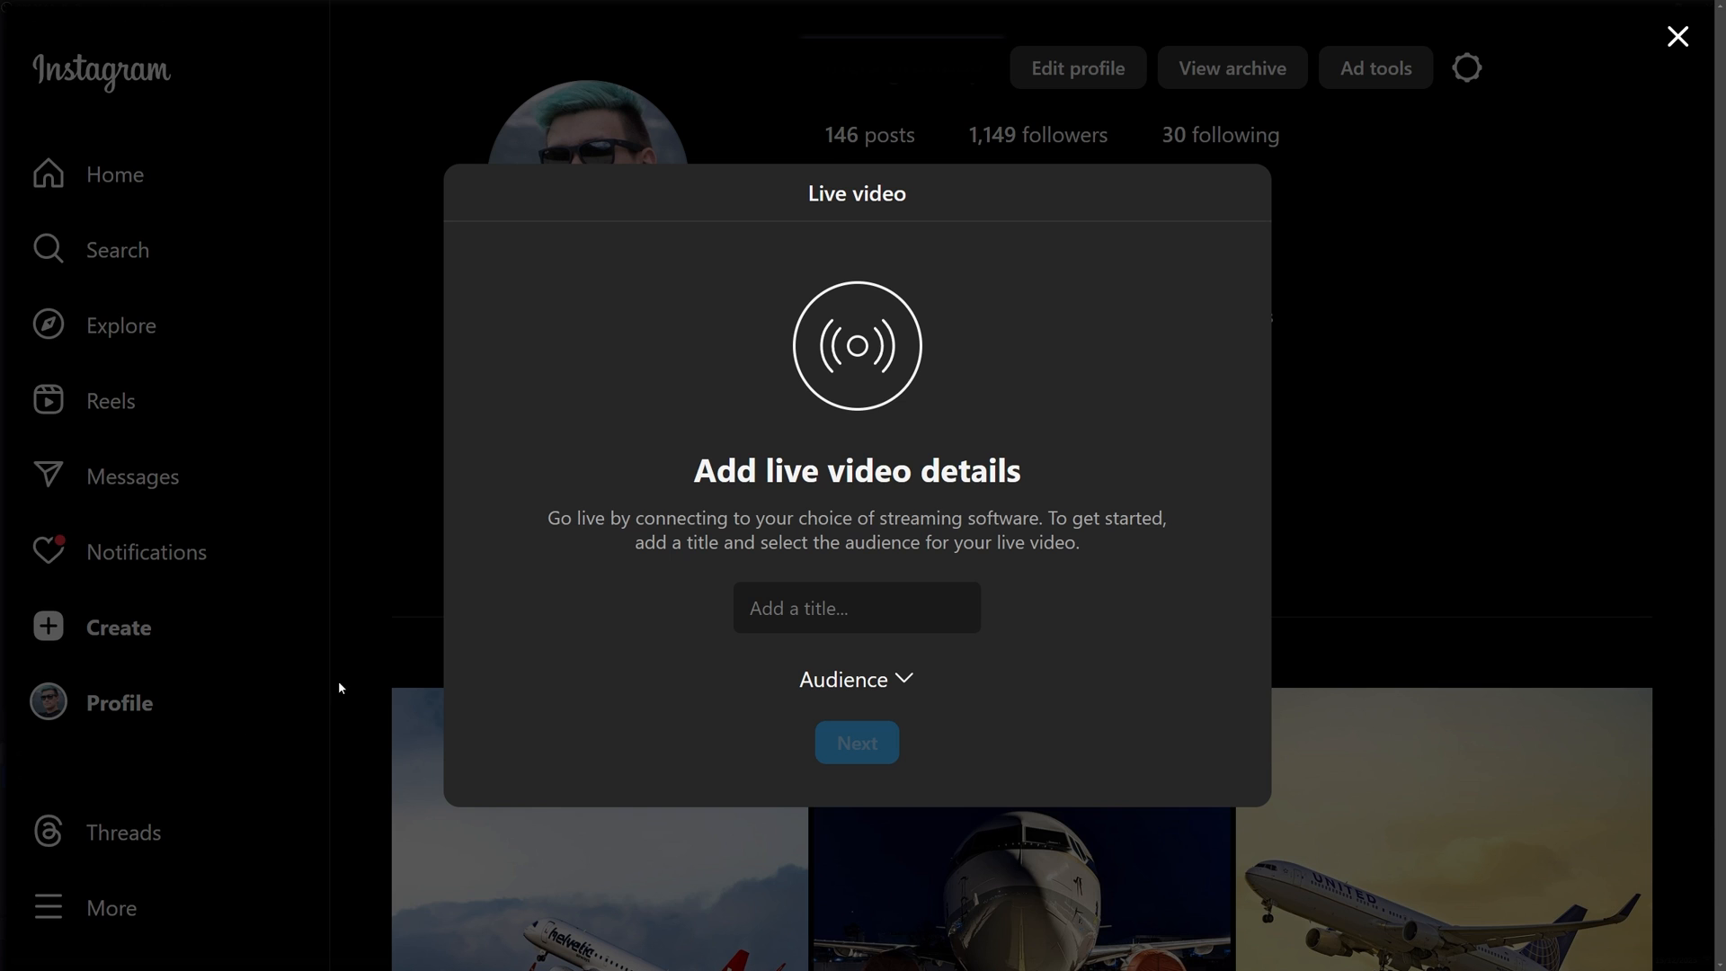
click(857, 742)
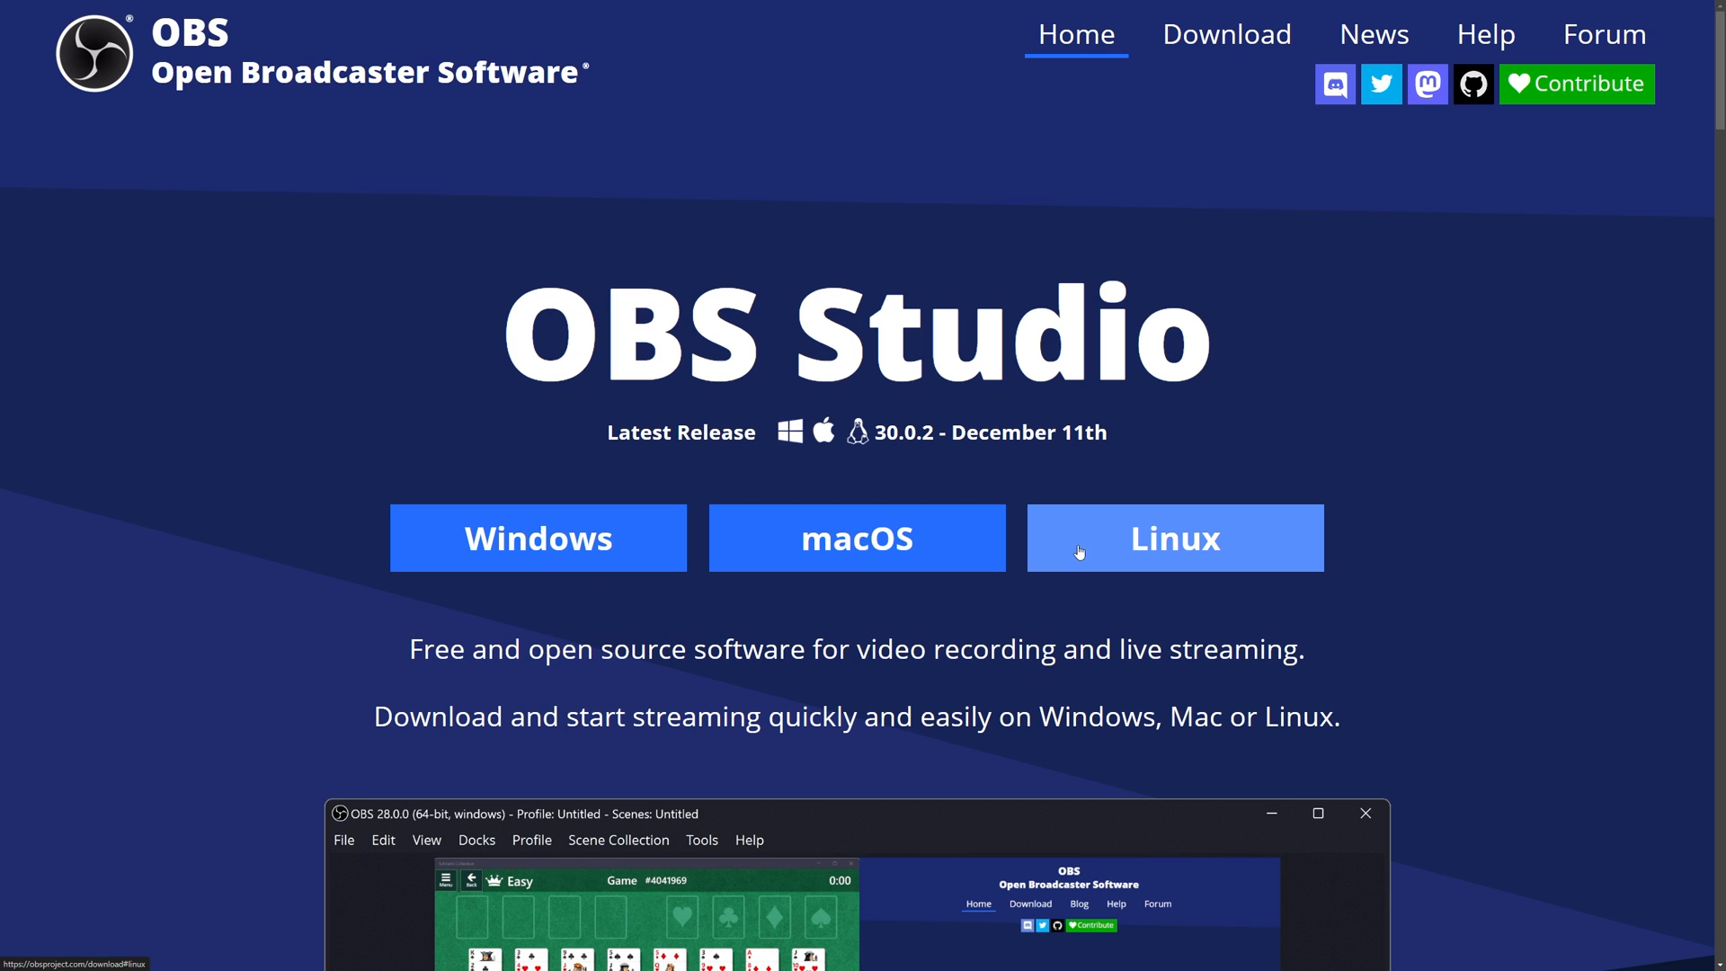
Download the OBS Studio installer from obsproject.com.
click(1174, 538)
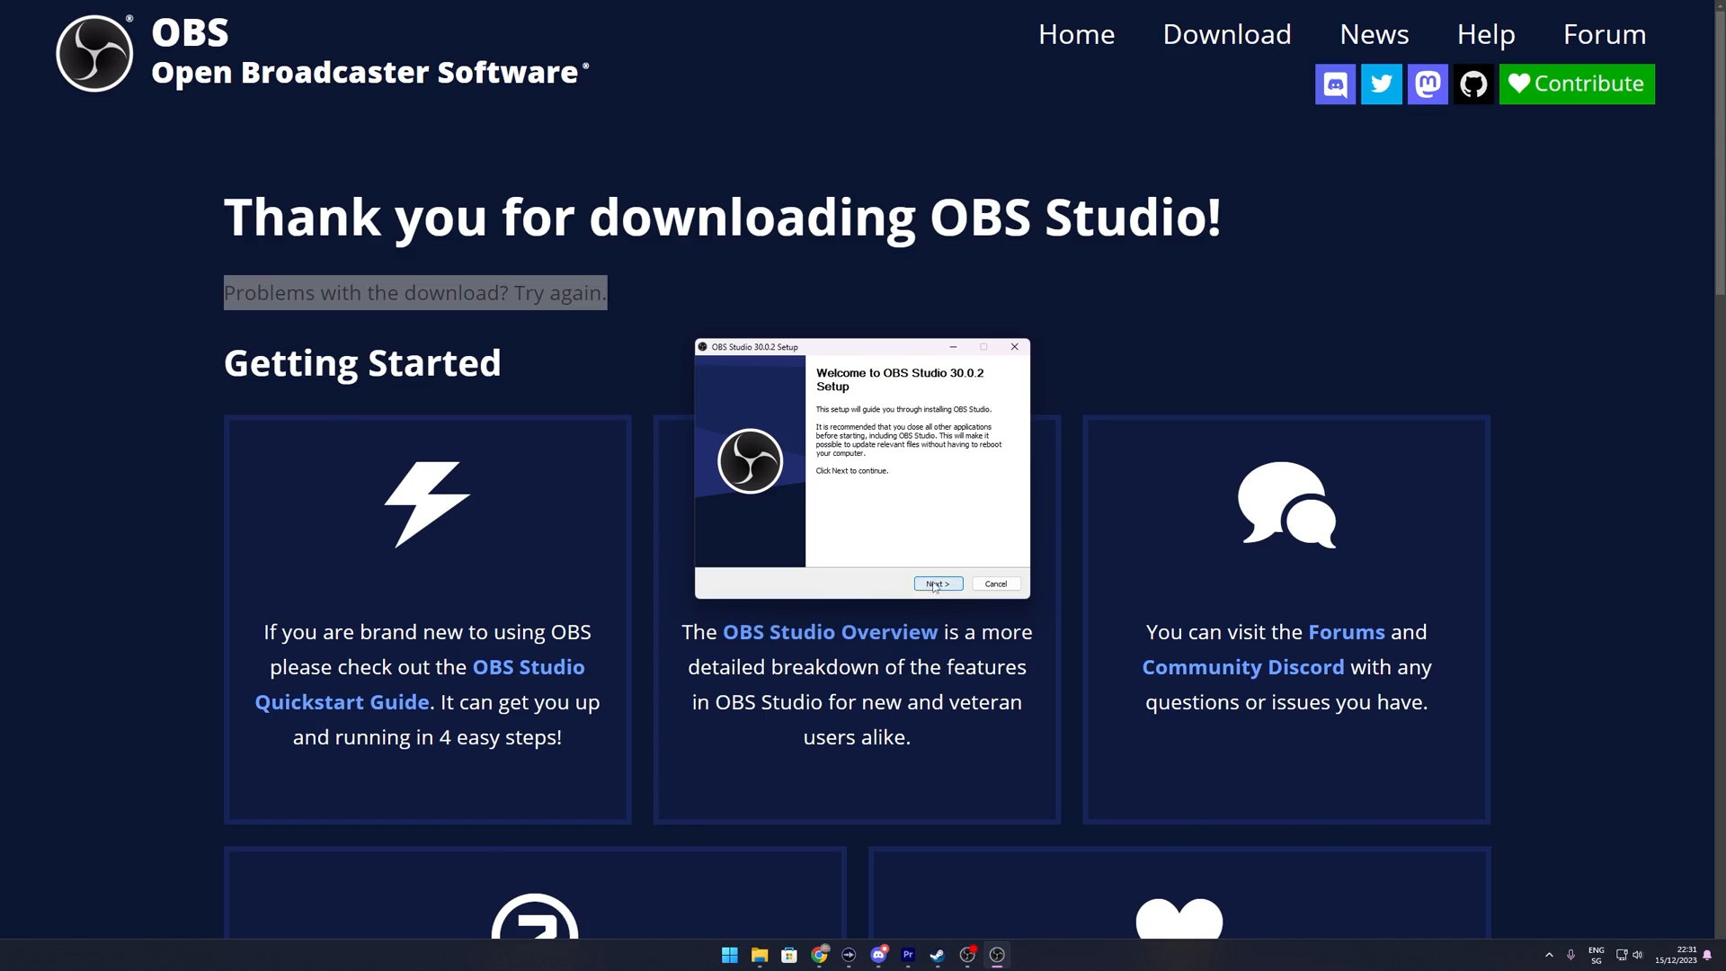
click(937, 583)
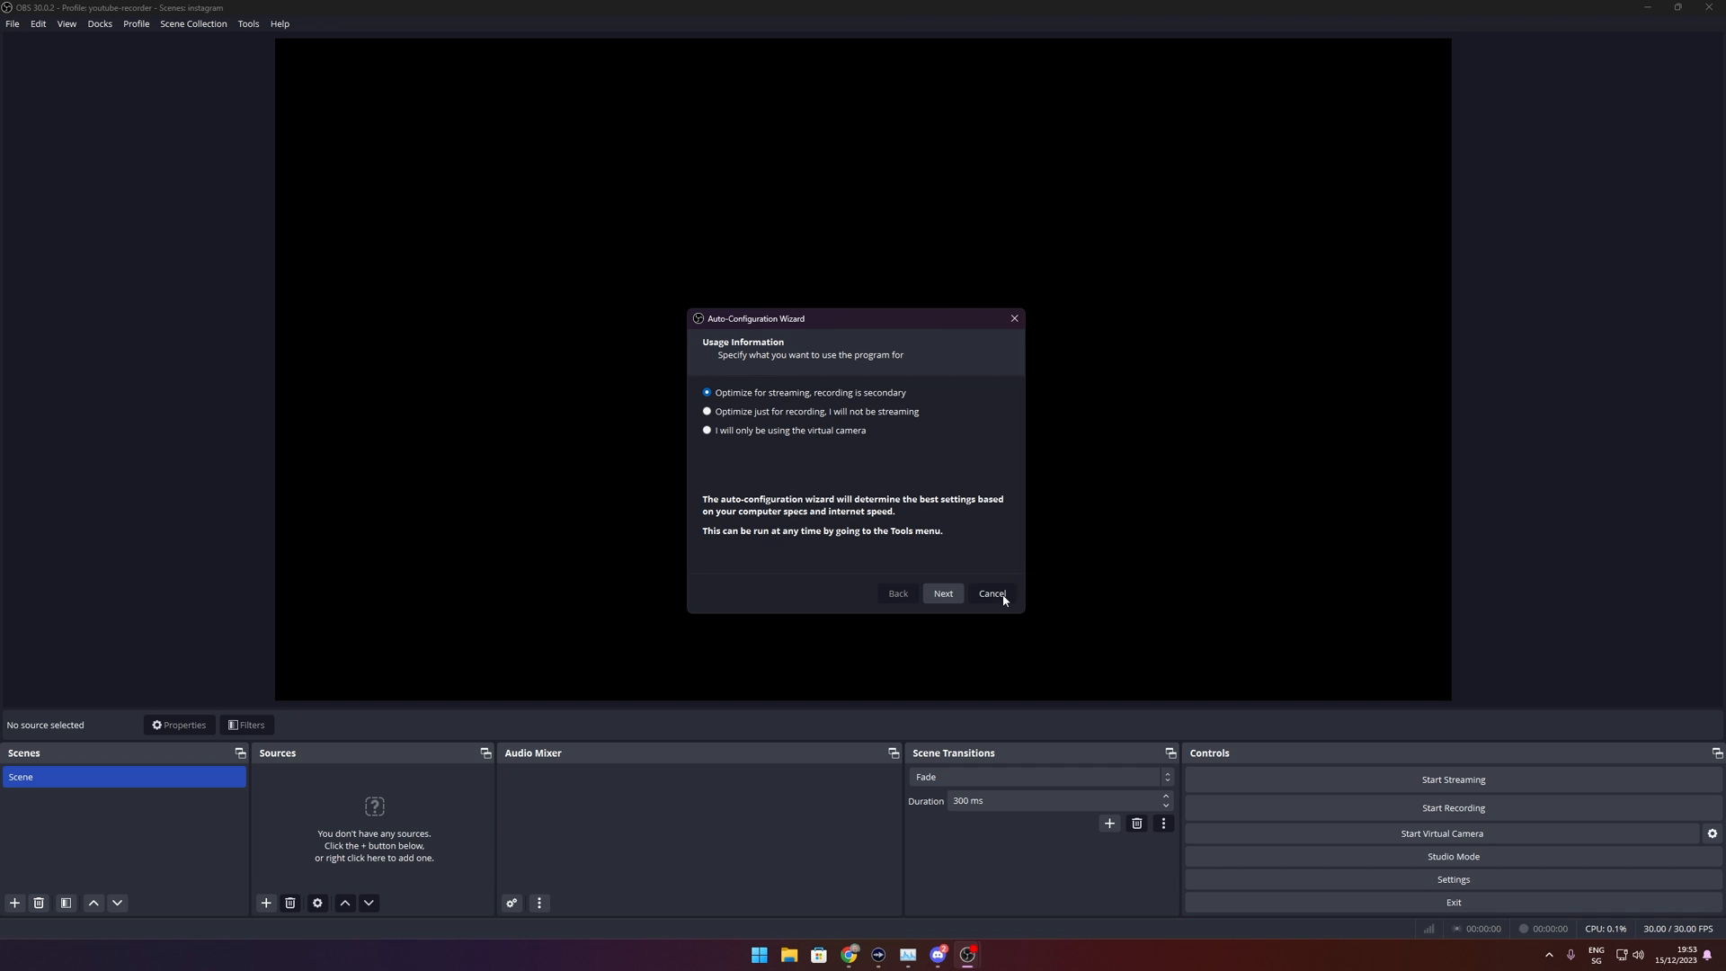
Cancel the Auto-Configuration Wizard, leaving an empty scene.
click(990, 593)
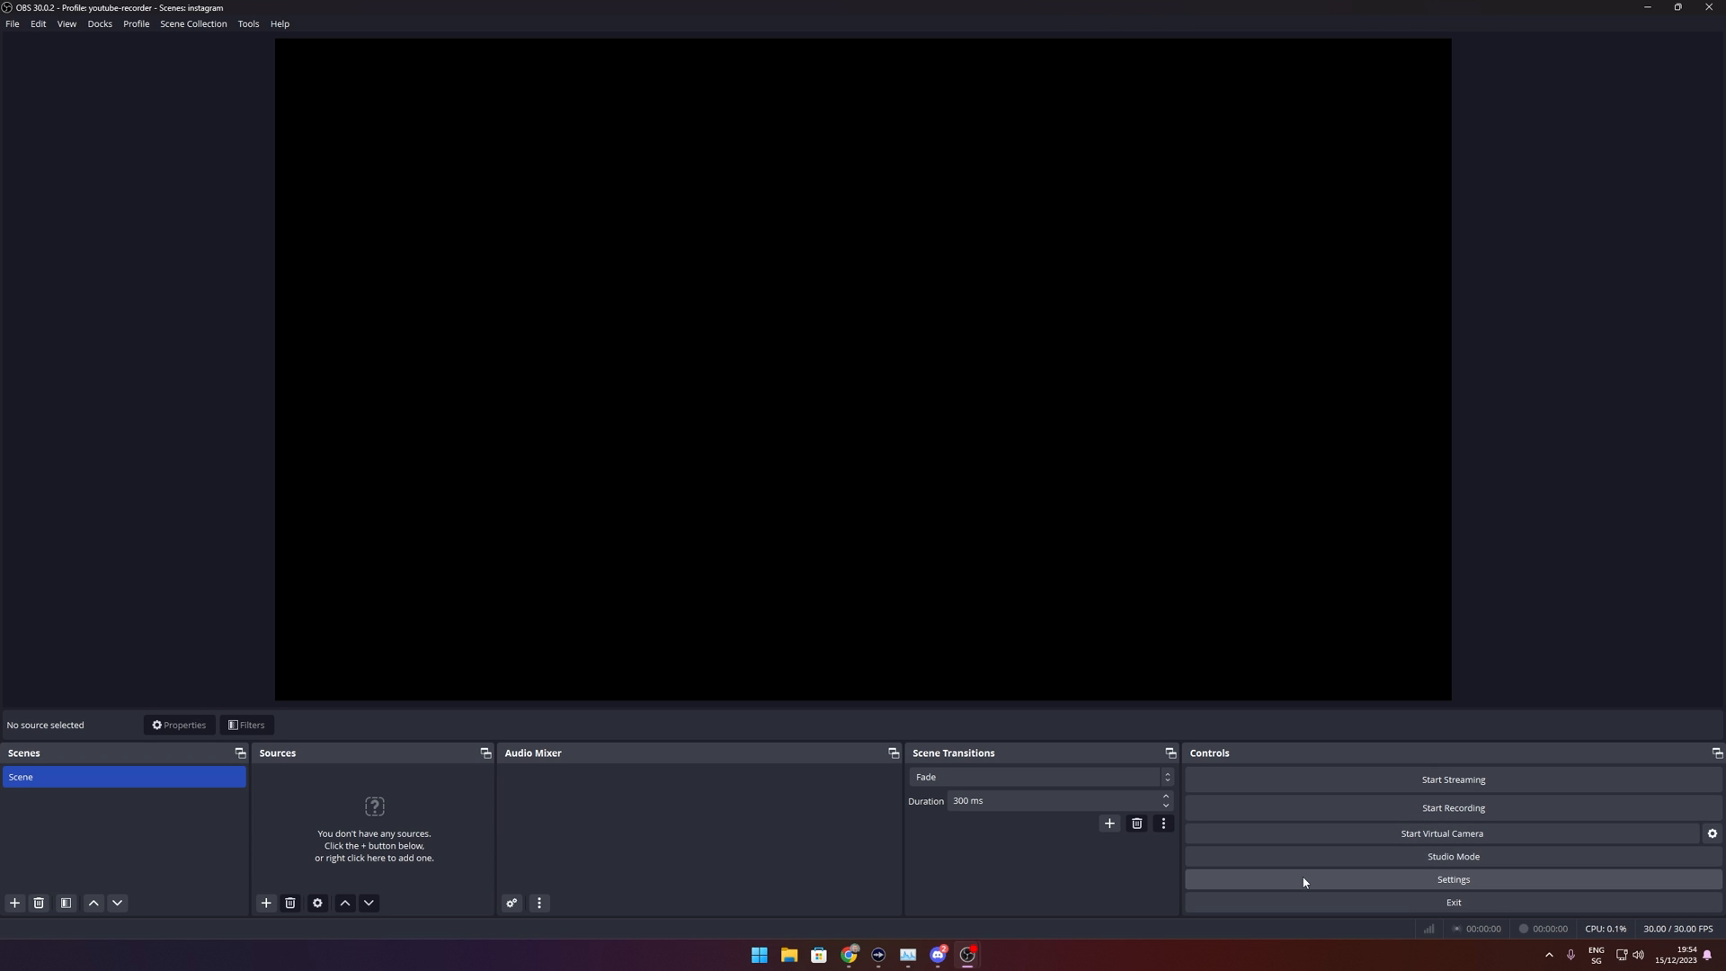
Set Video settings to a 720x1280 base and output resolution at 60 FPS.
click(1452, 879)
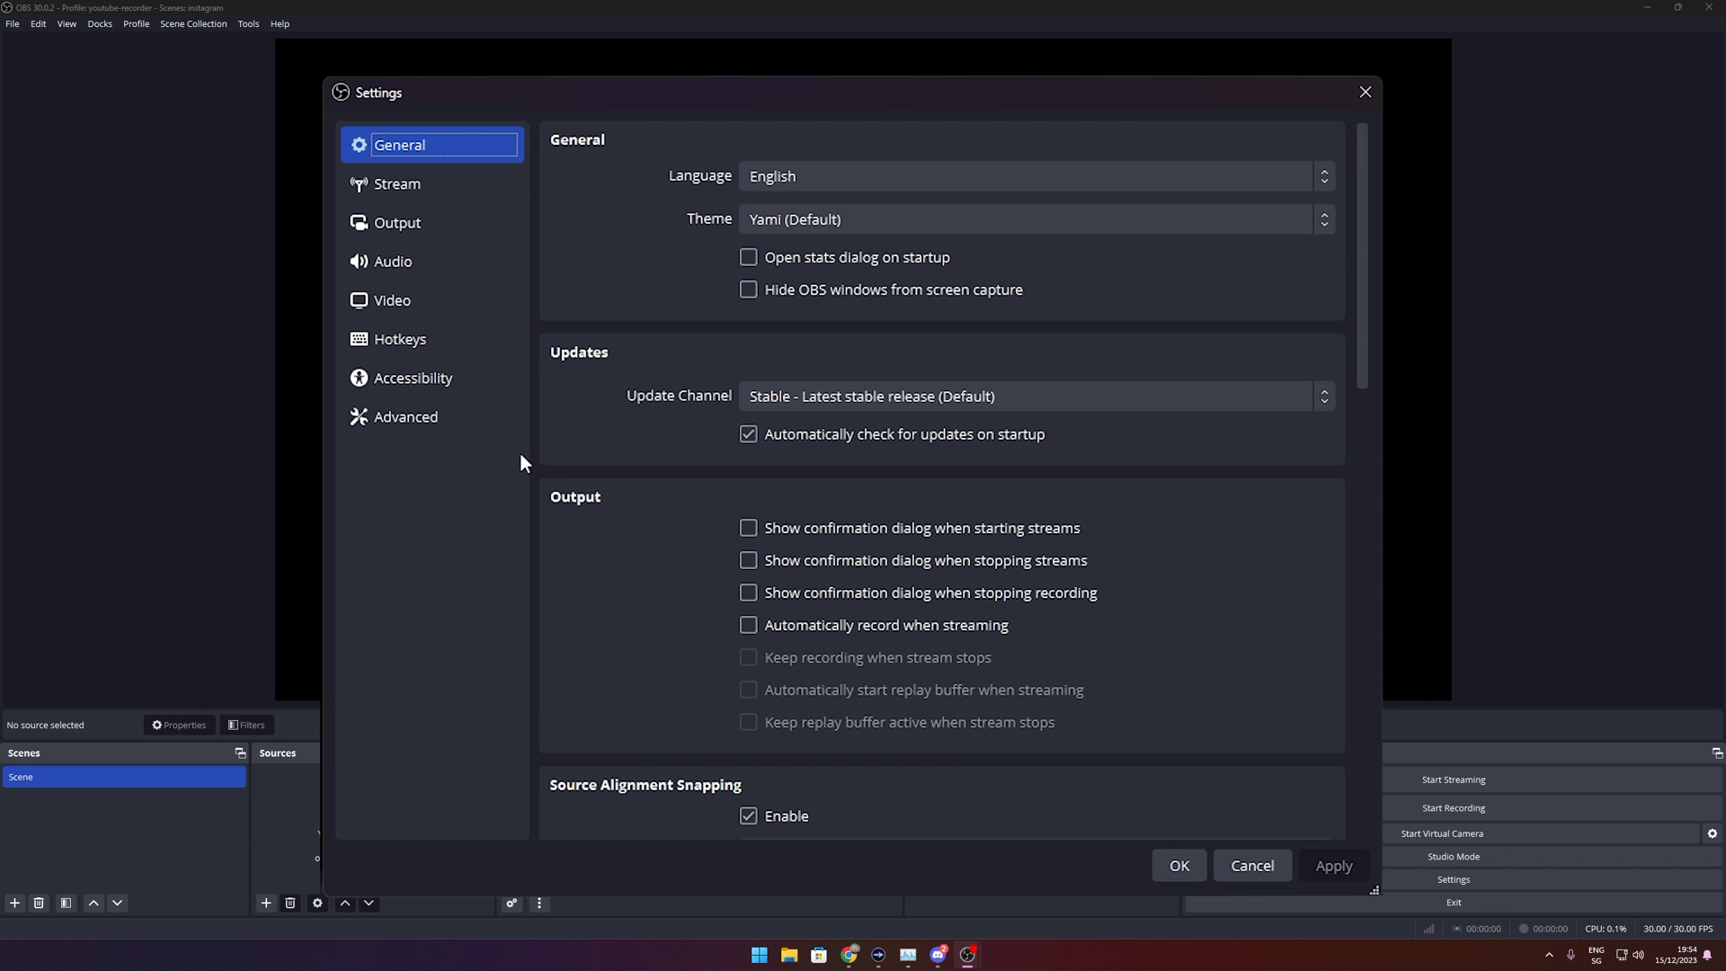
click(392, 300)
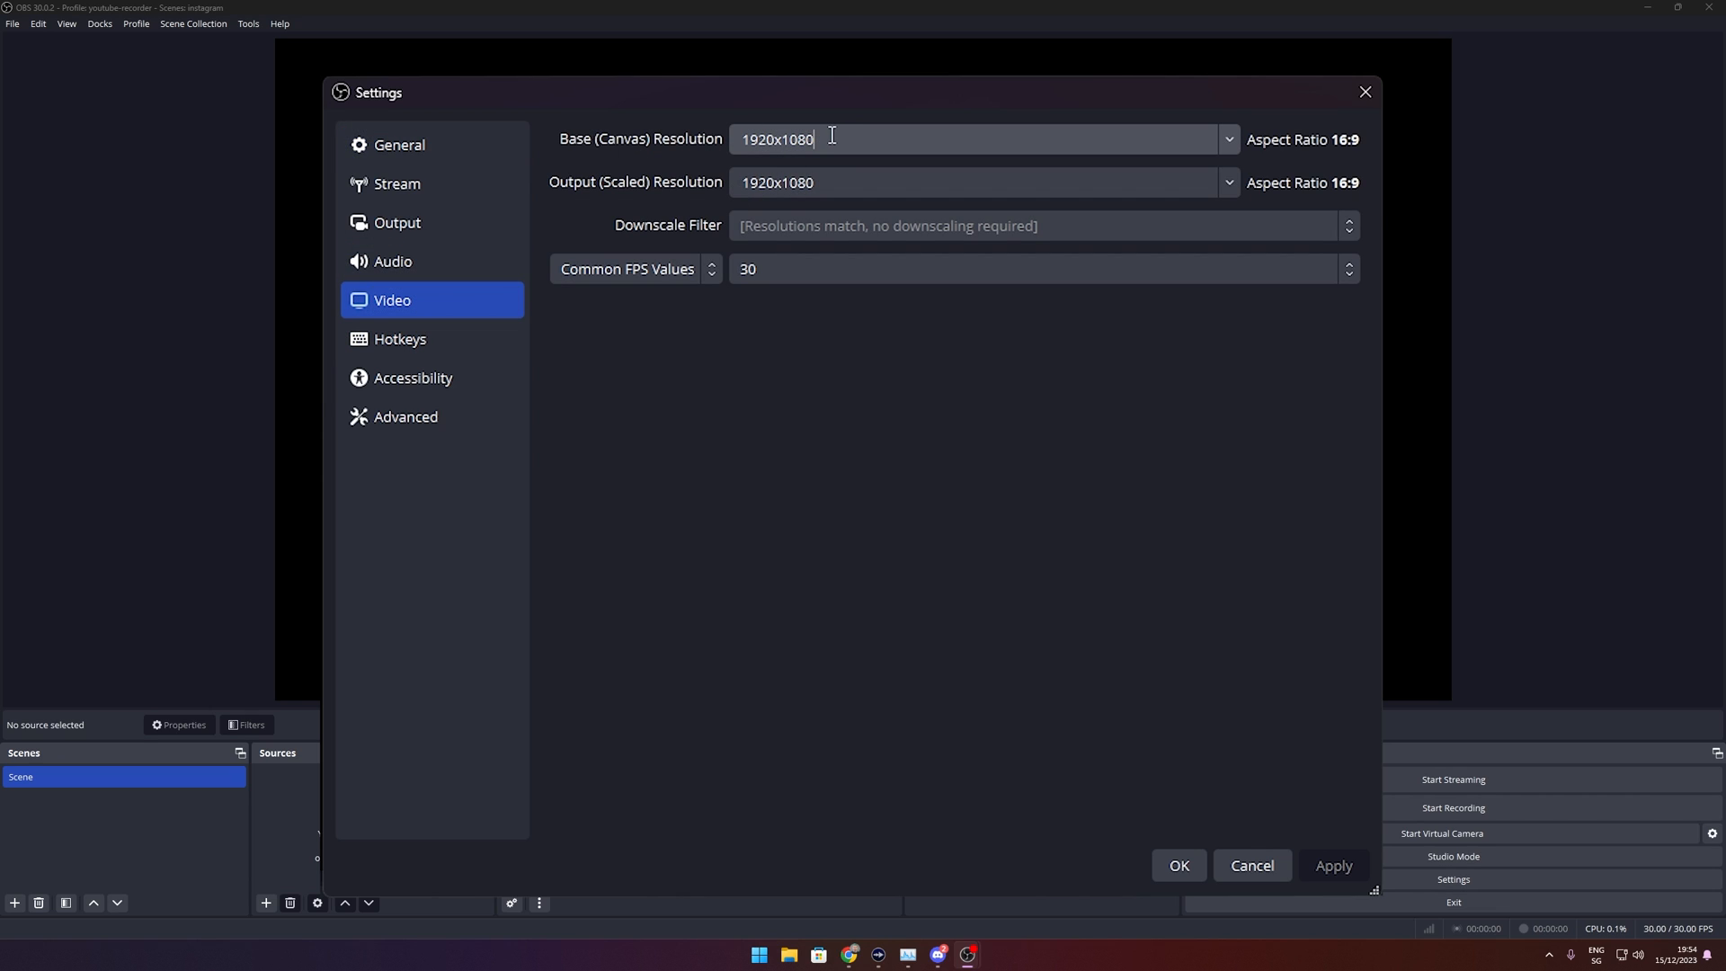
text(720x)
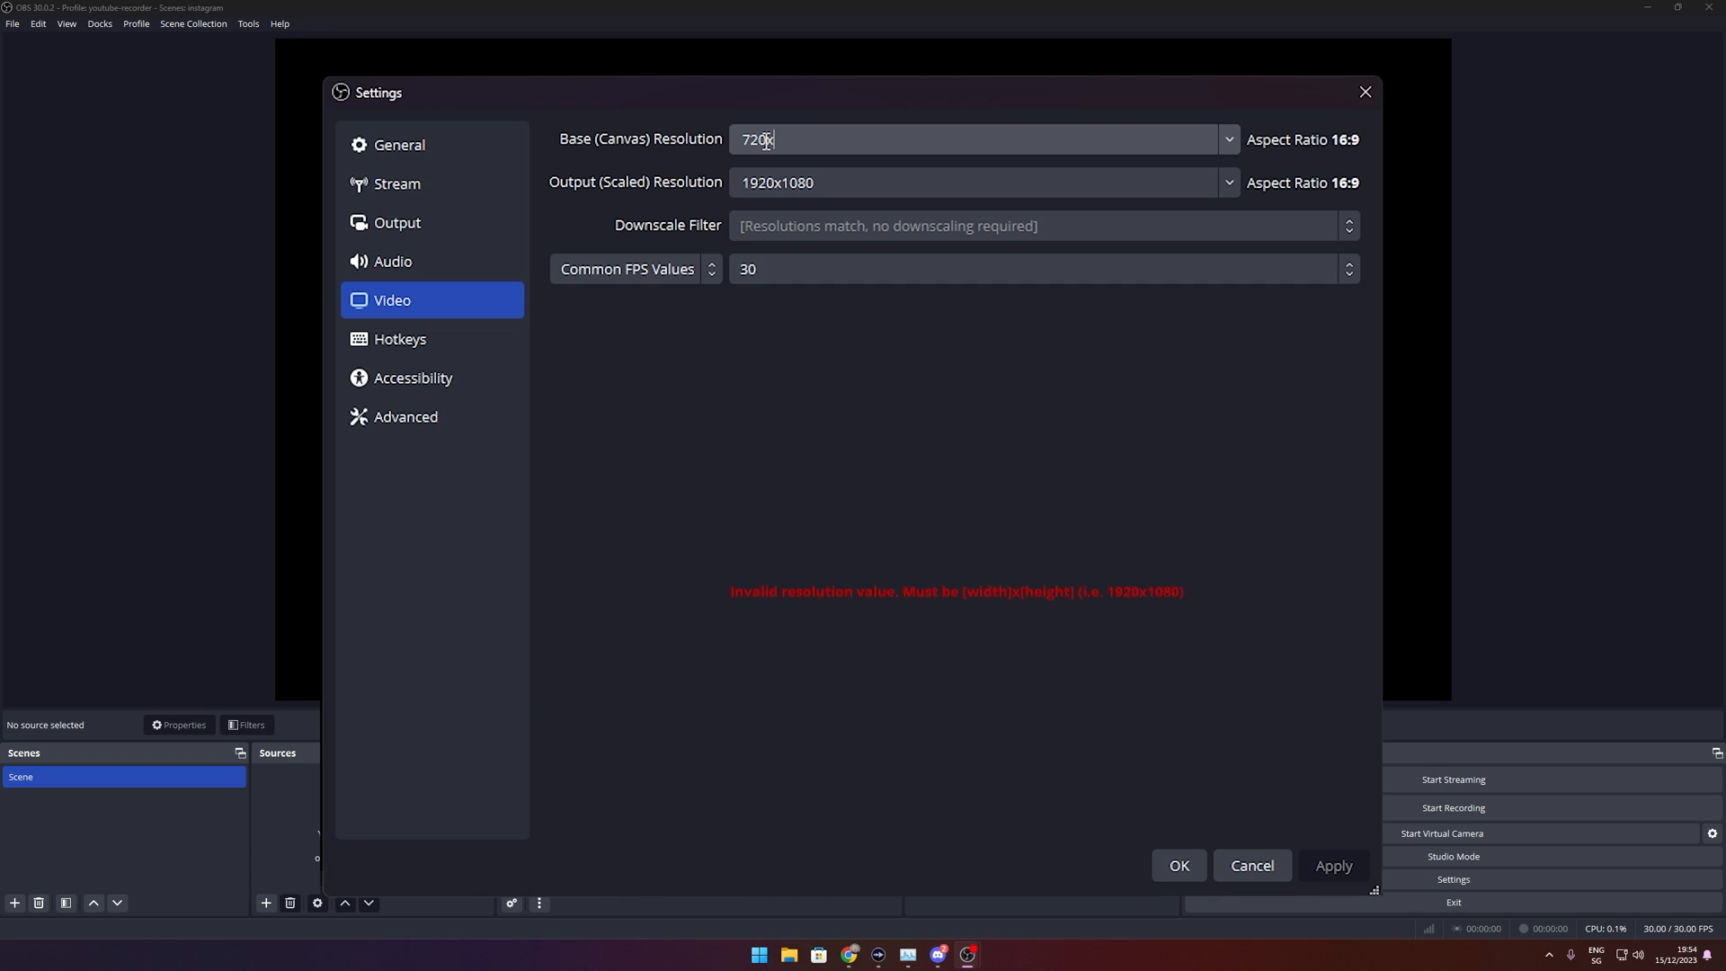
text(1280)
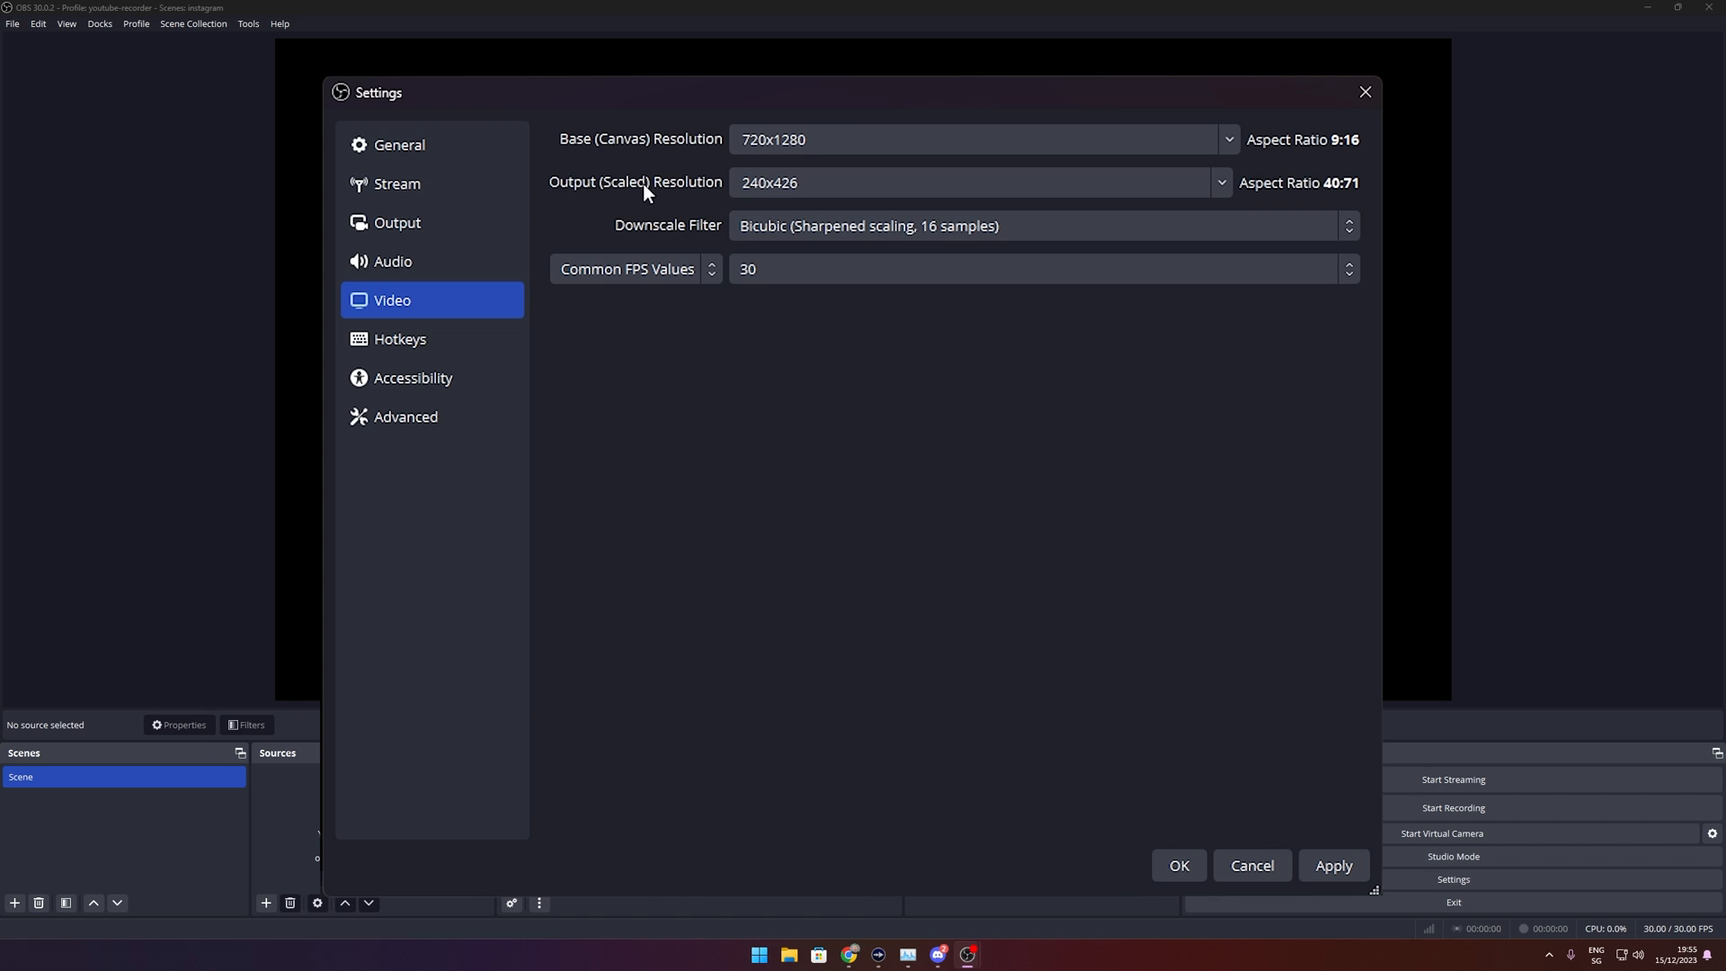
click(1220, 183)
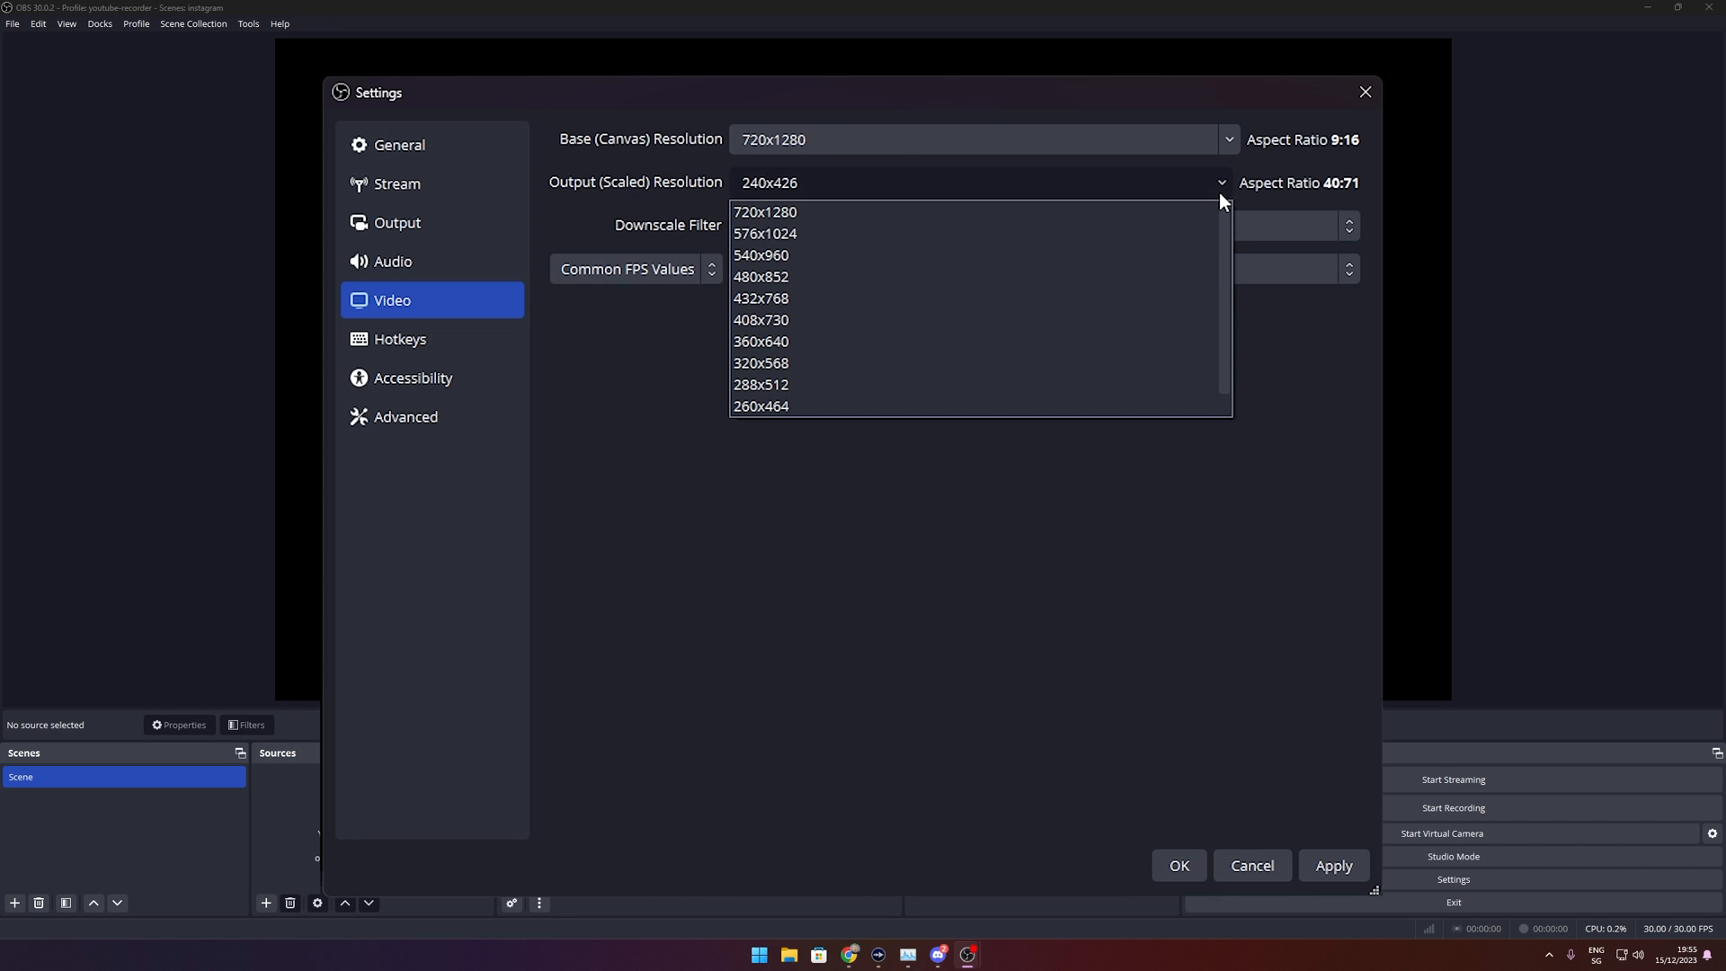
mouse_move(769, 216)
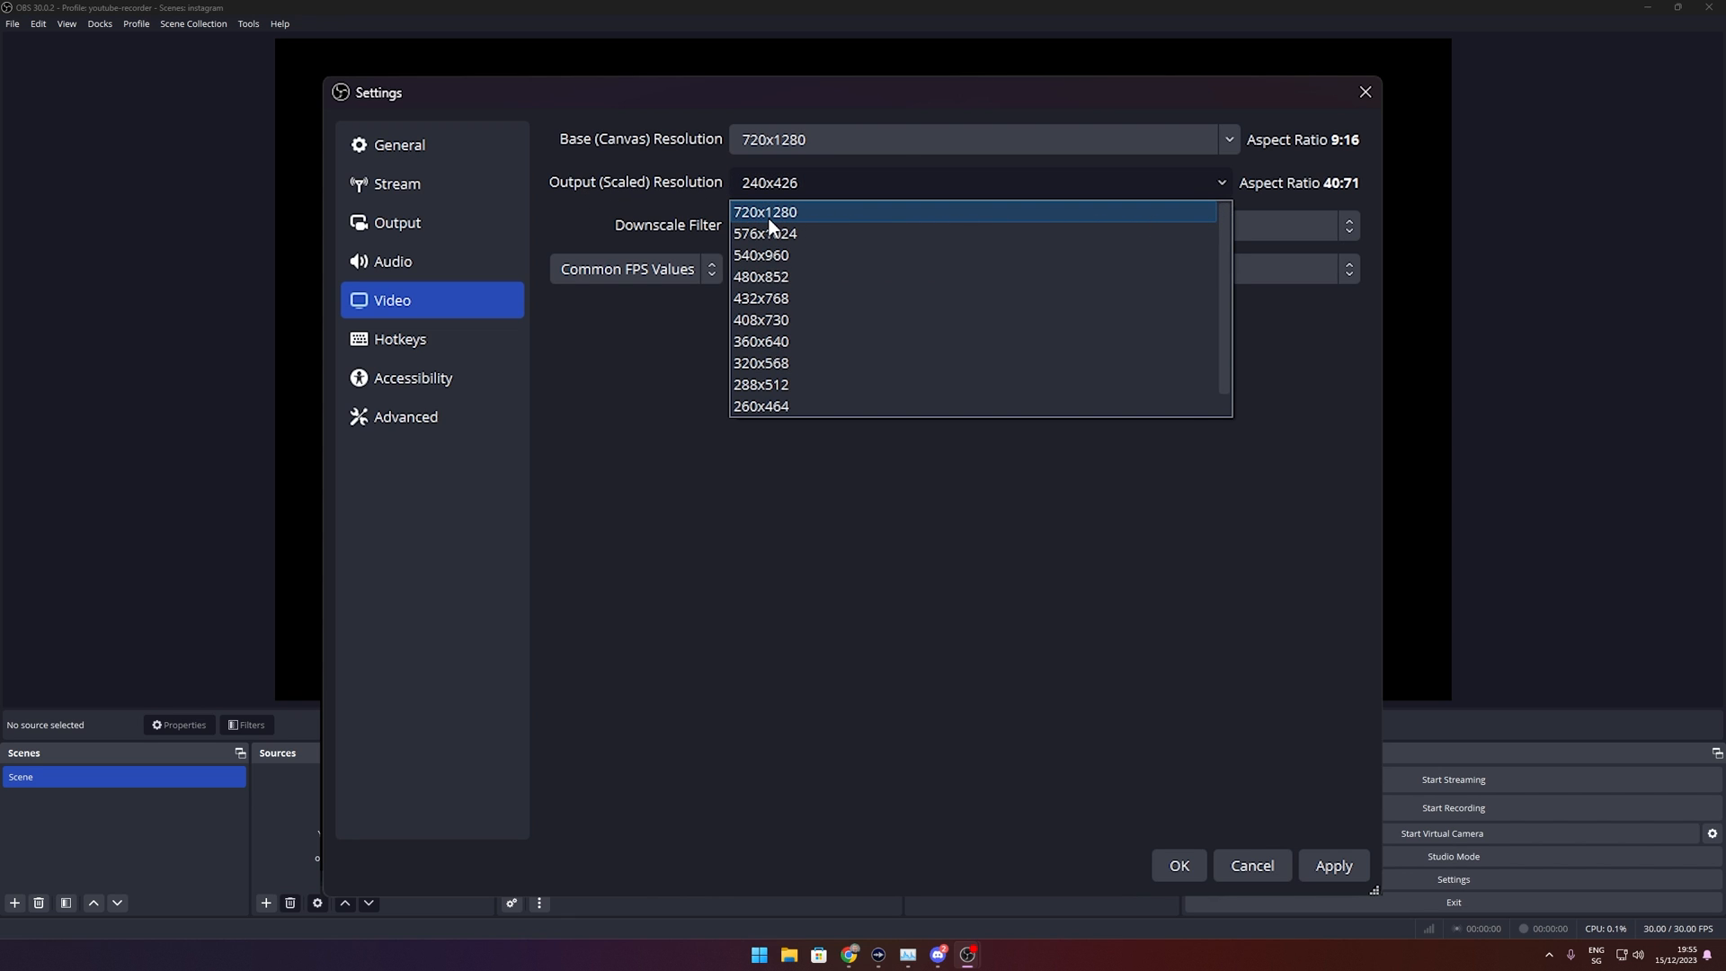
click(764, 211)
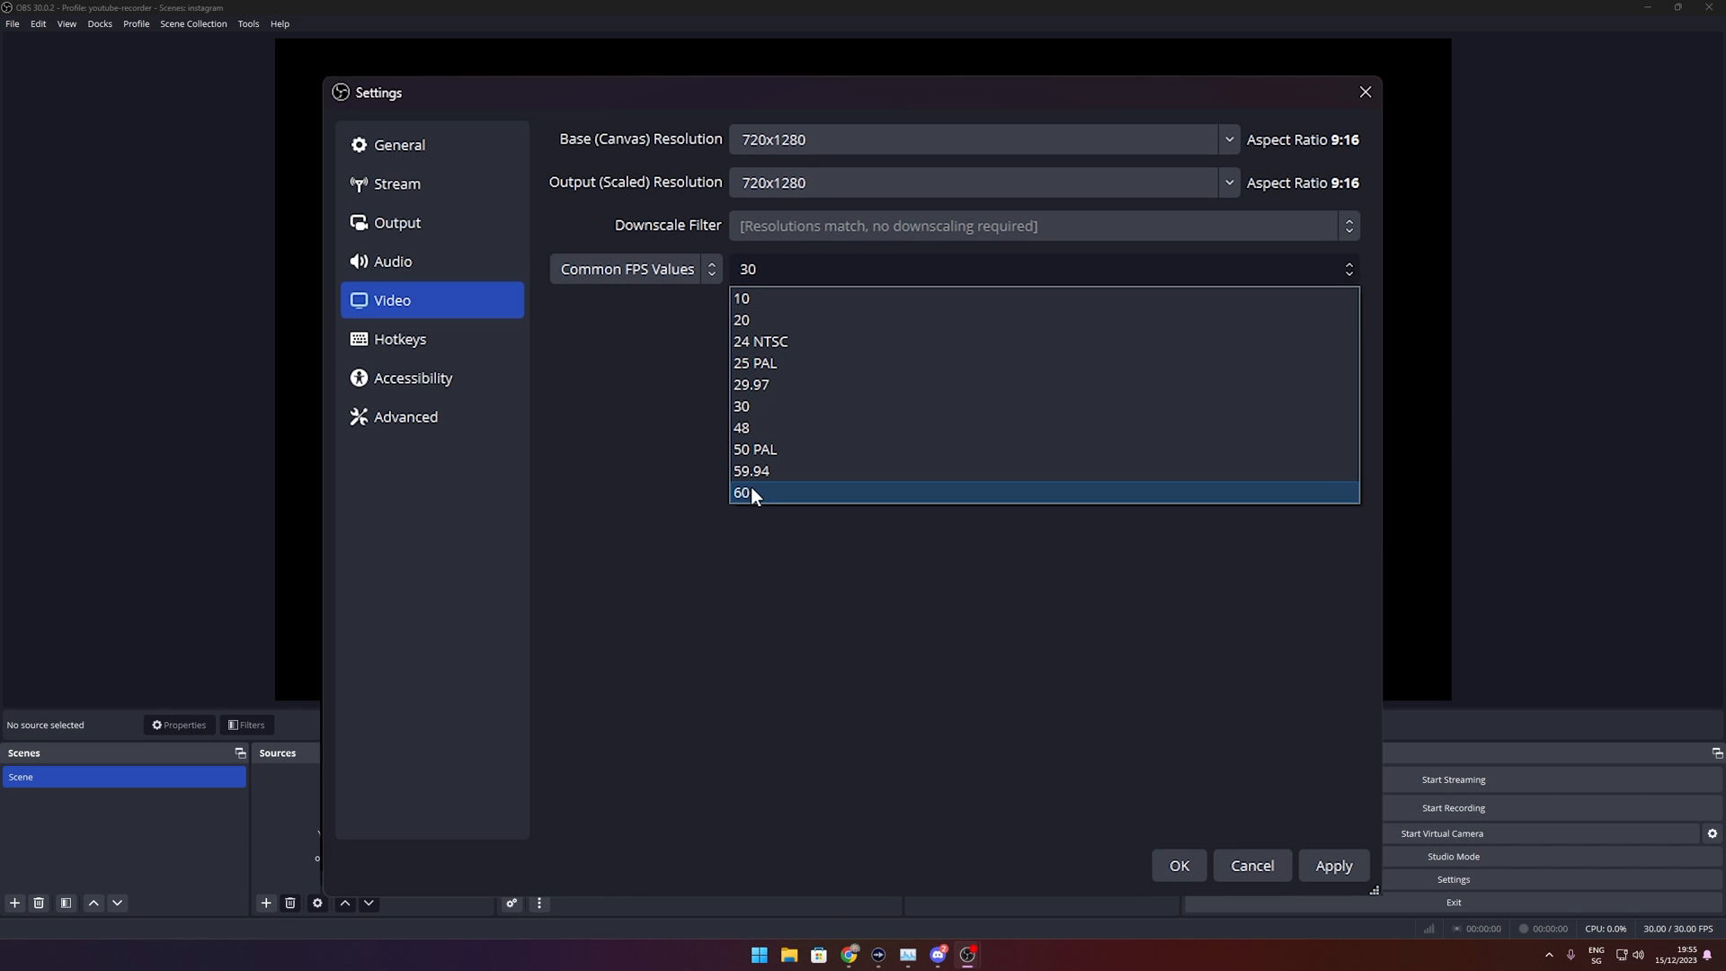
click(742, 491)
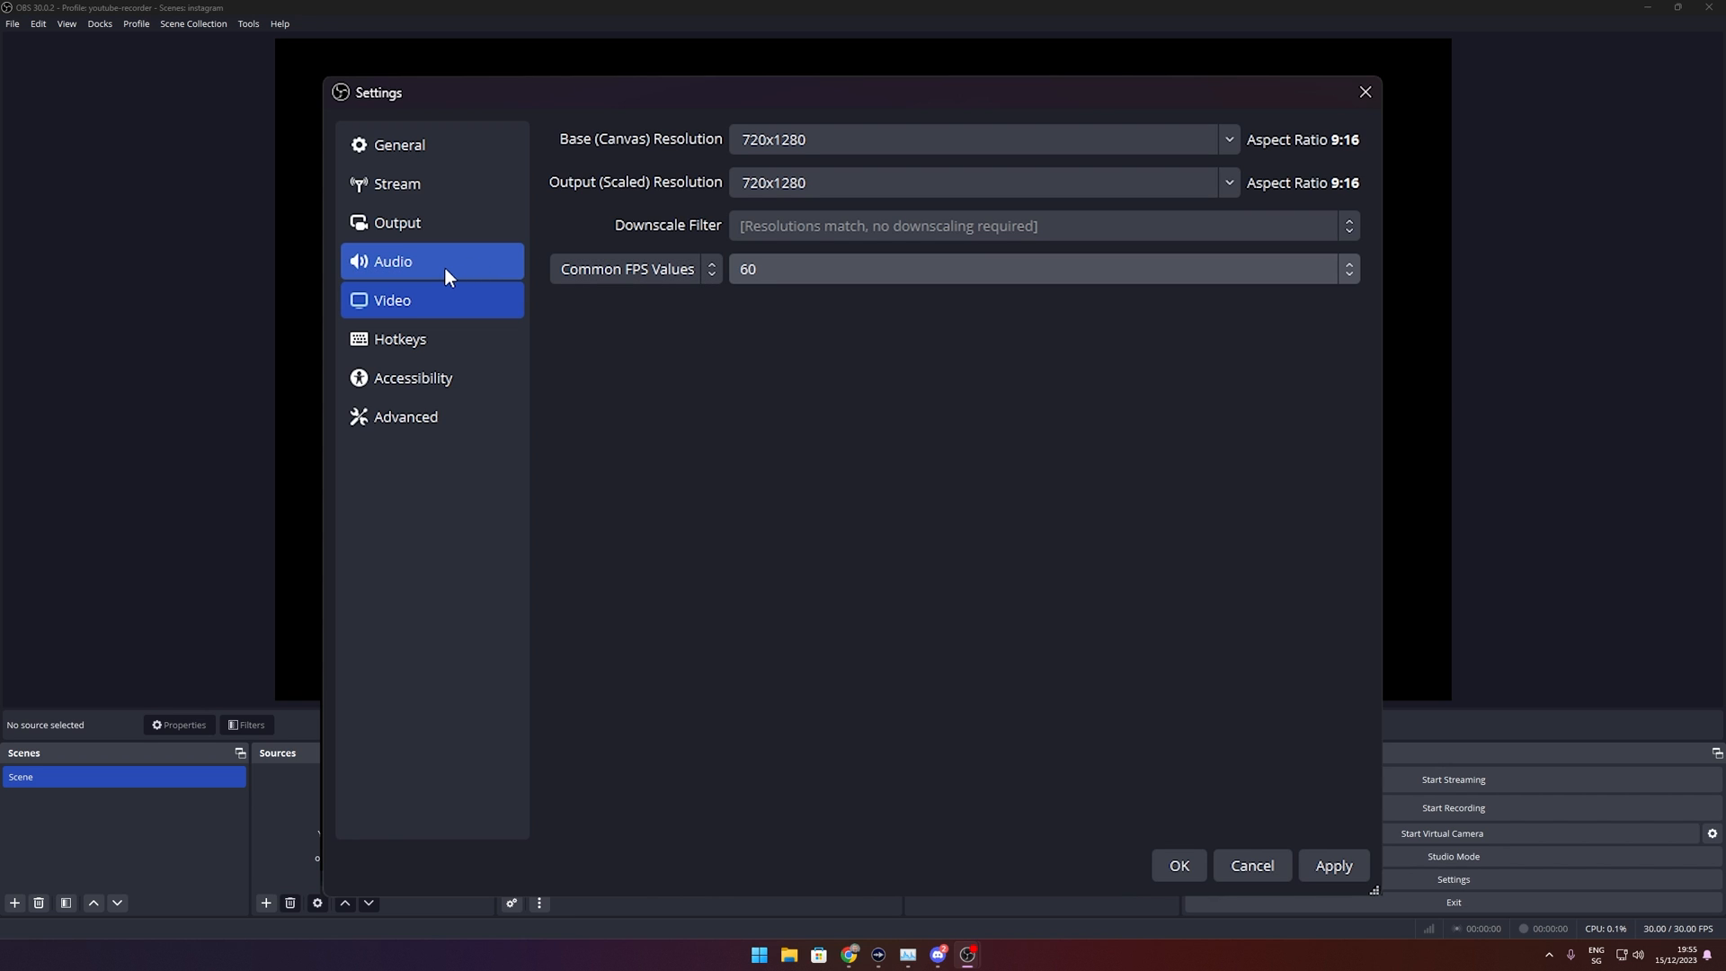
Set the Audio sample rate to 44.1 kHz.
click(392, 261)
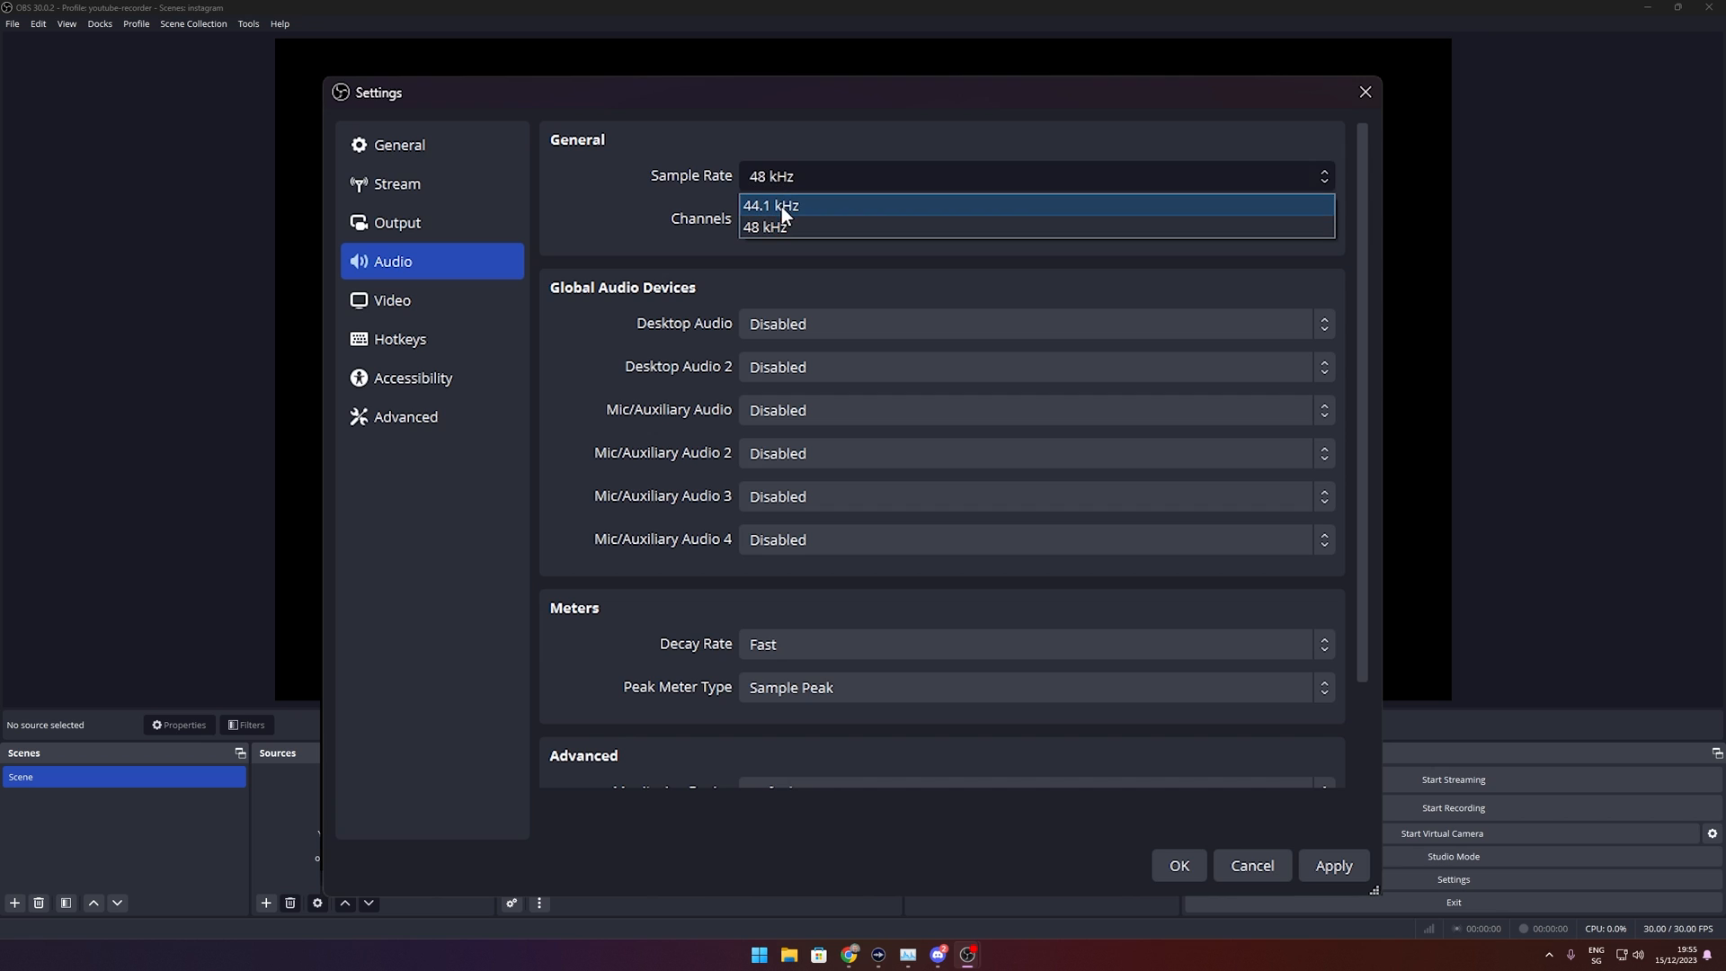
click(771, 206)
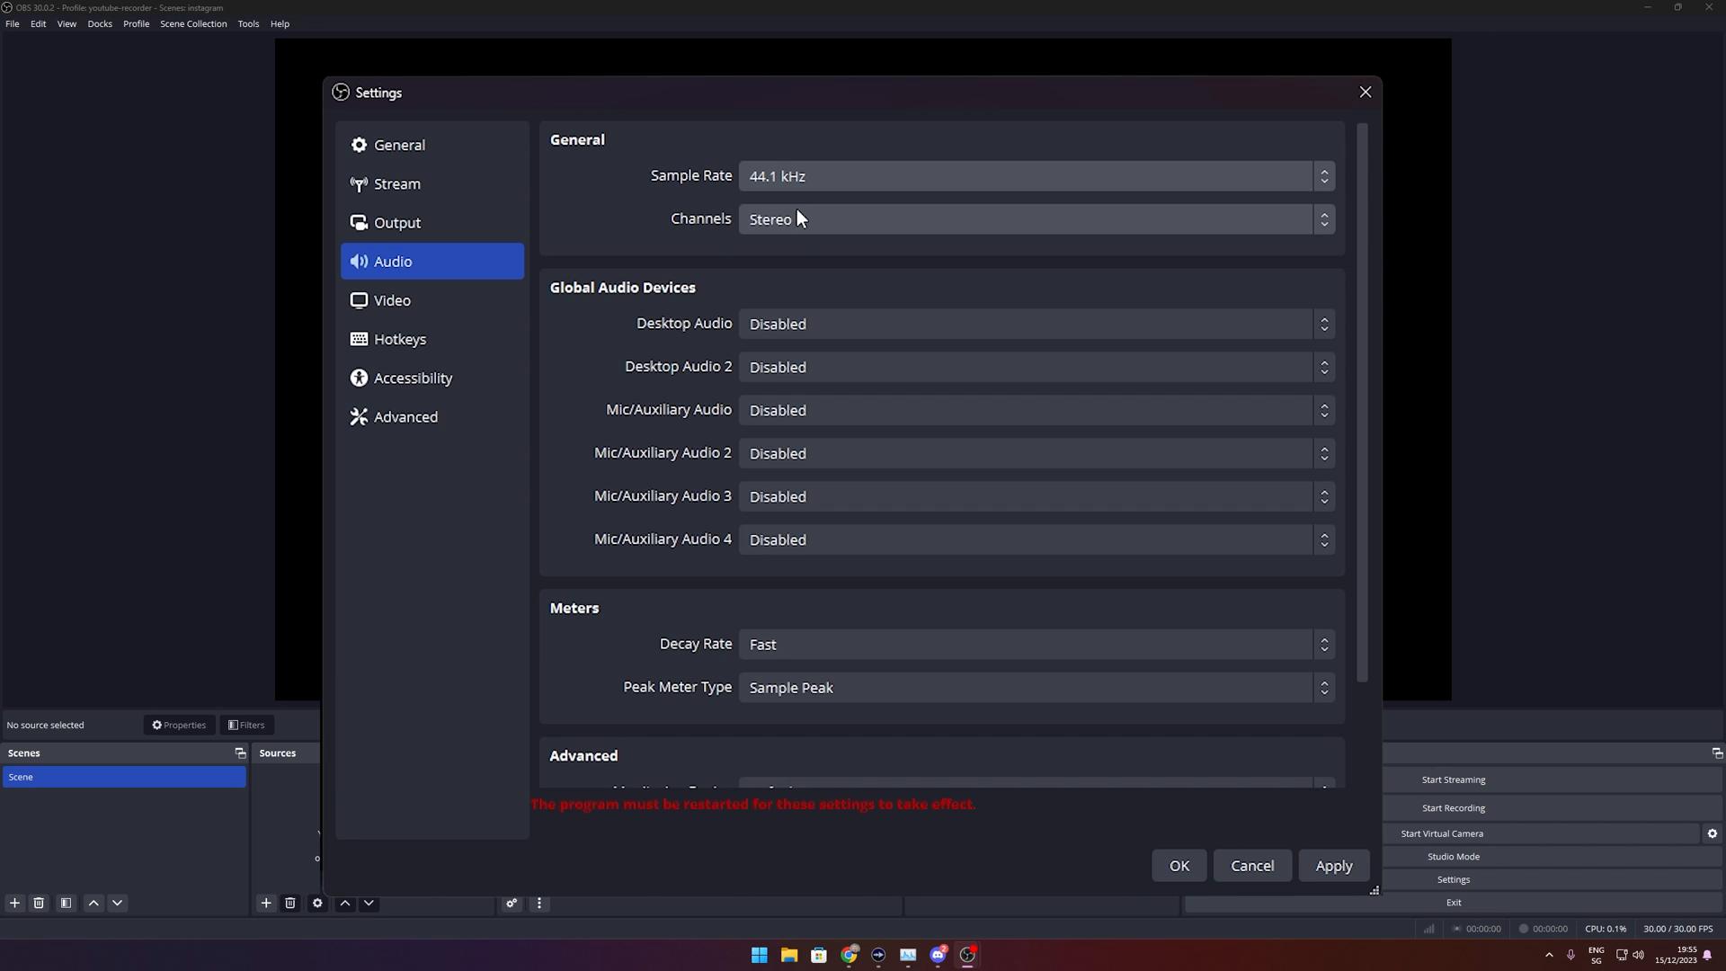
mouse_move(397, 222)
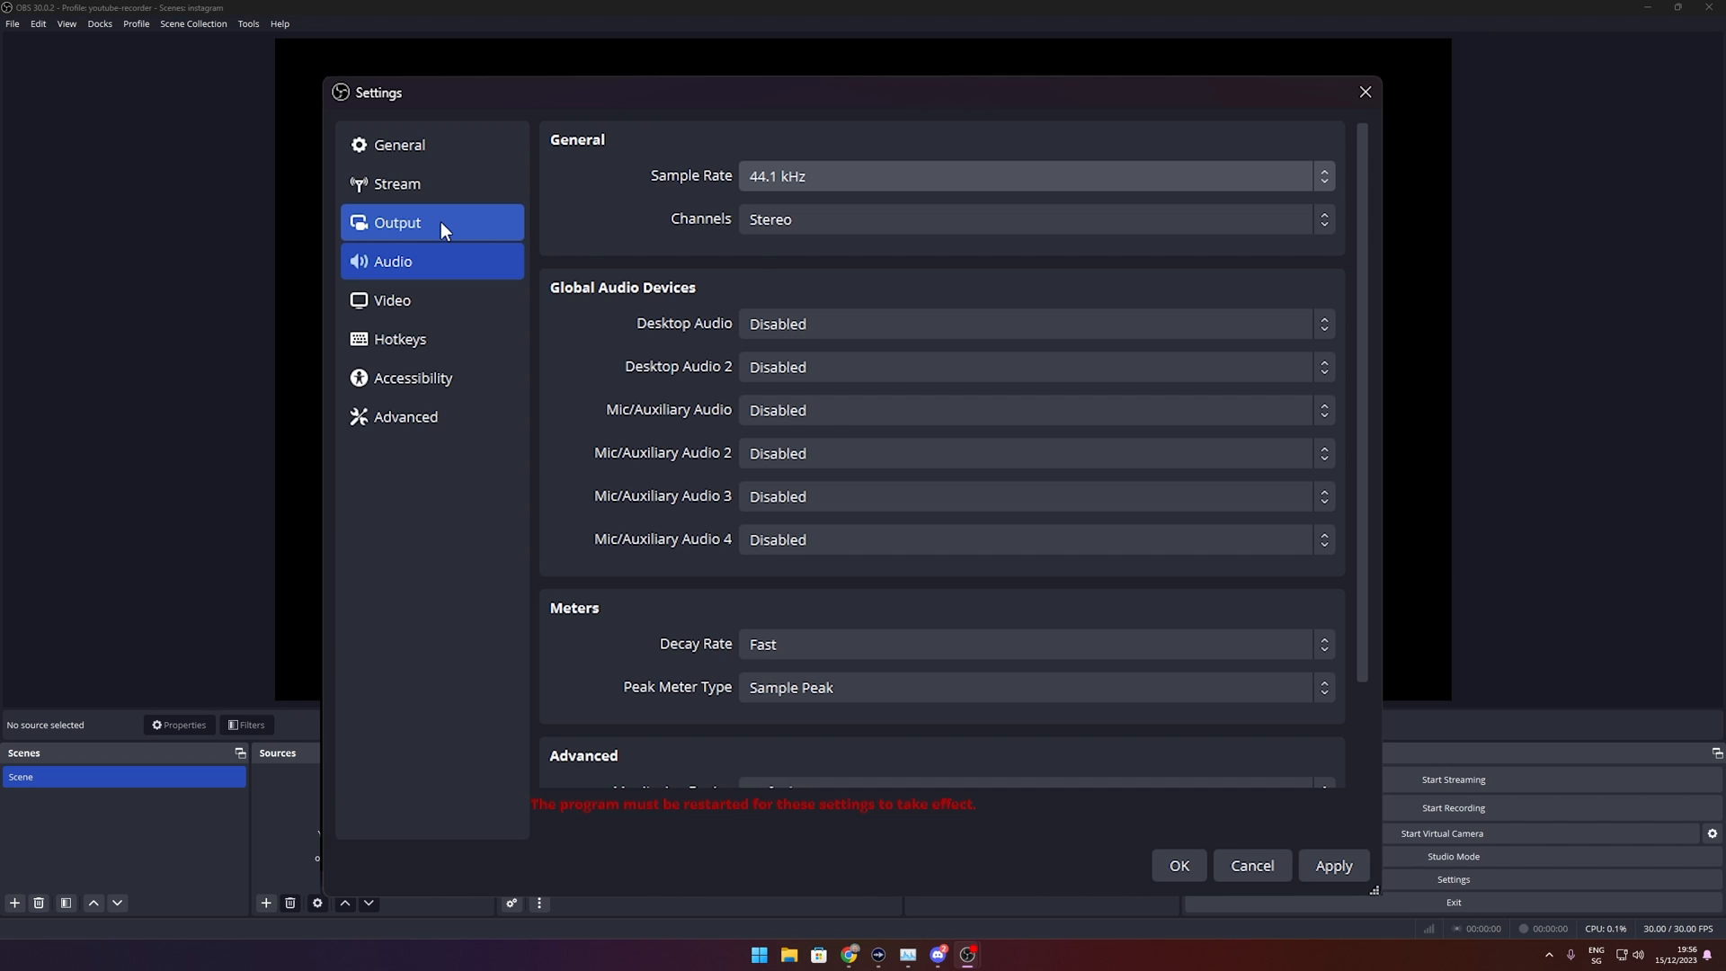
Set the Output streaming video bitrate to 6000 Kbps and apply all settings.
click(396, 222)
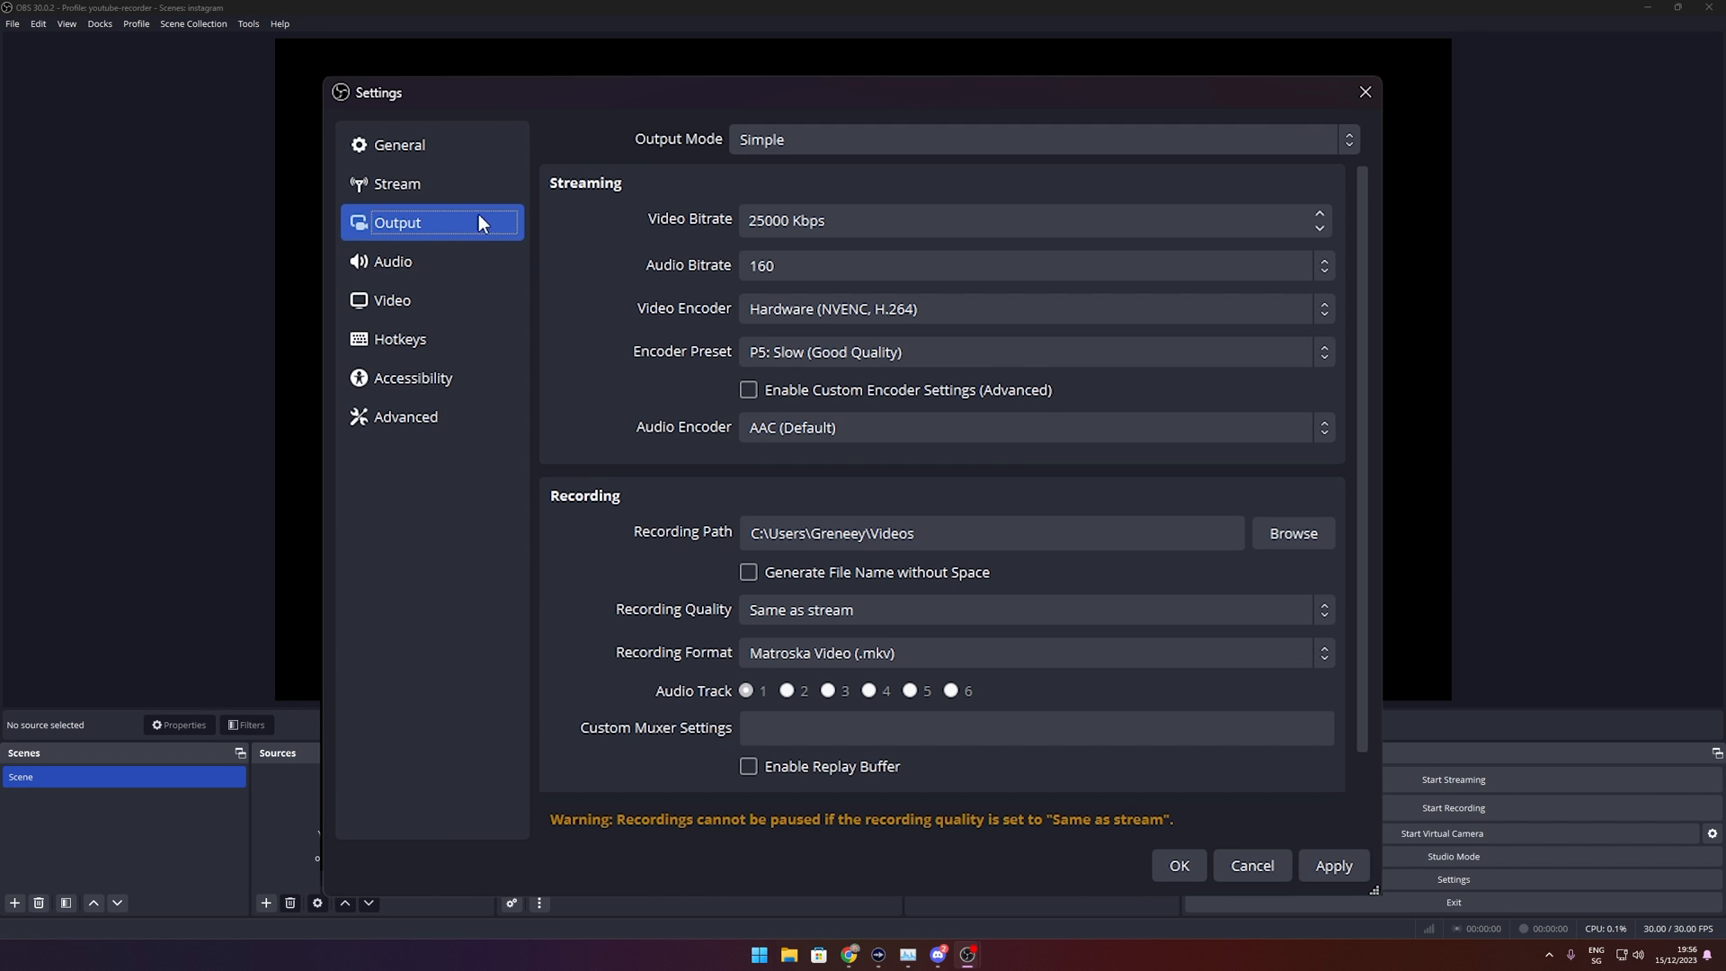
mouse_move(726, 222)
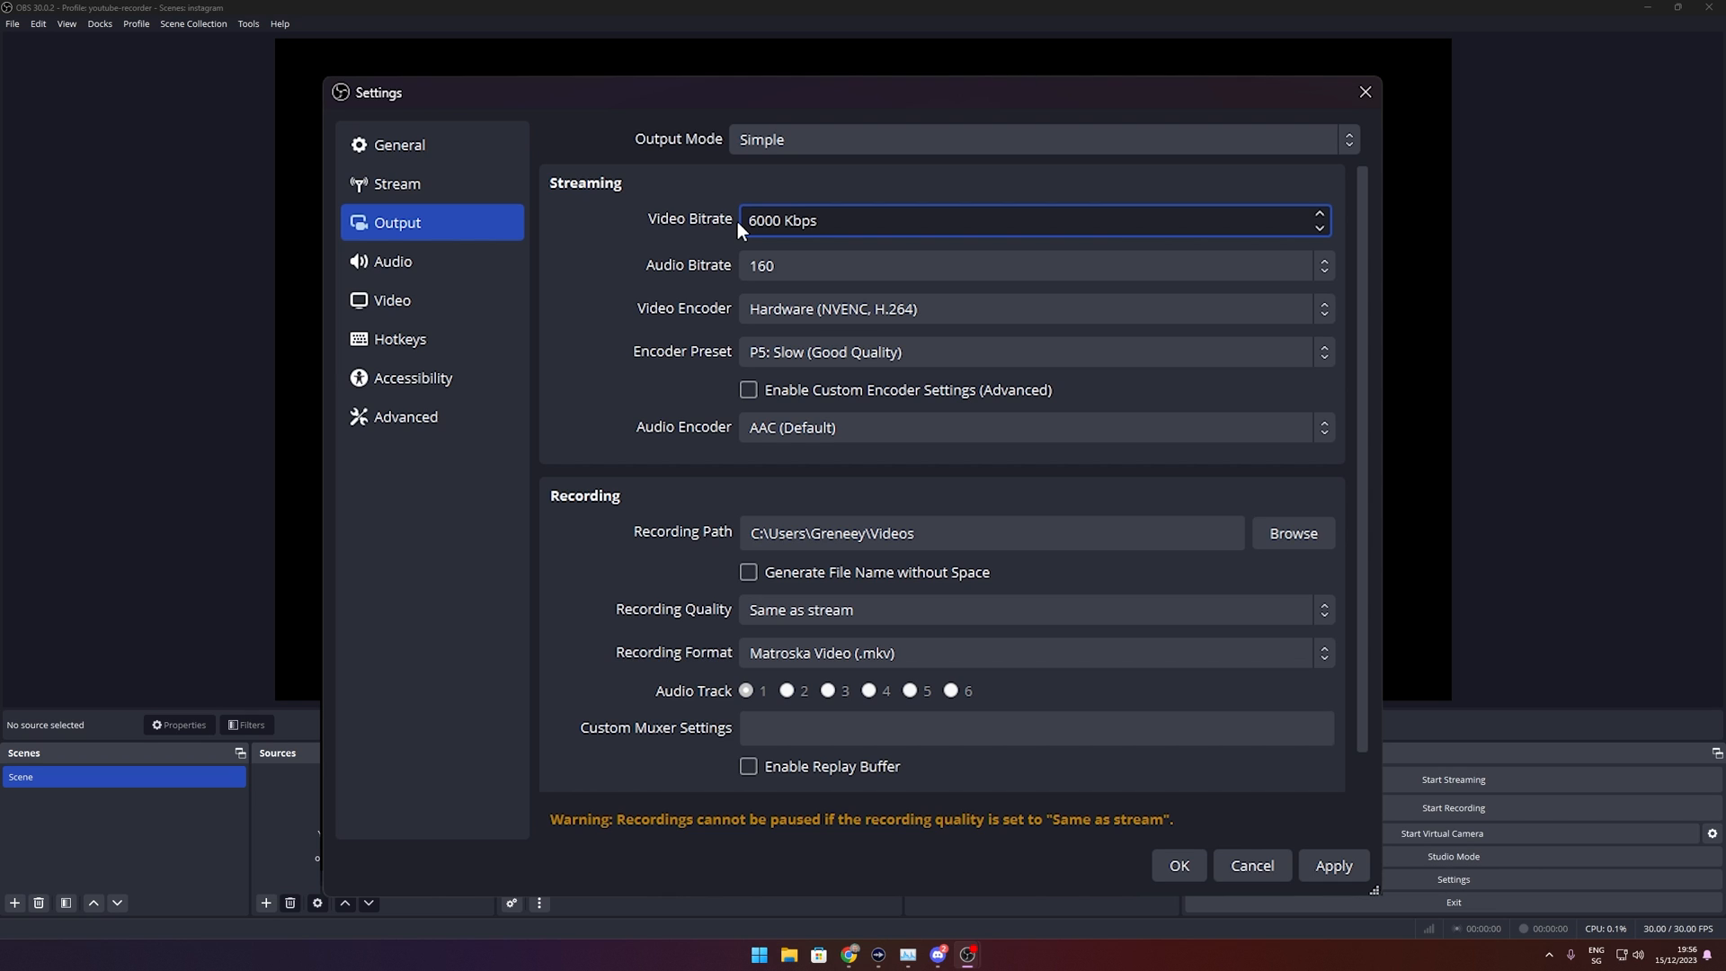
click(1333, 864)
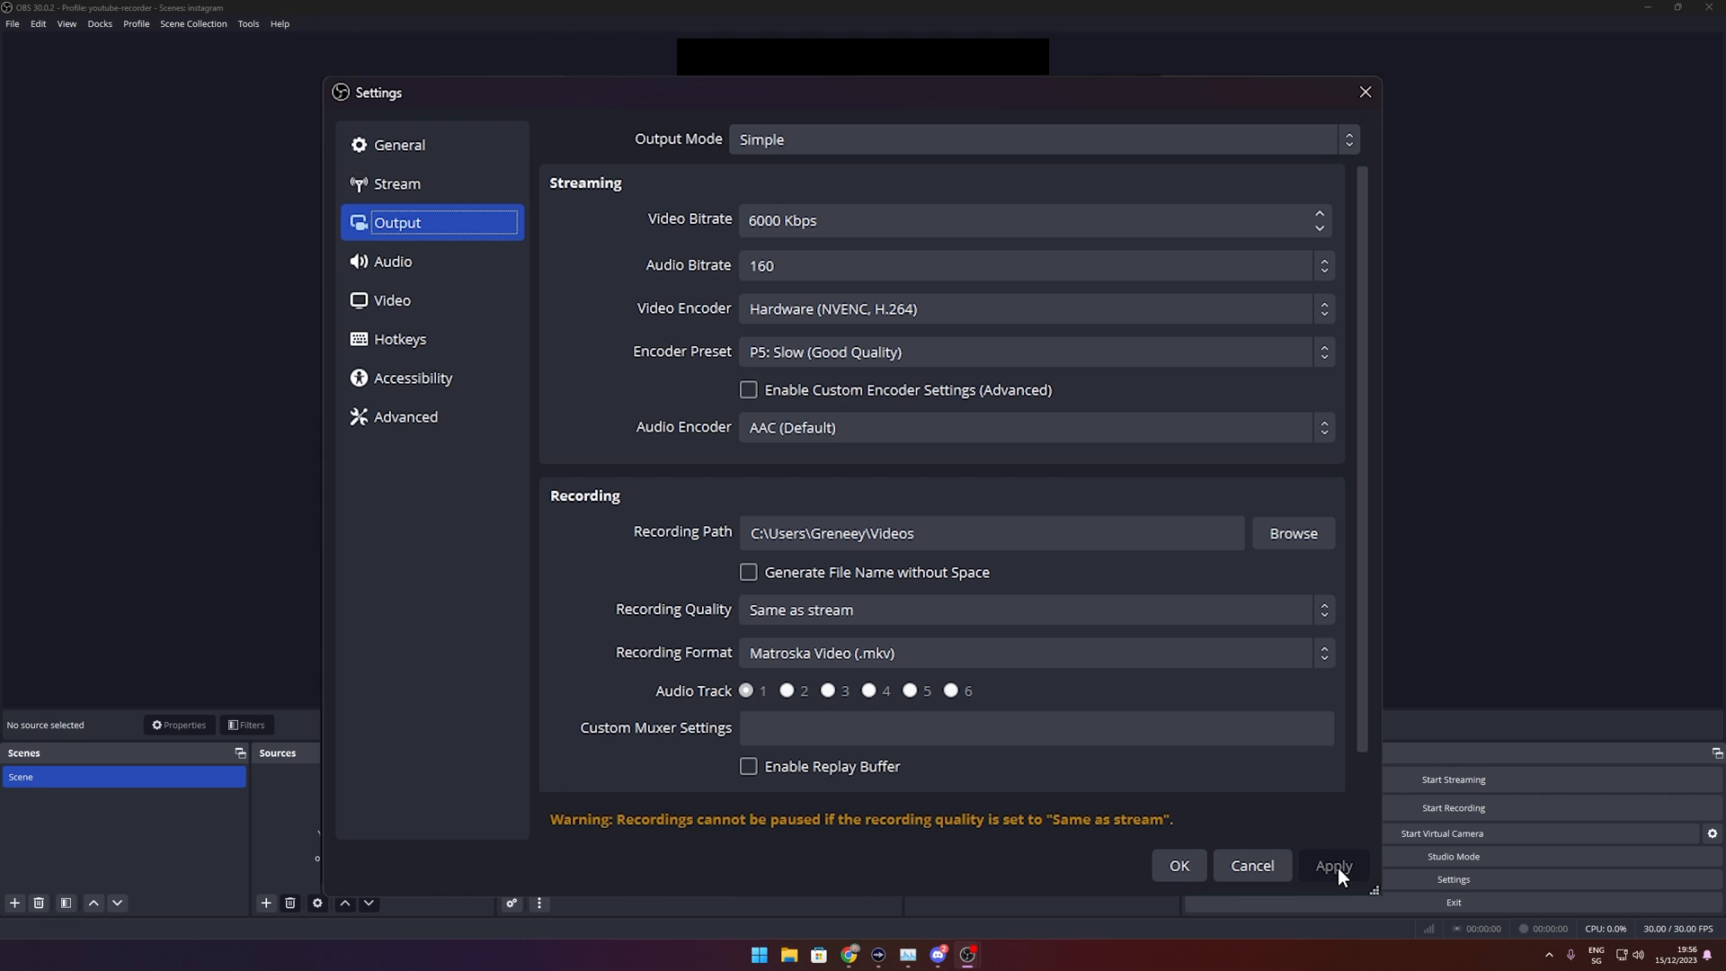
click(1177, 864)
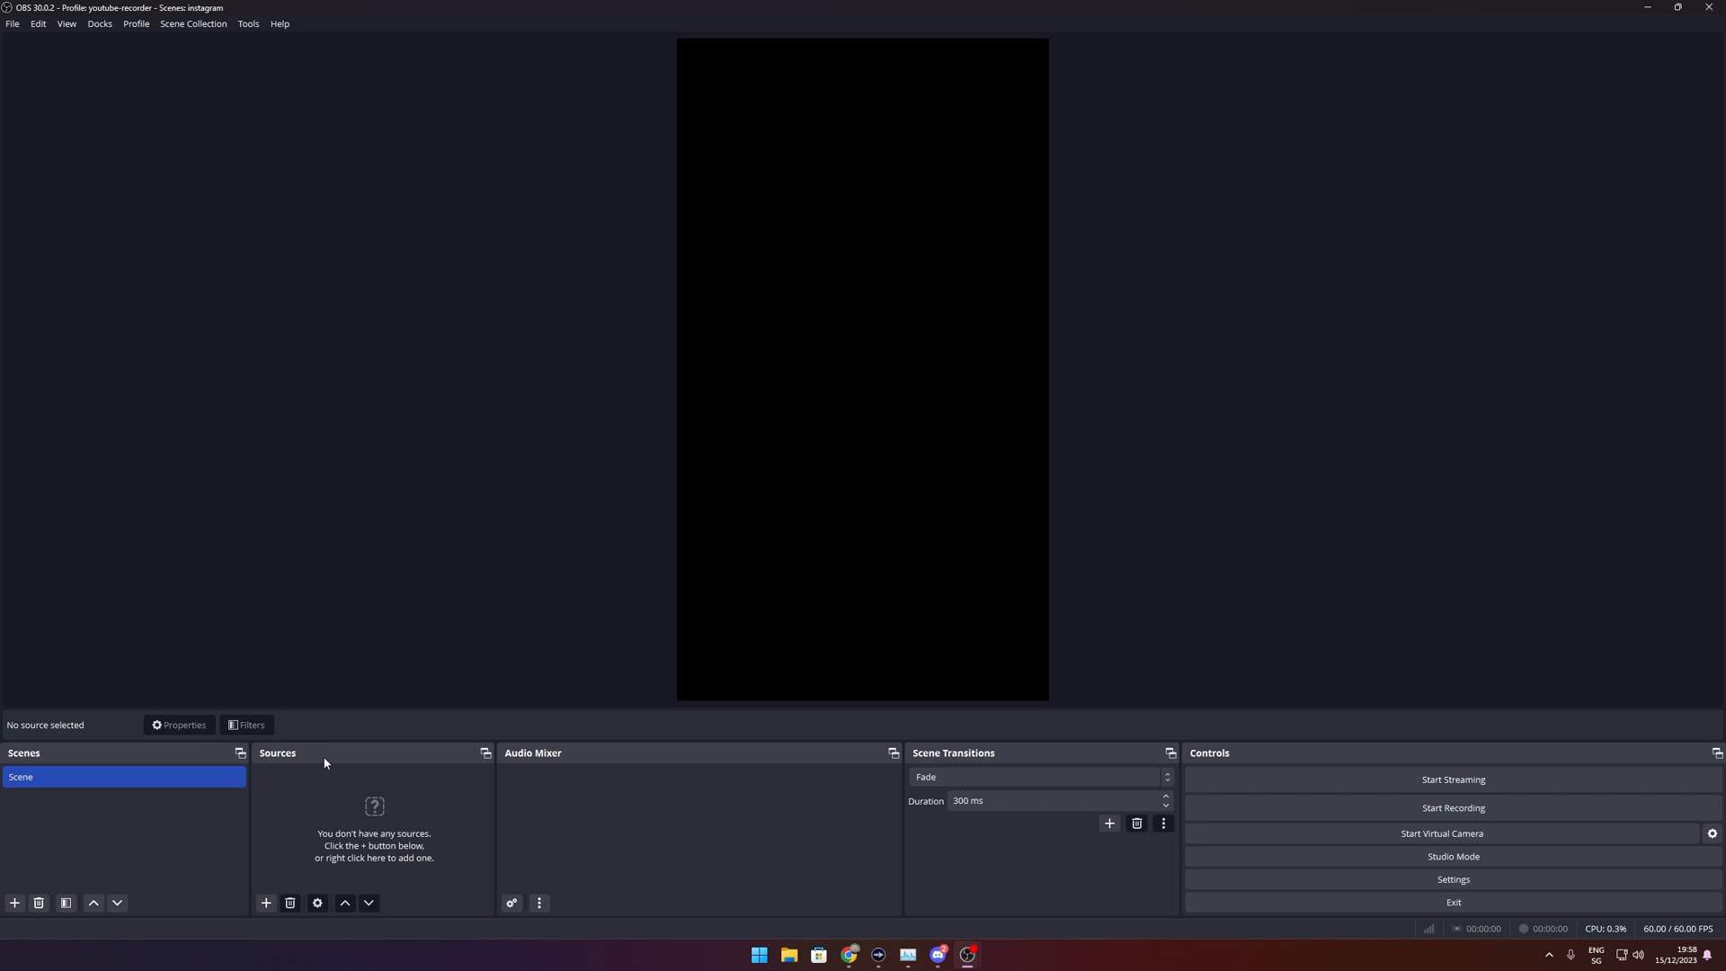
mouse_move(298, 791)
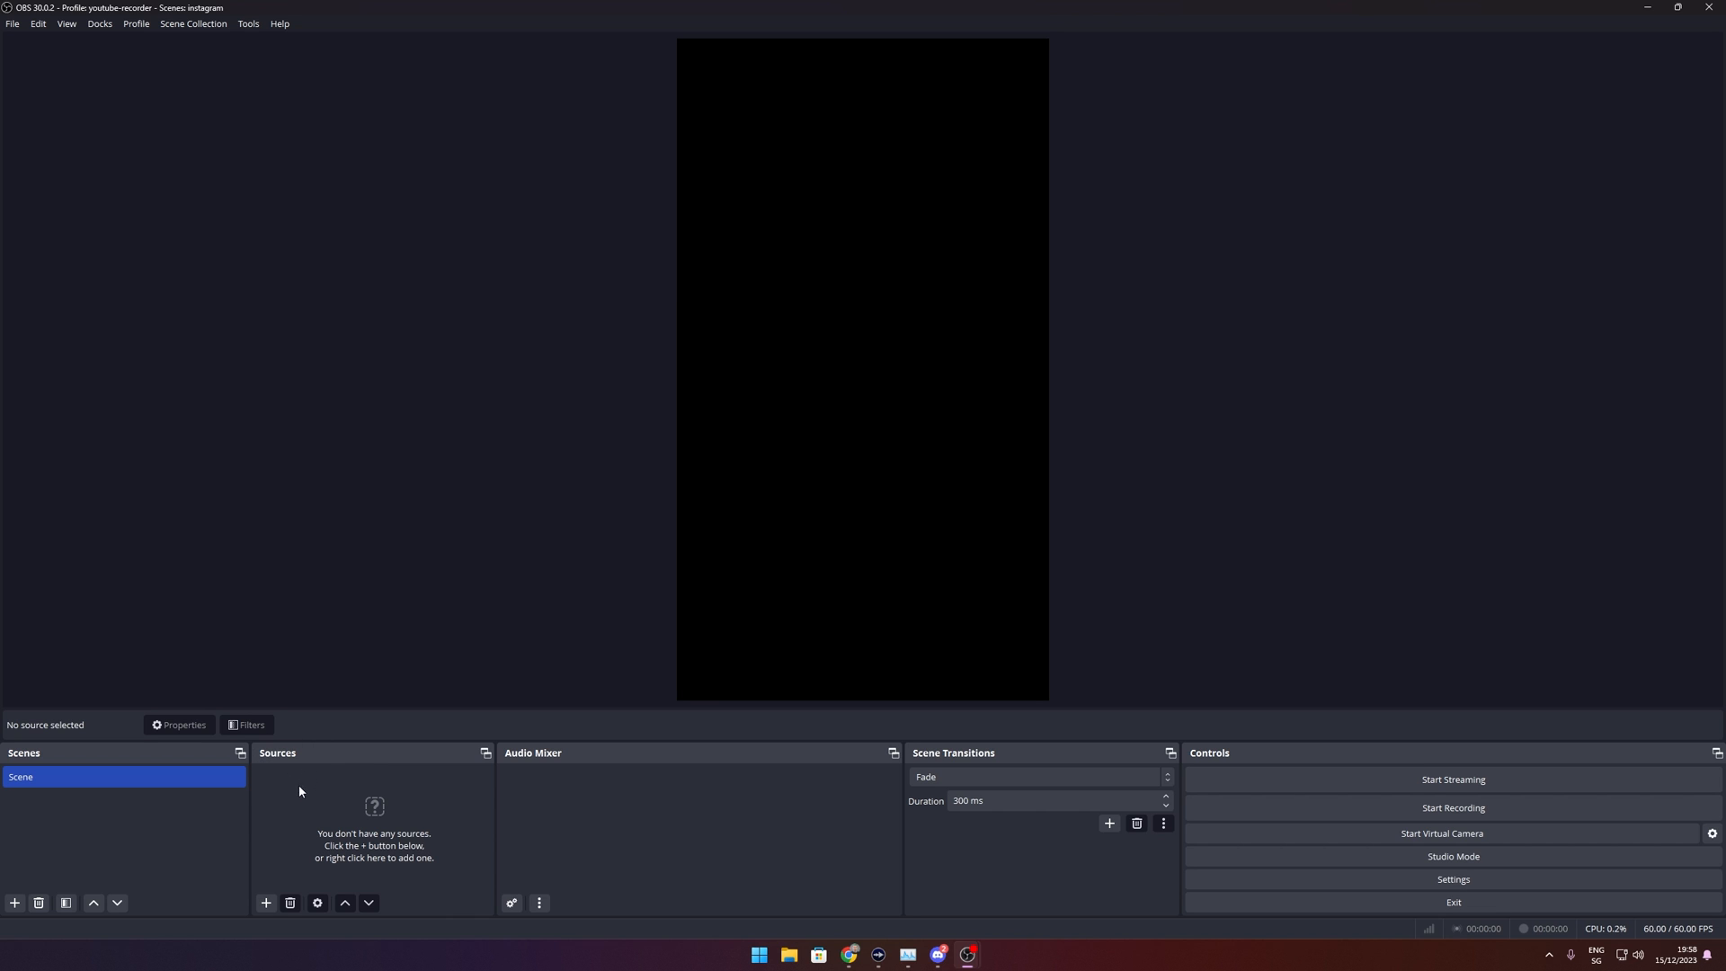
Add a new Video Capture Device source named YoloLiv VertiCam.
click(265, 903)
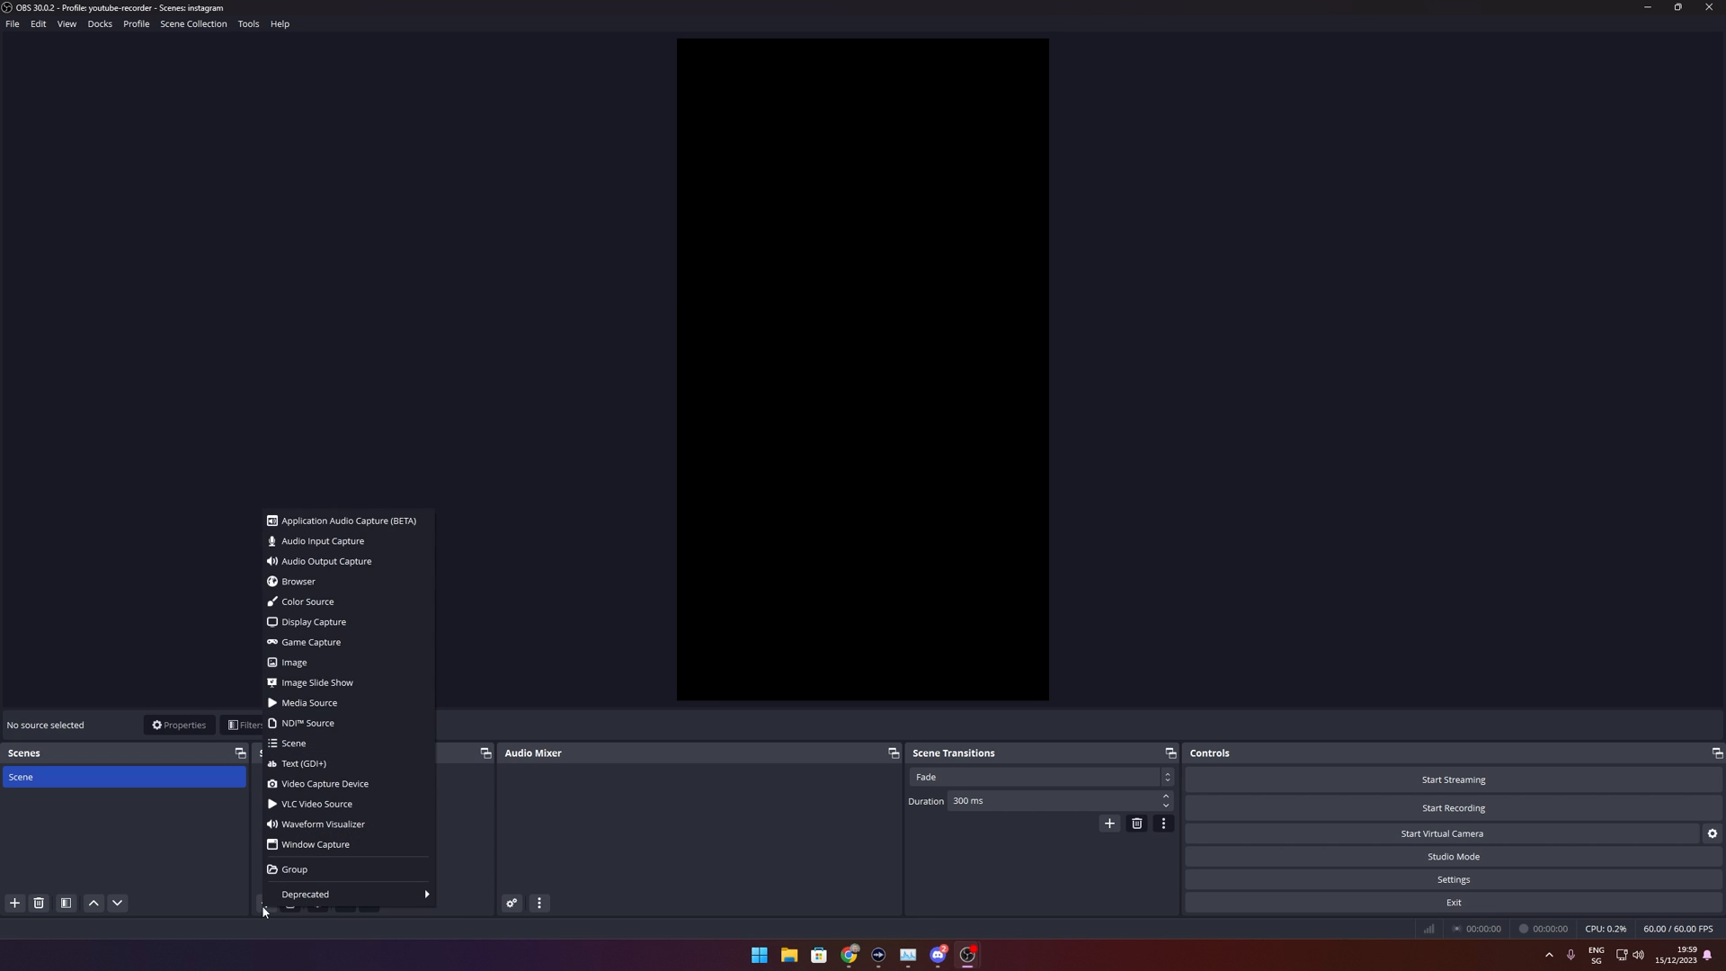
mouse_move(324, 783)
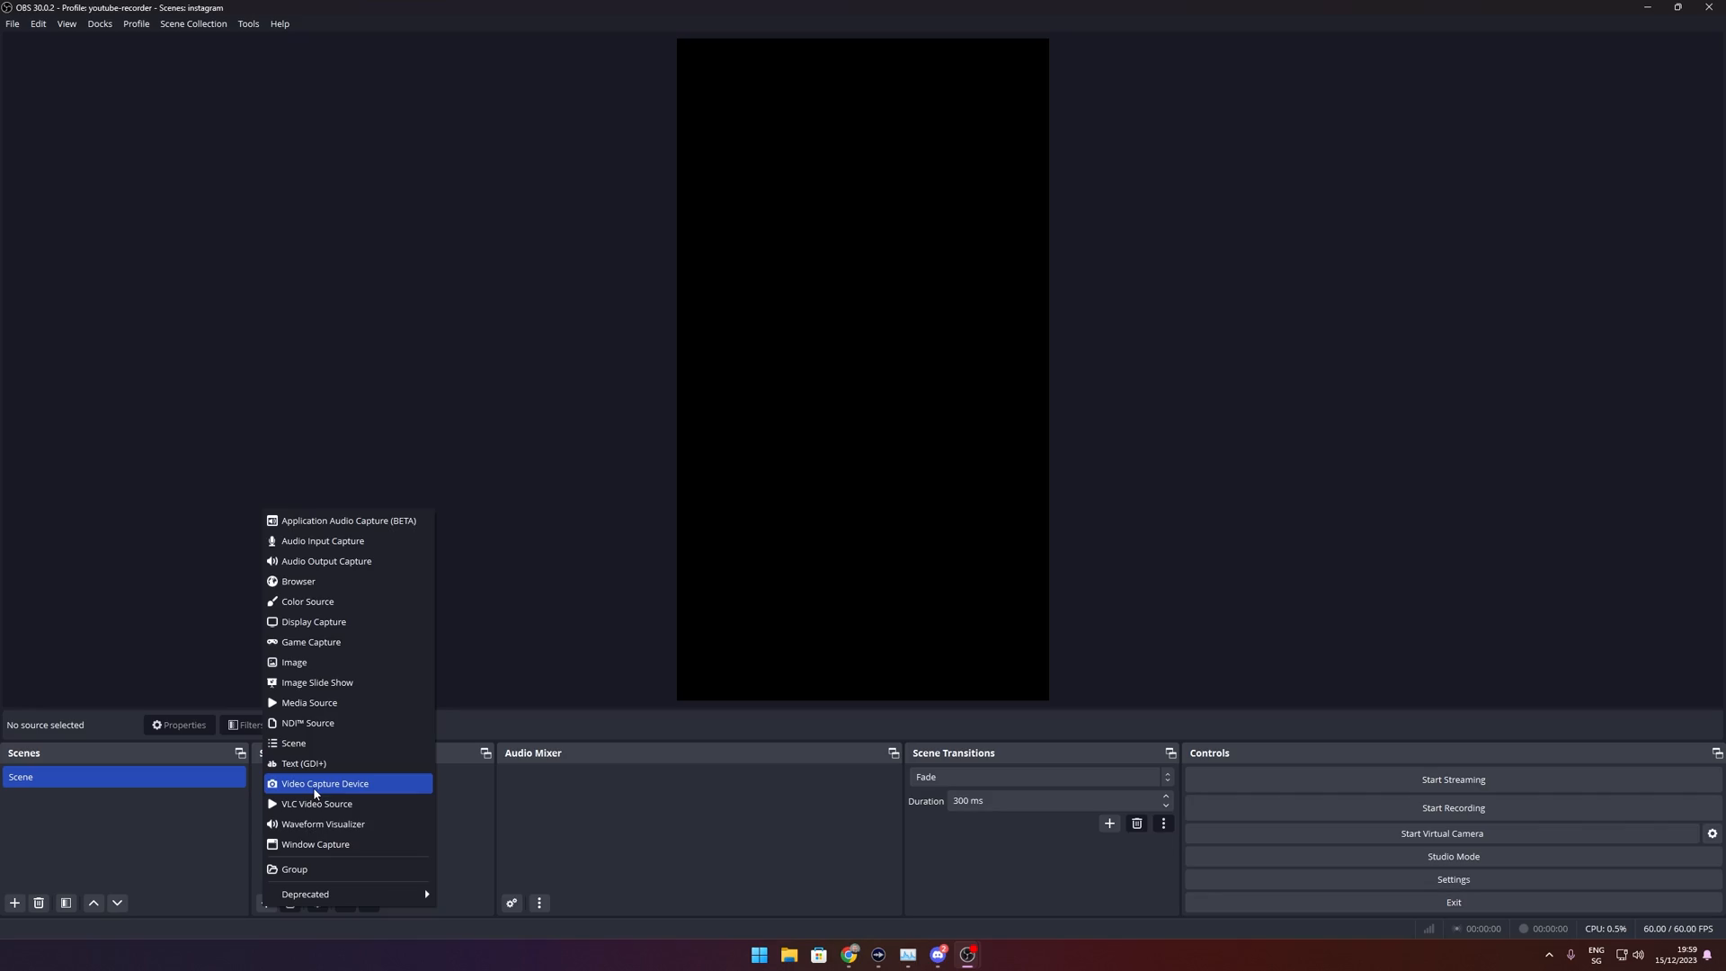
click(325, 783)
text(YoloLiv VertiCam)
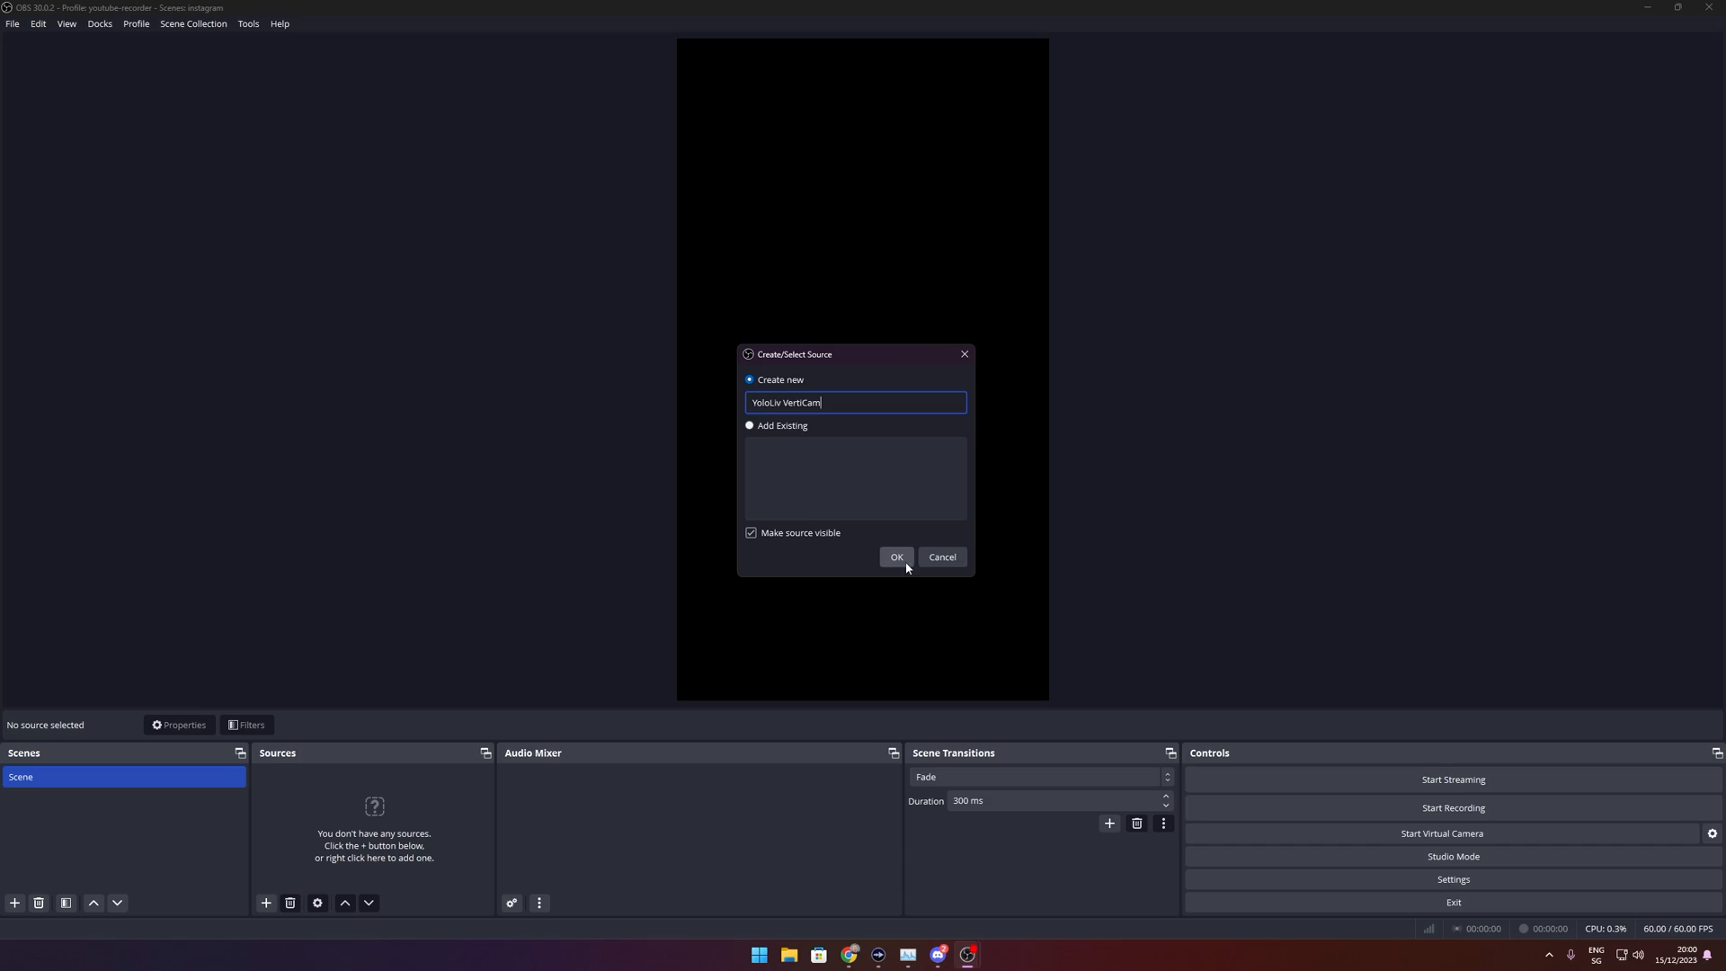
Create the YoloLiv VertiCam source using the HD Camera device.
click(896, 557)
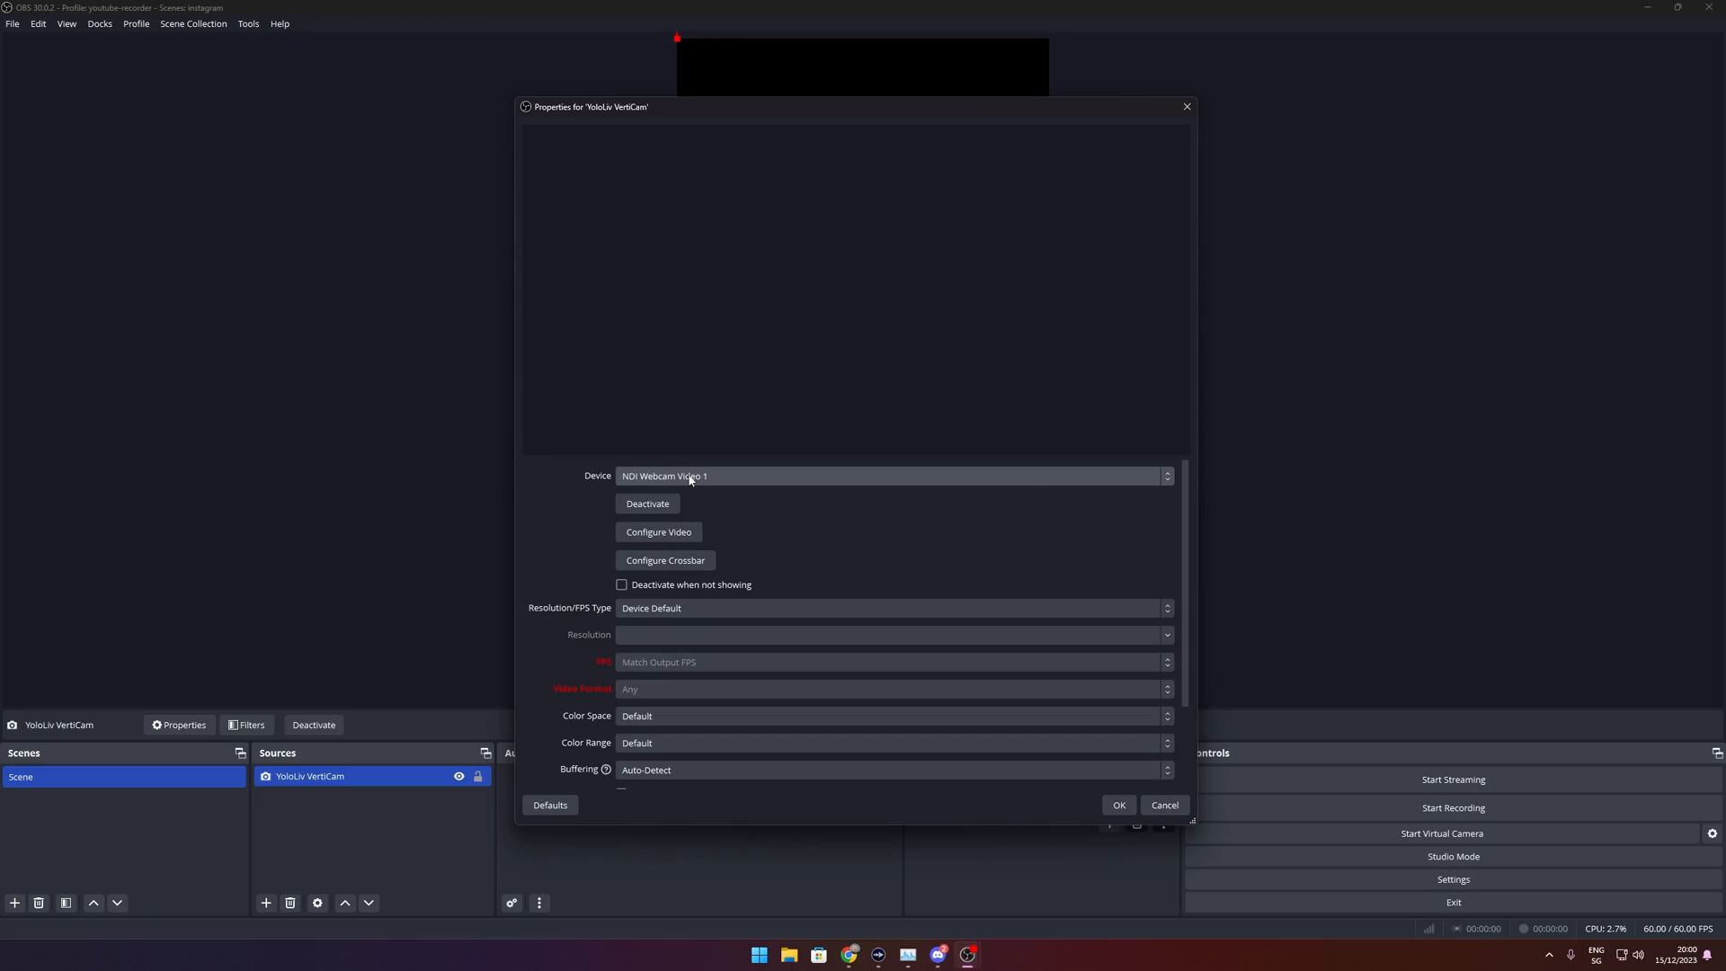
click(889, 476)
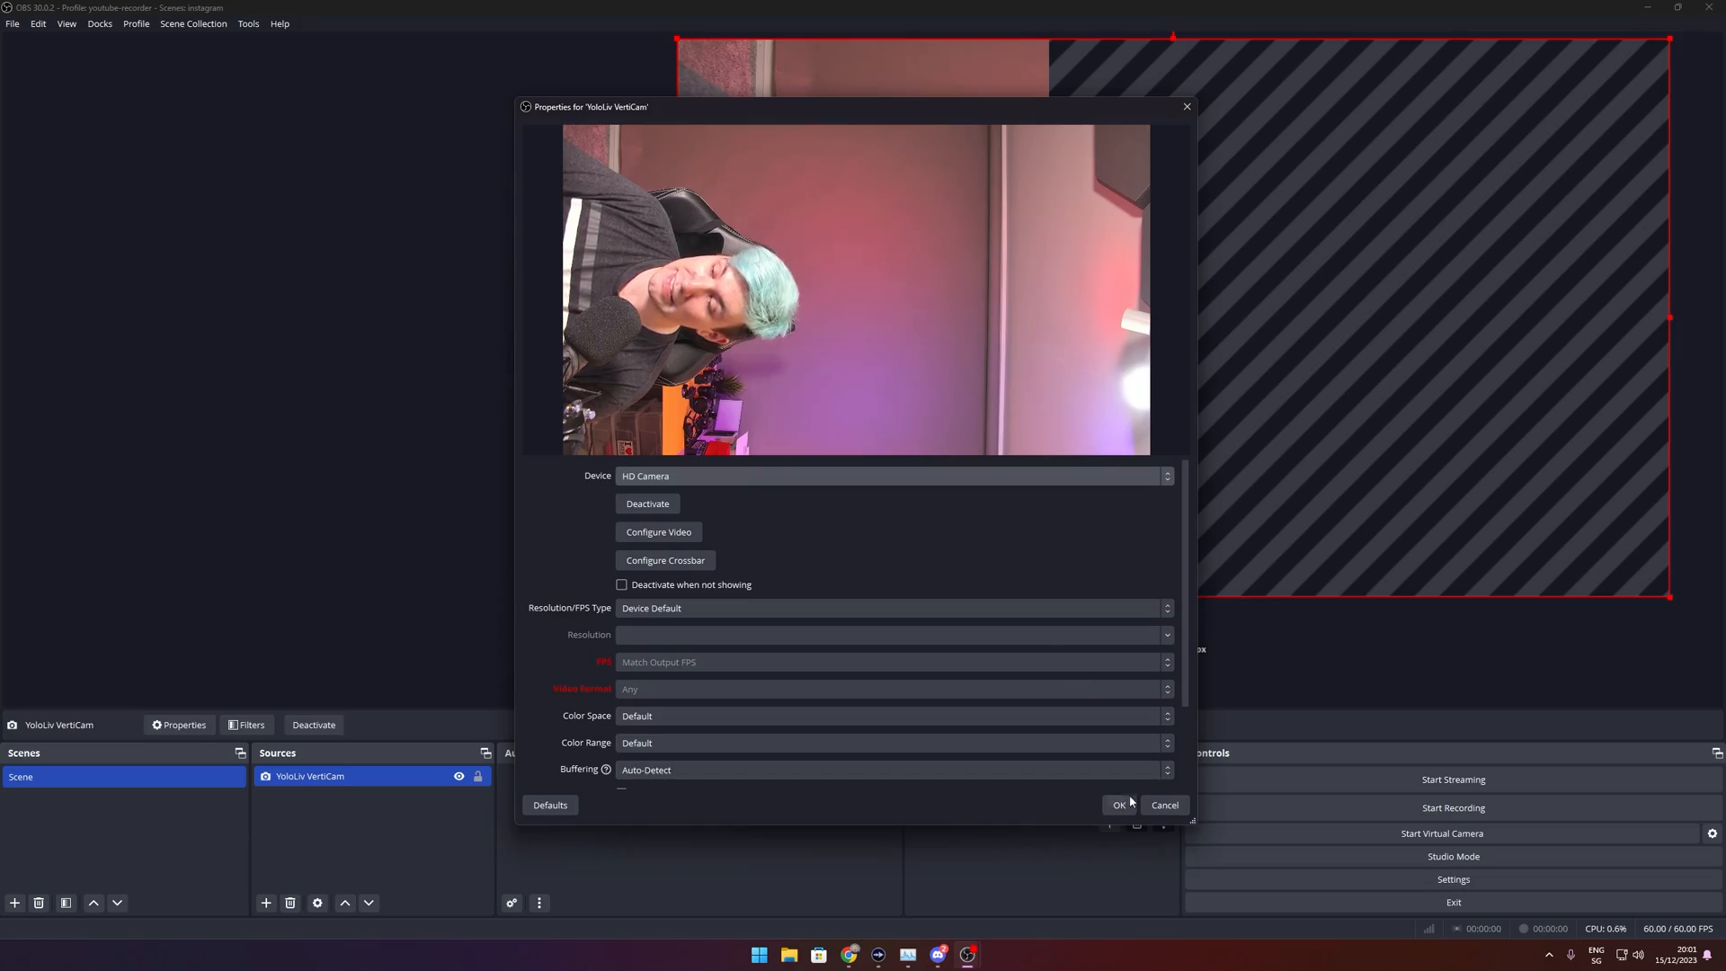
click(1118, 804)
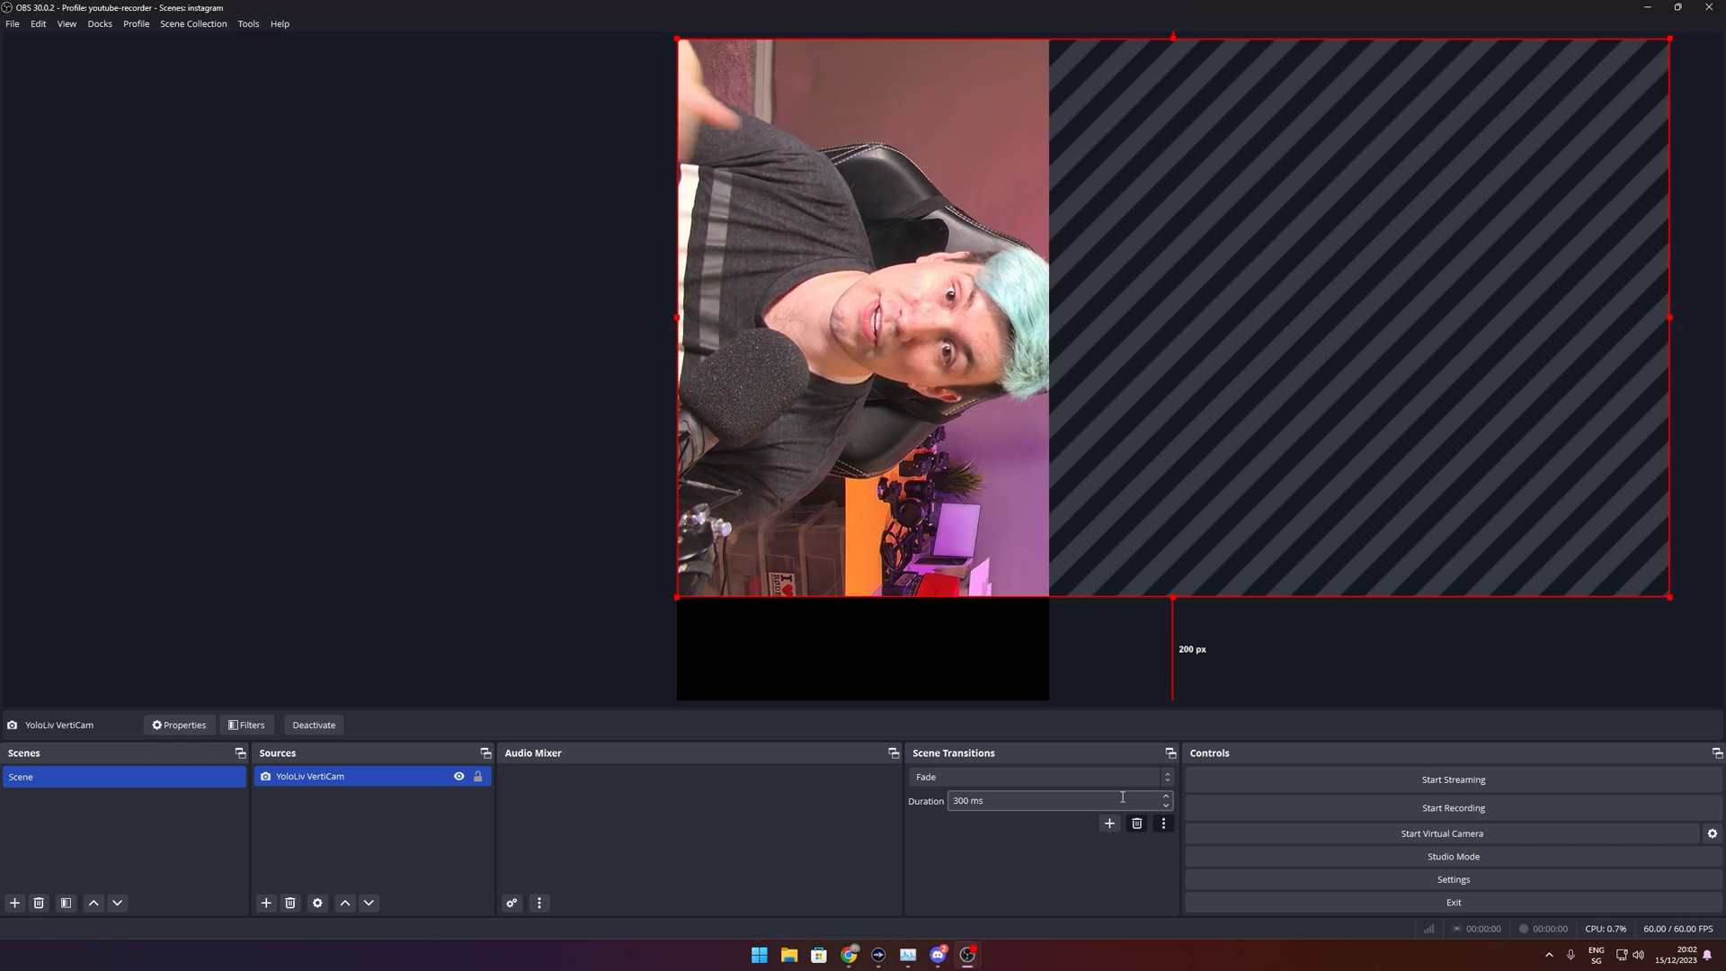
Fit the camera image to the canvas and centre it horizontally via Transform.
right_click(842, 441)
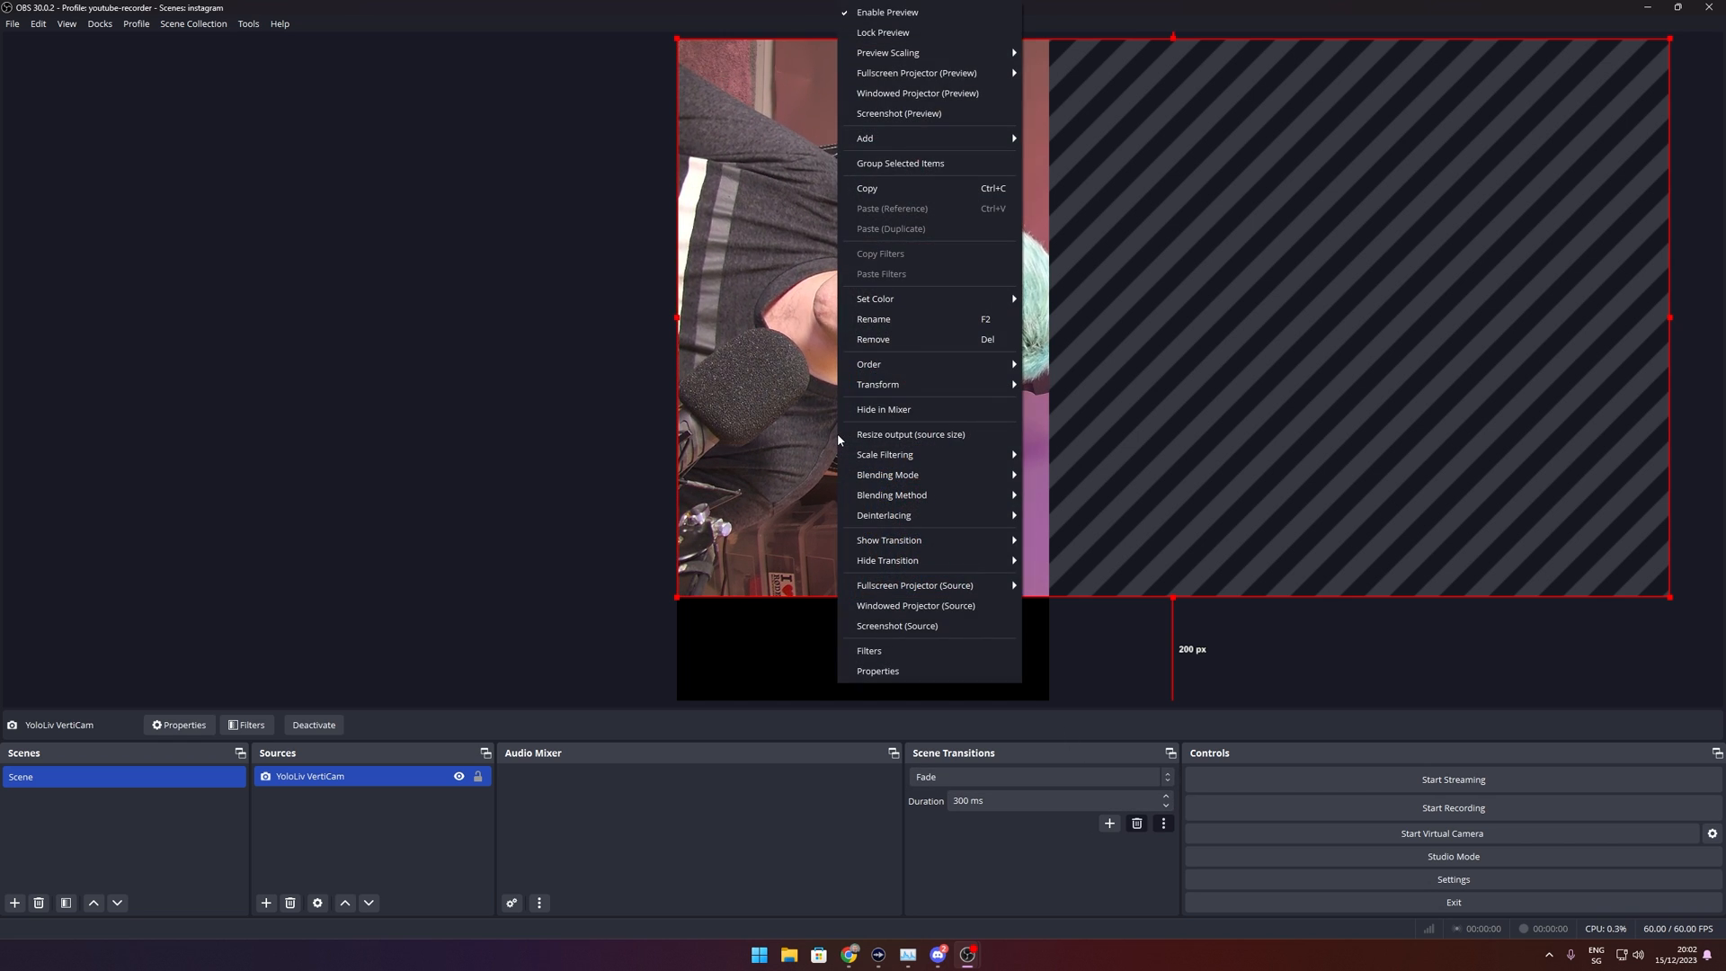
mouse_move(878, 384)
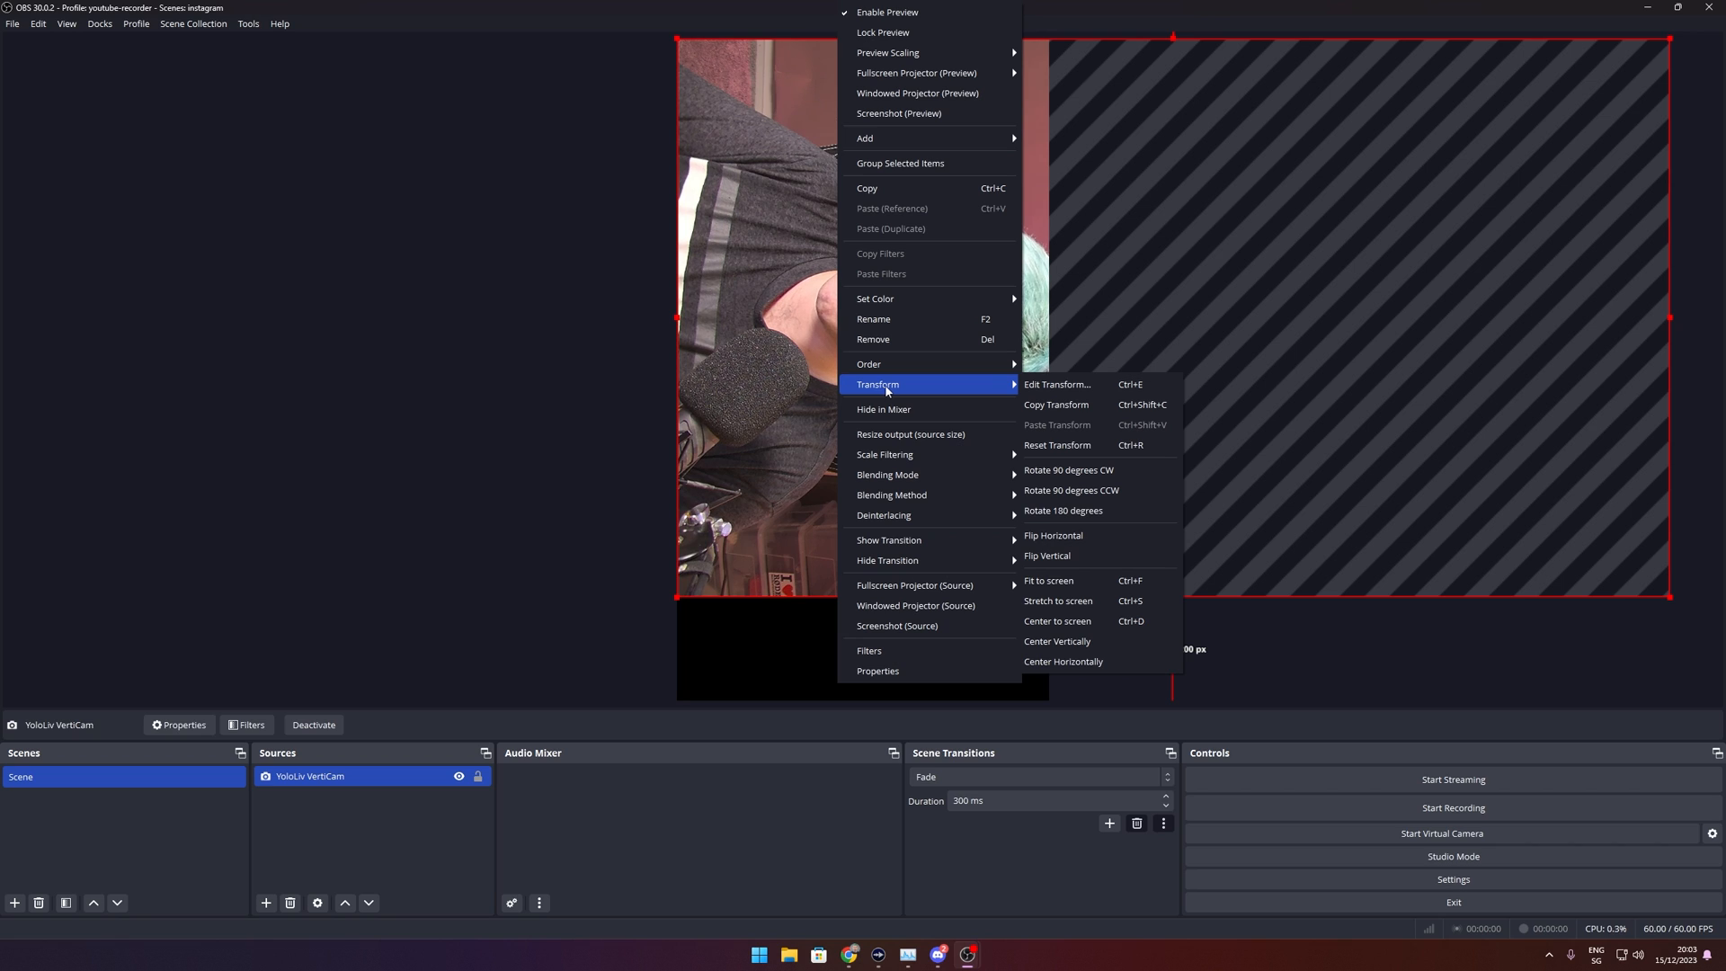
mouse_move(1049, 579)
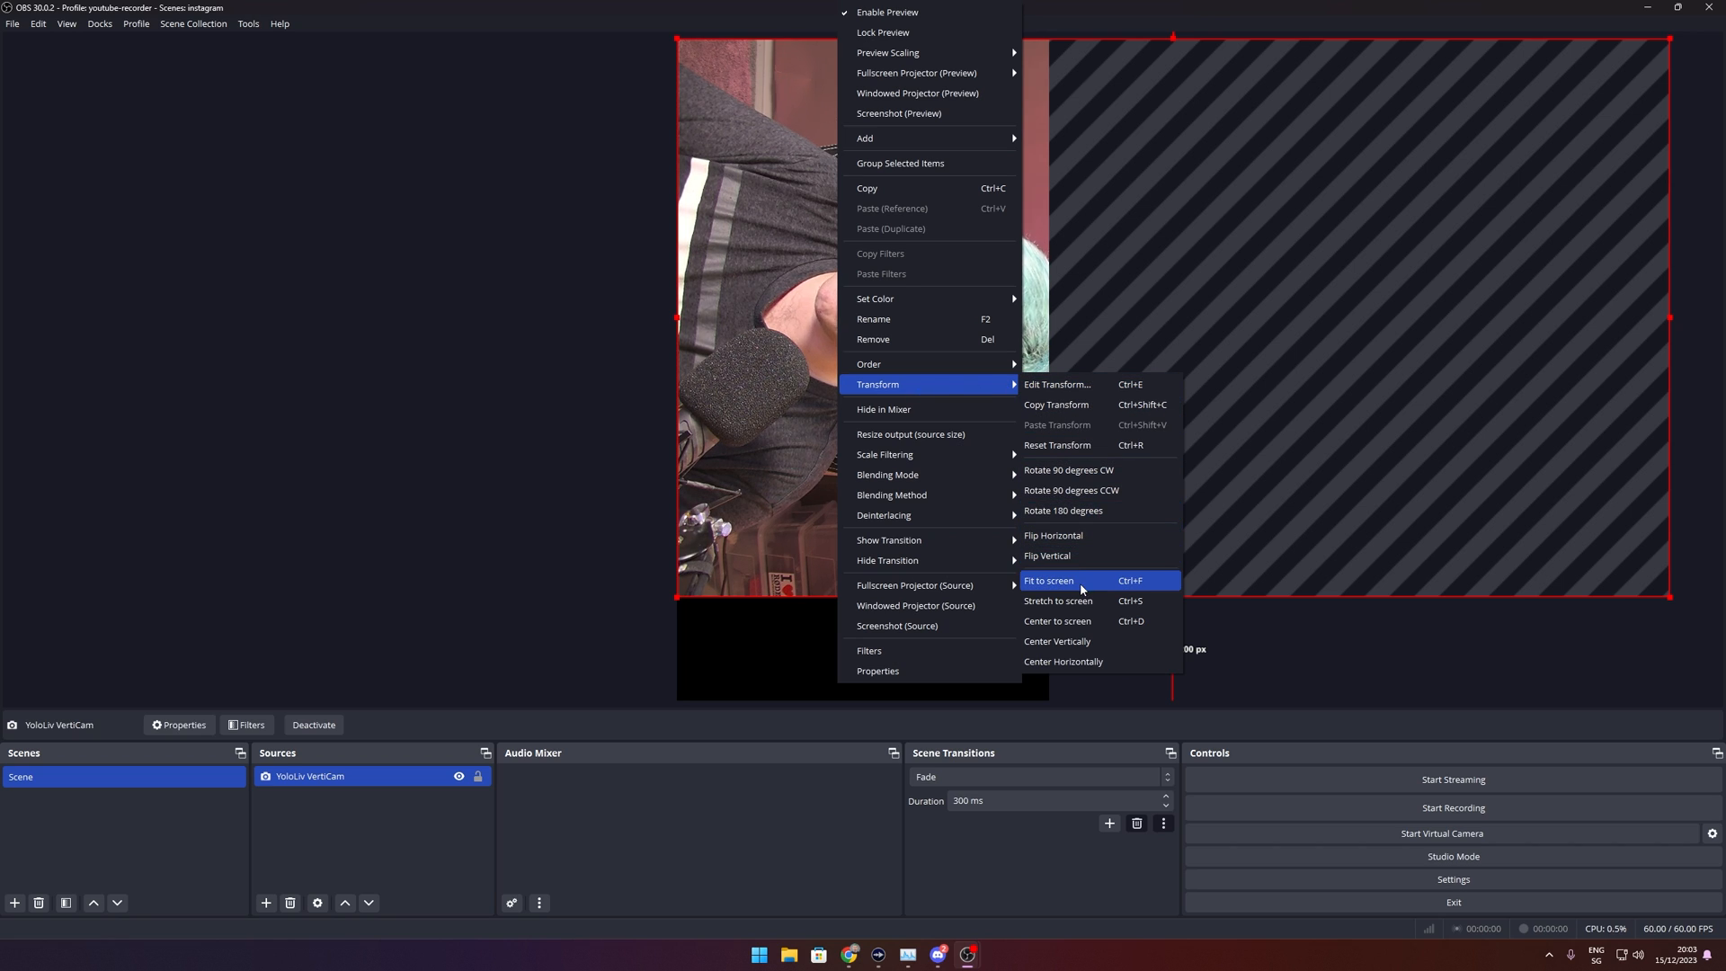
click(1048, 580)
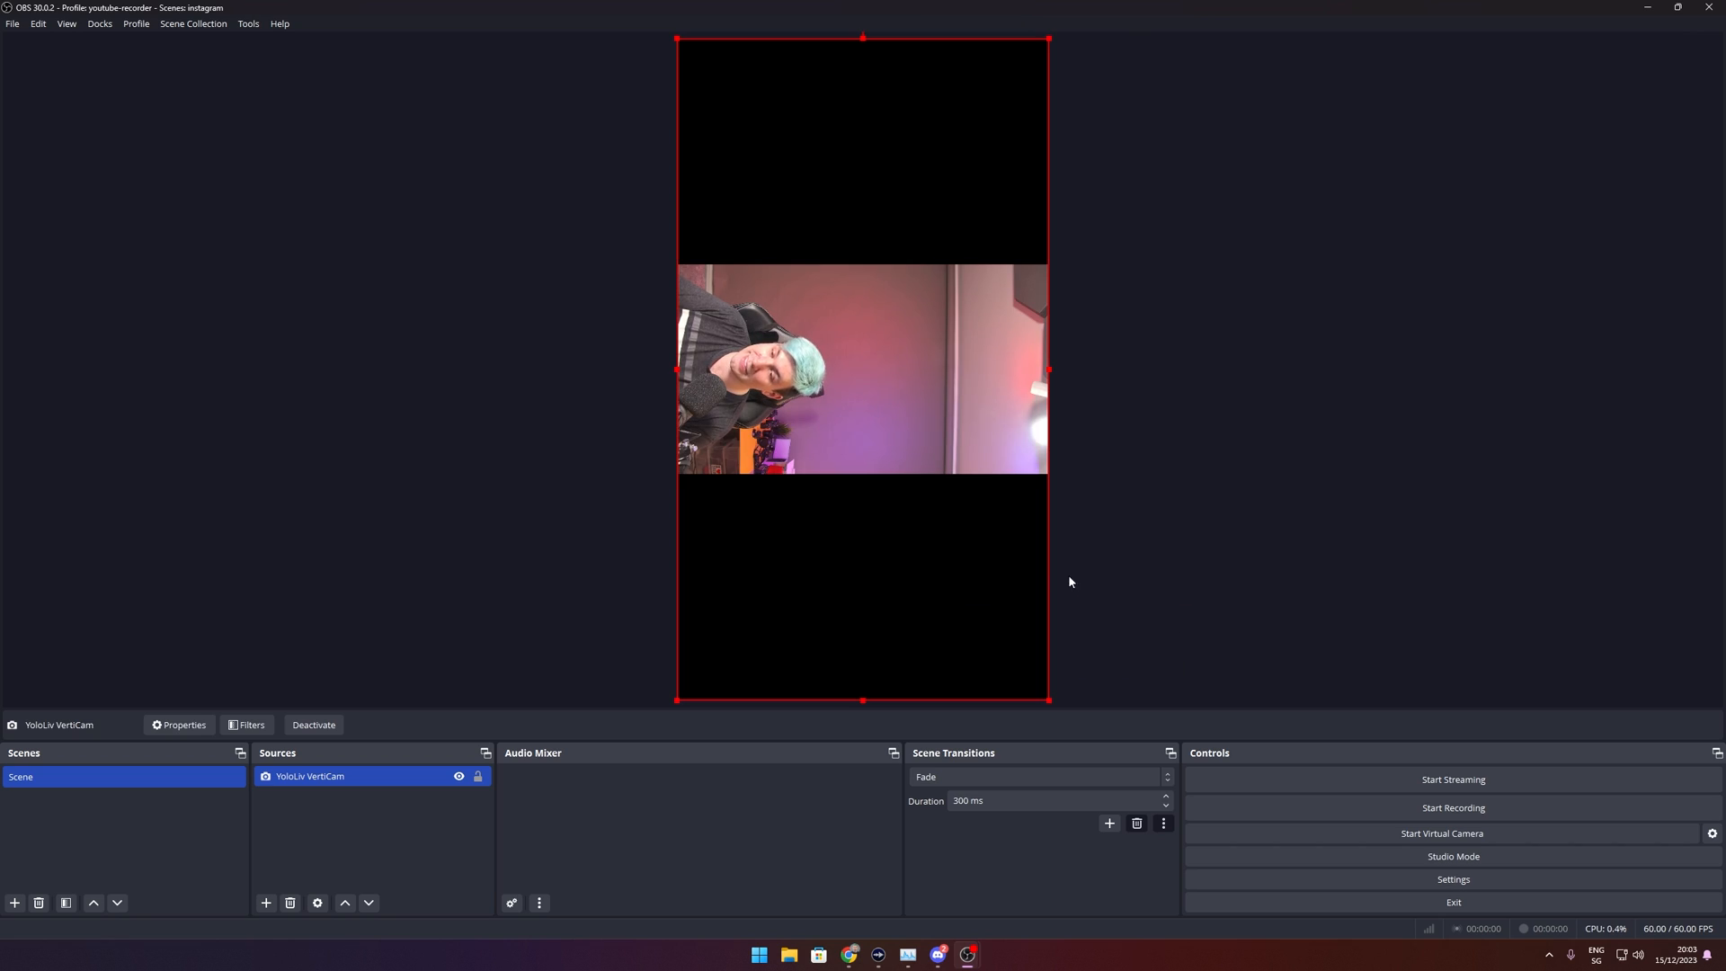
right_click(863, 369)
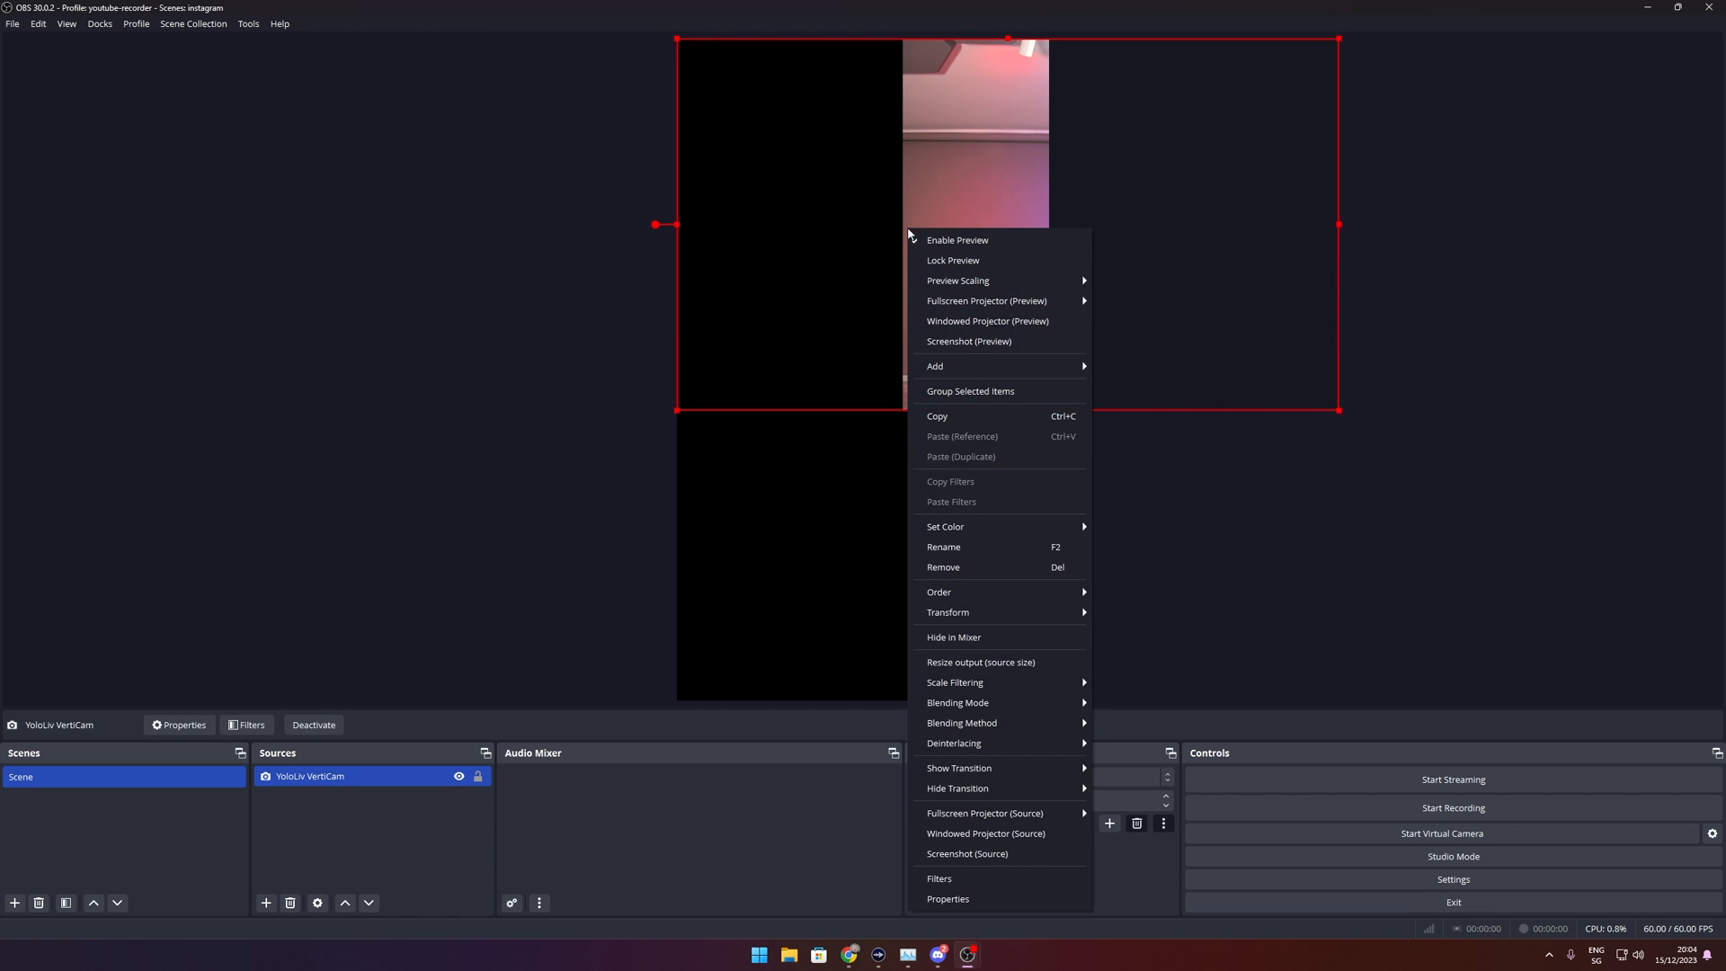
mouse_move(947, 613)
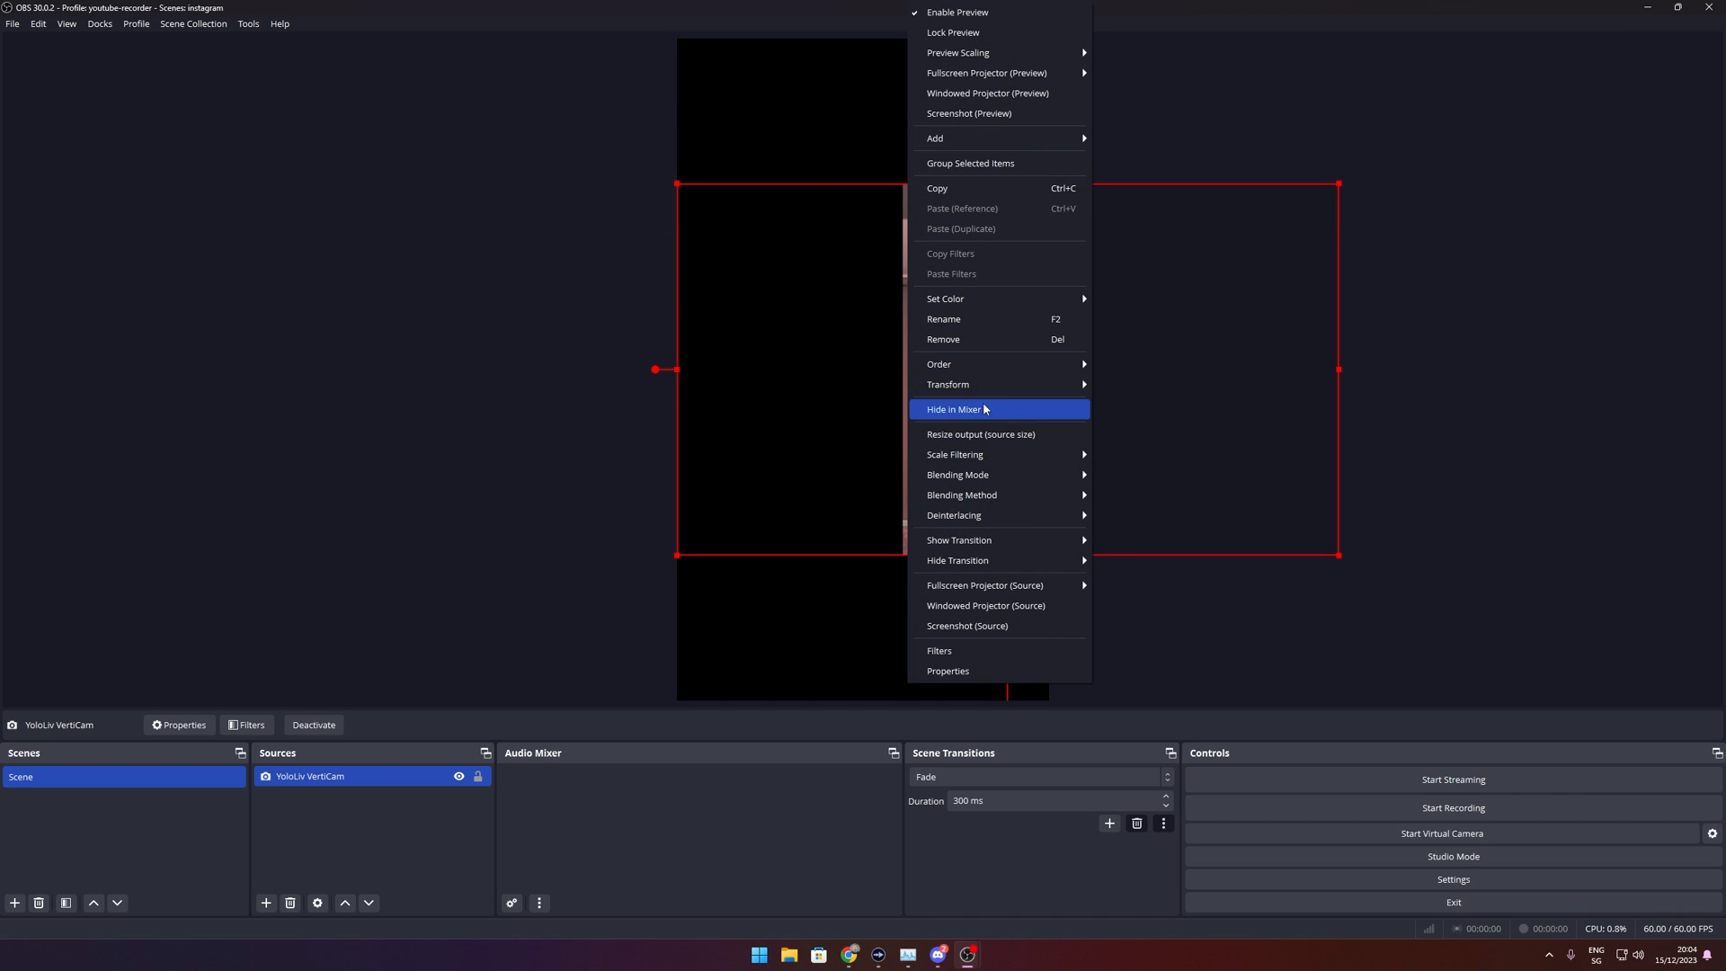
mouse_move(947, 384)
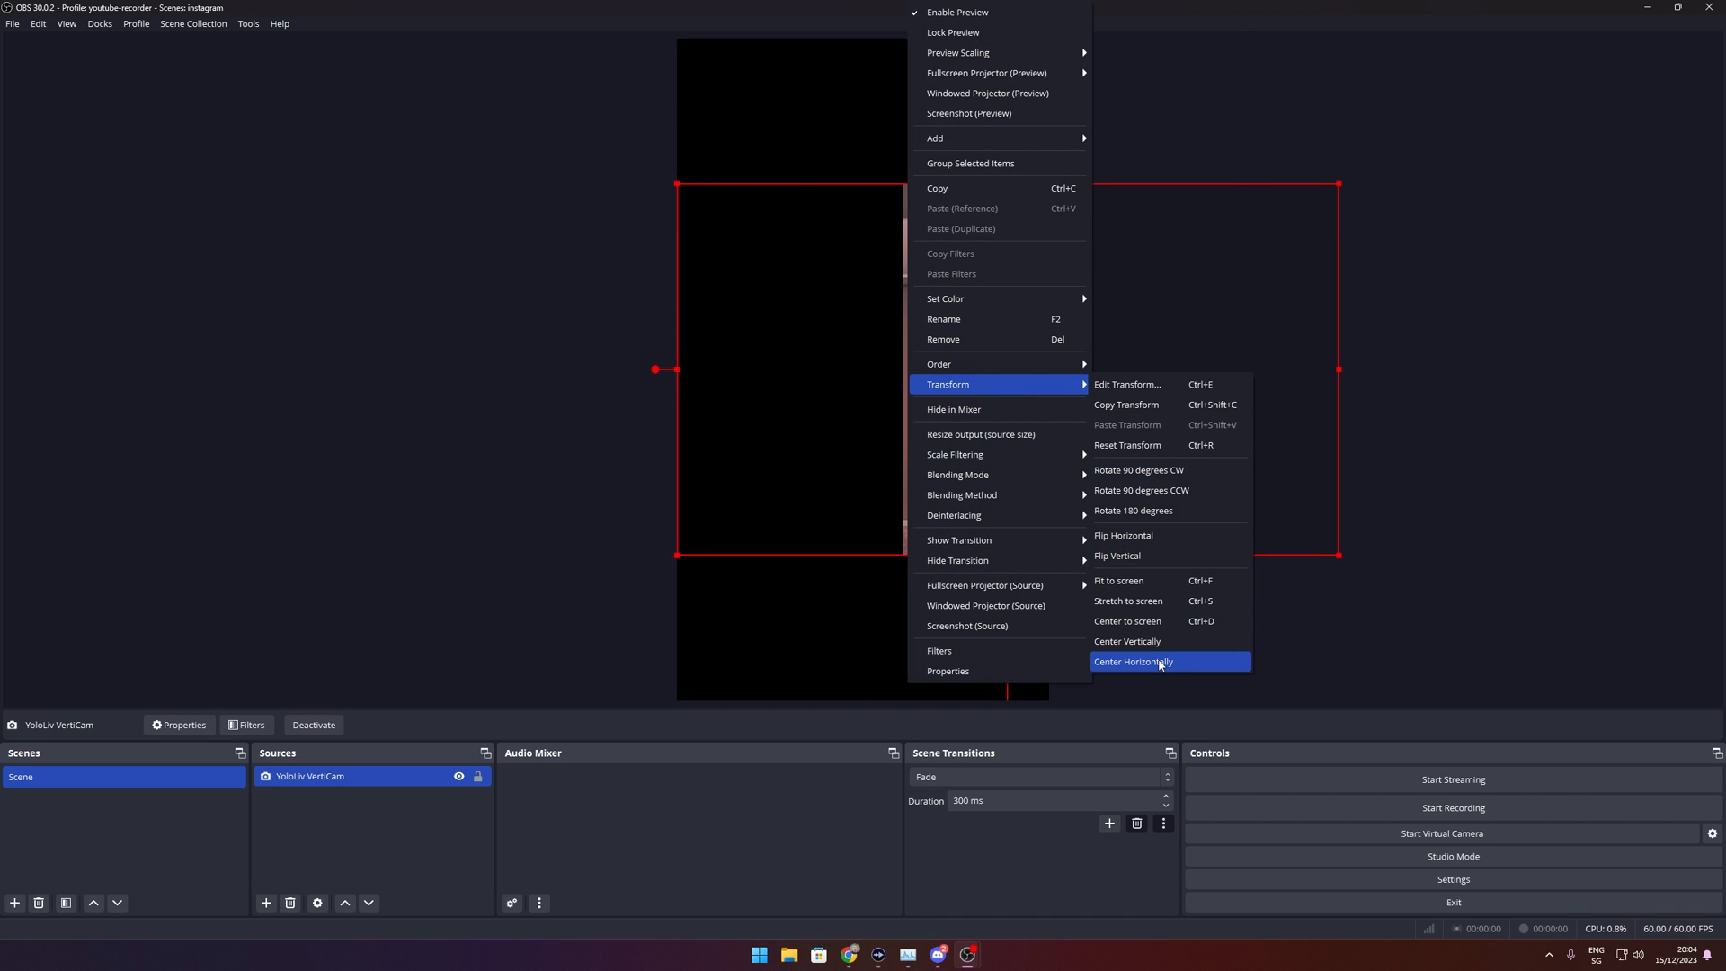
click(1133, 662)
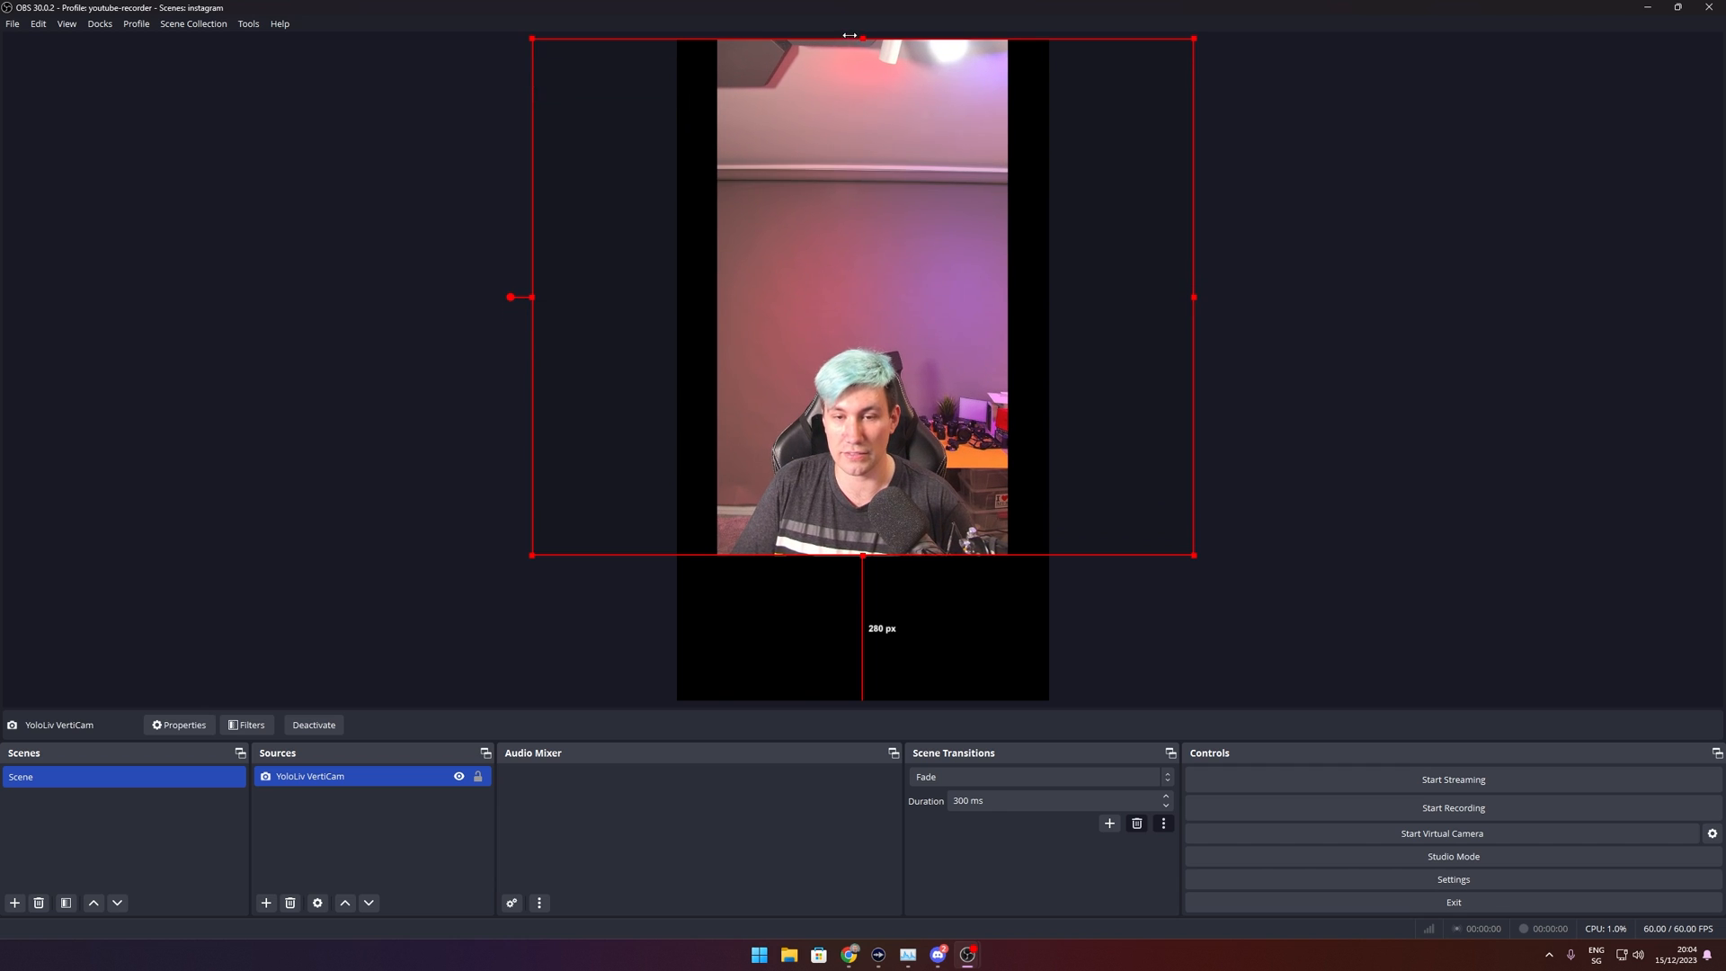
click(1310, 426)
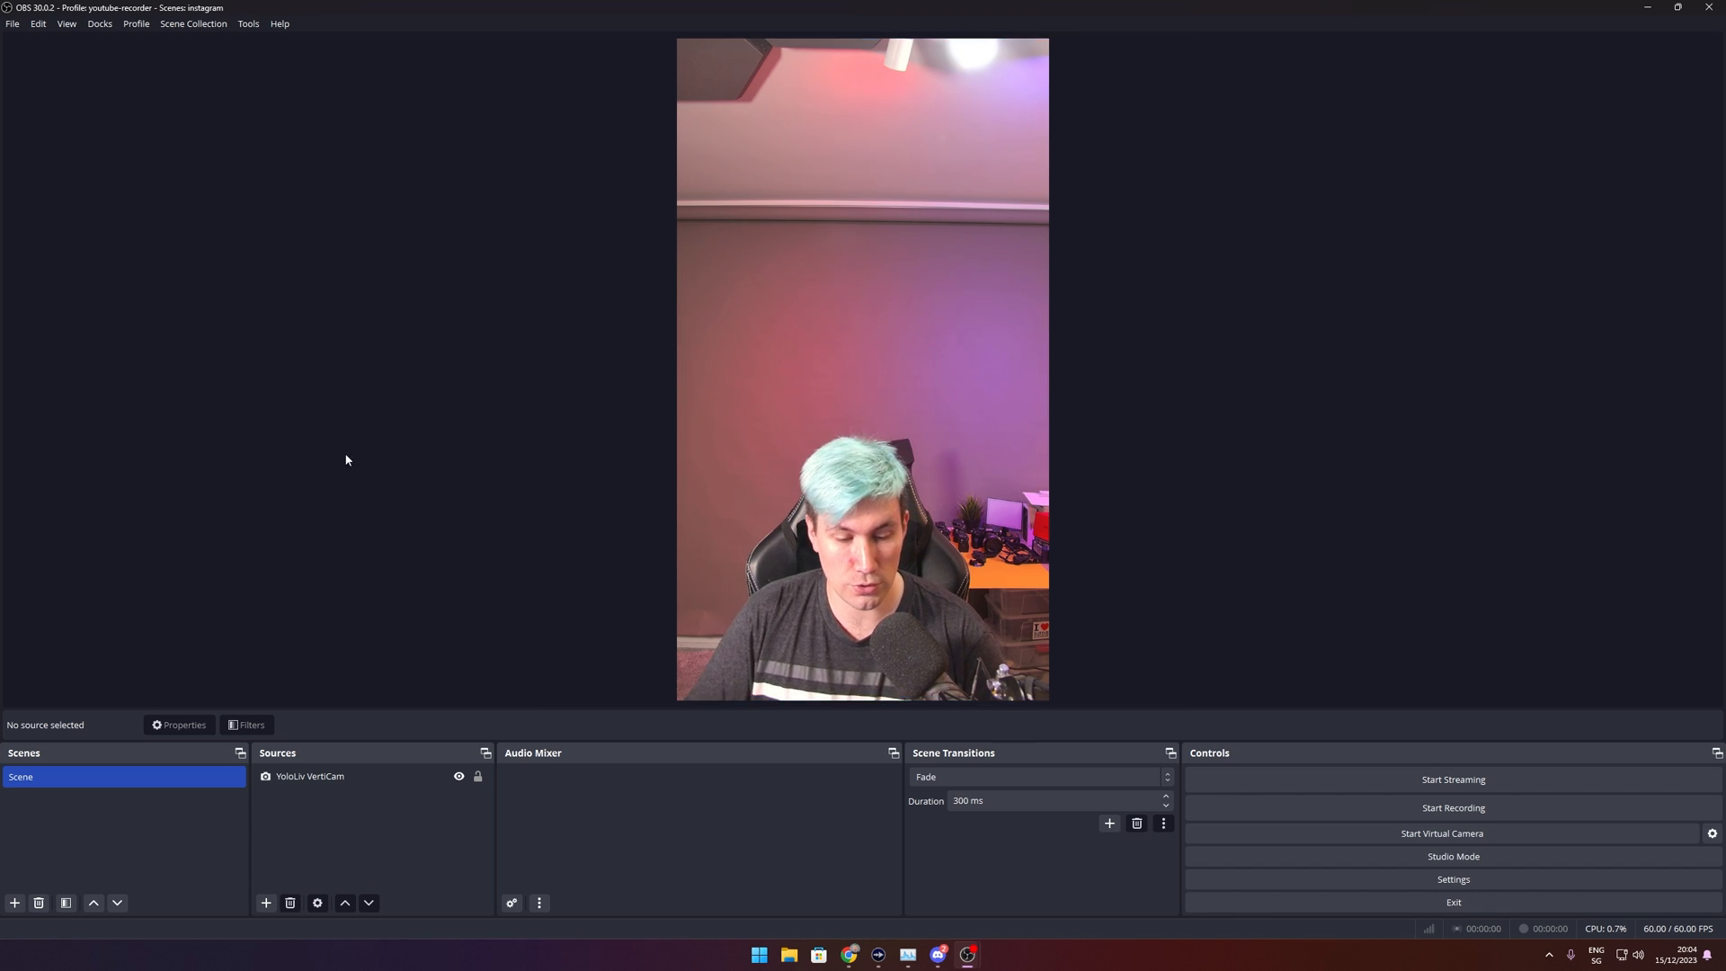
Add an Audio Input Capture source using Mic In (Elgato Wave:XLR).
click(265, 903)
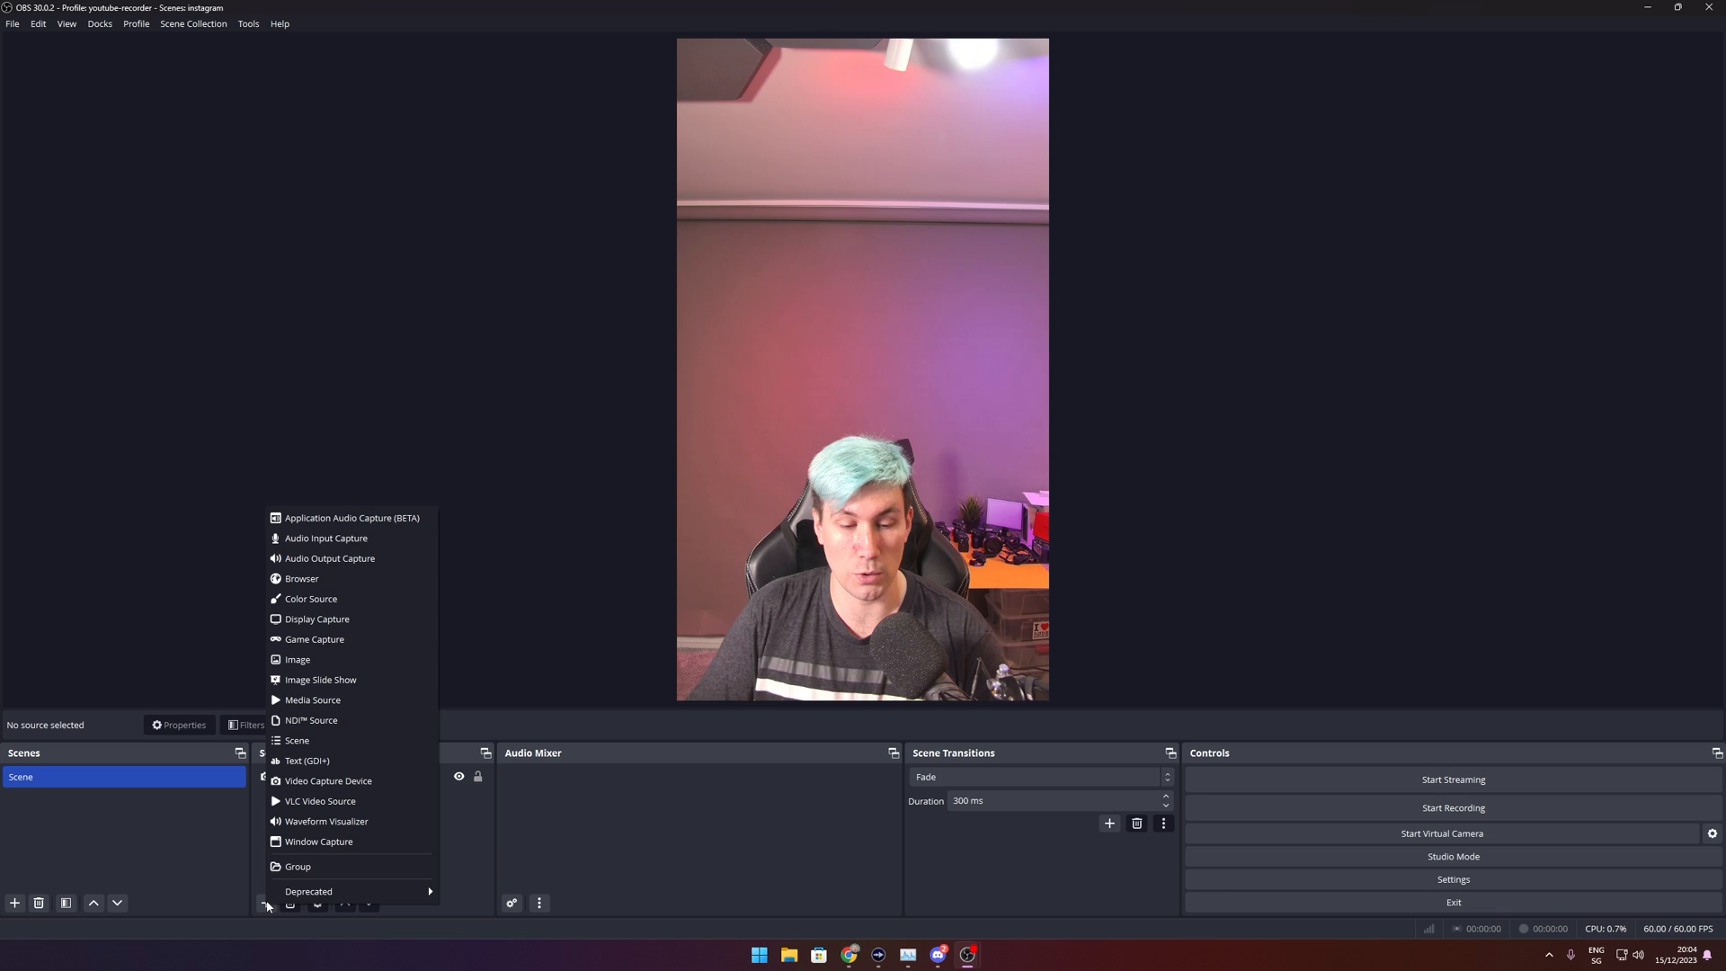
mouse_move(330, 558)
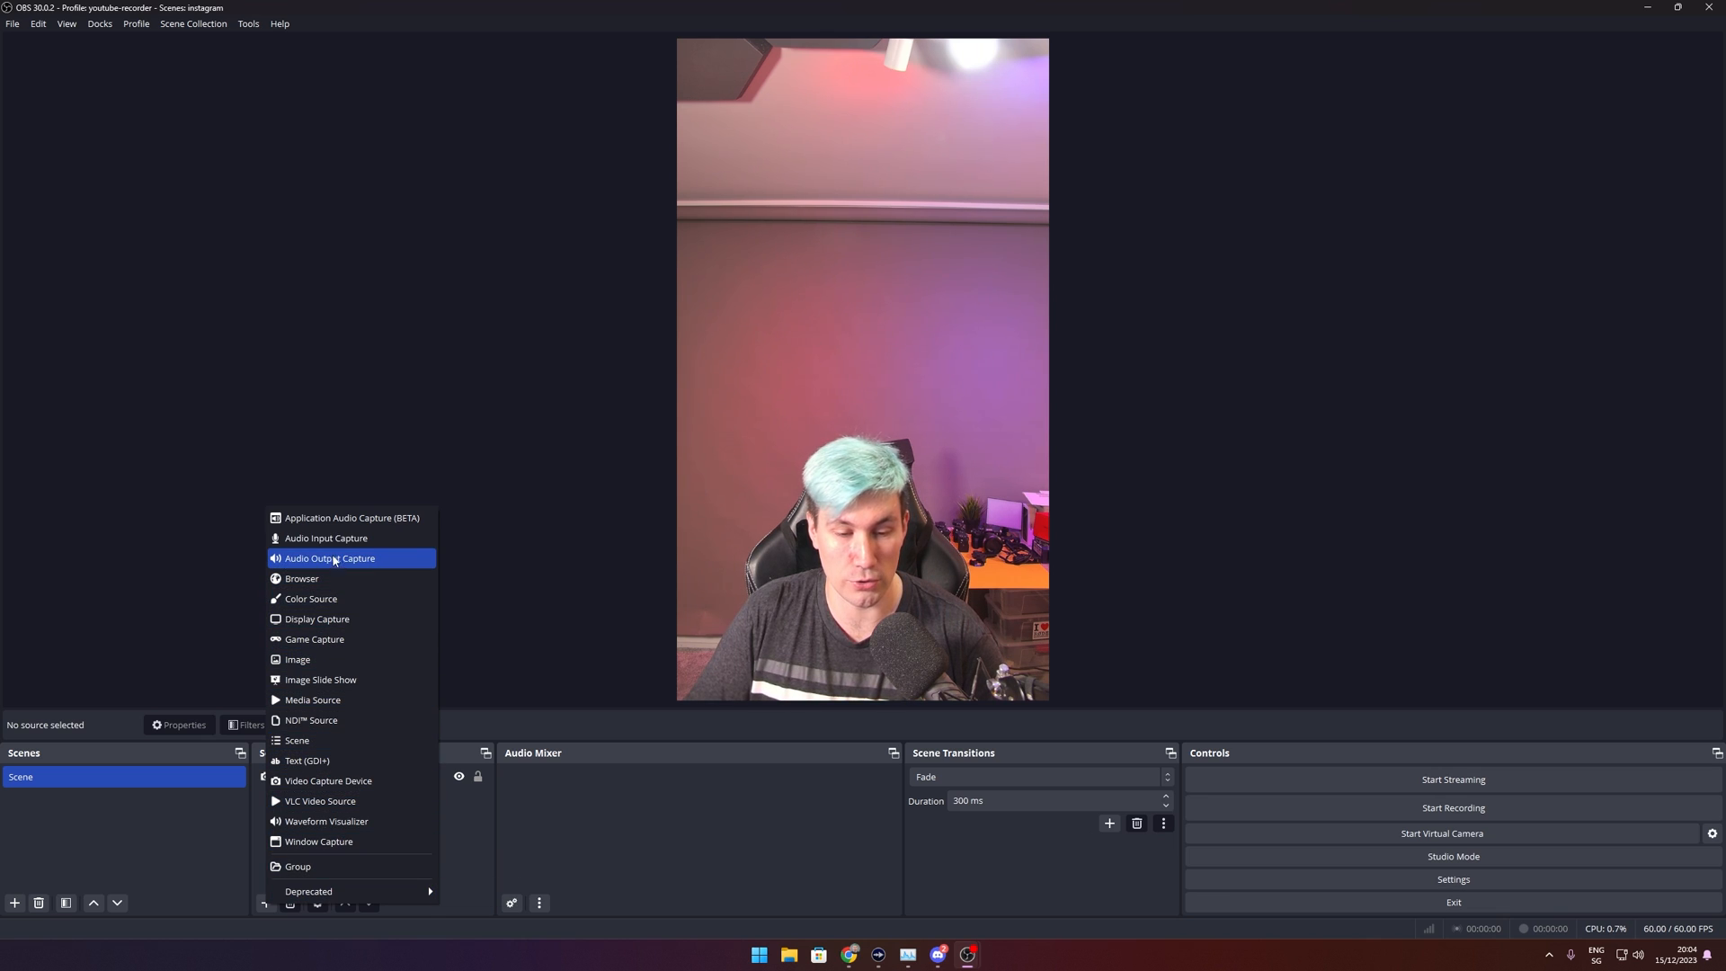
click(326, 538)
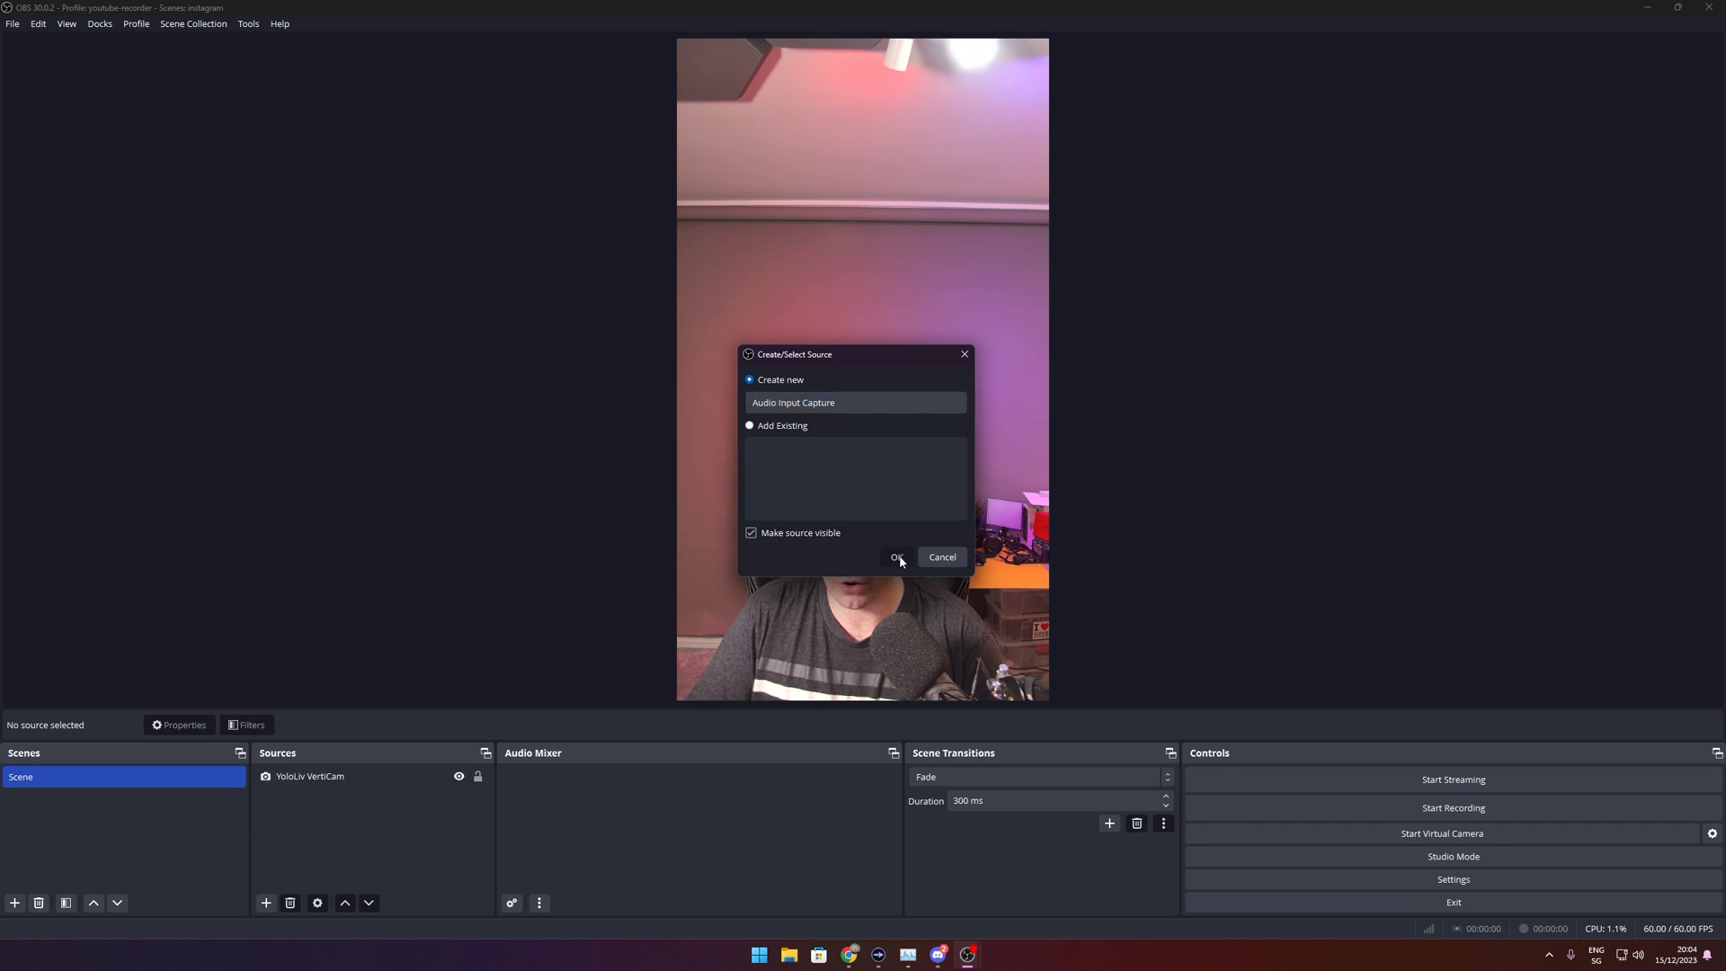
click(897, 557)
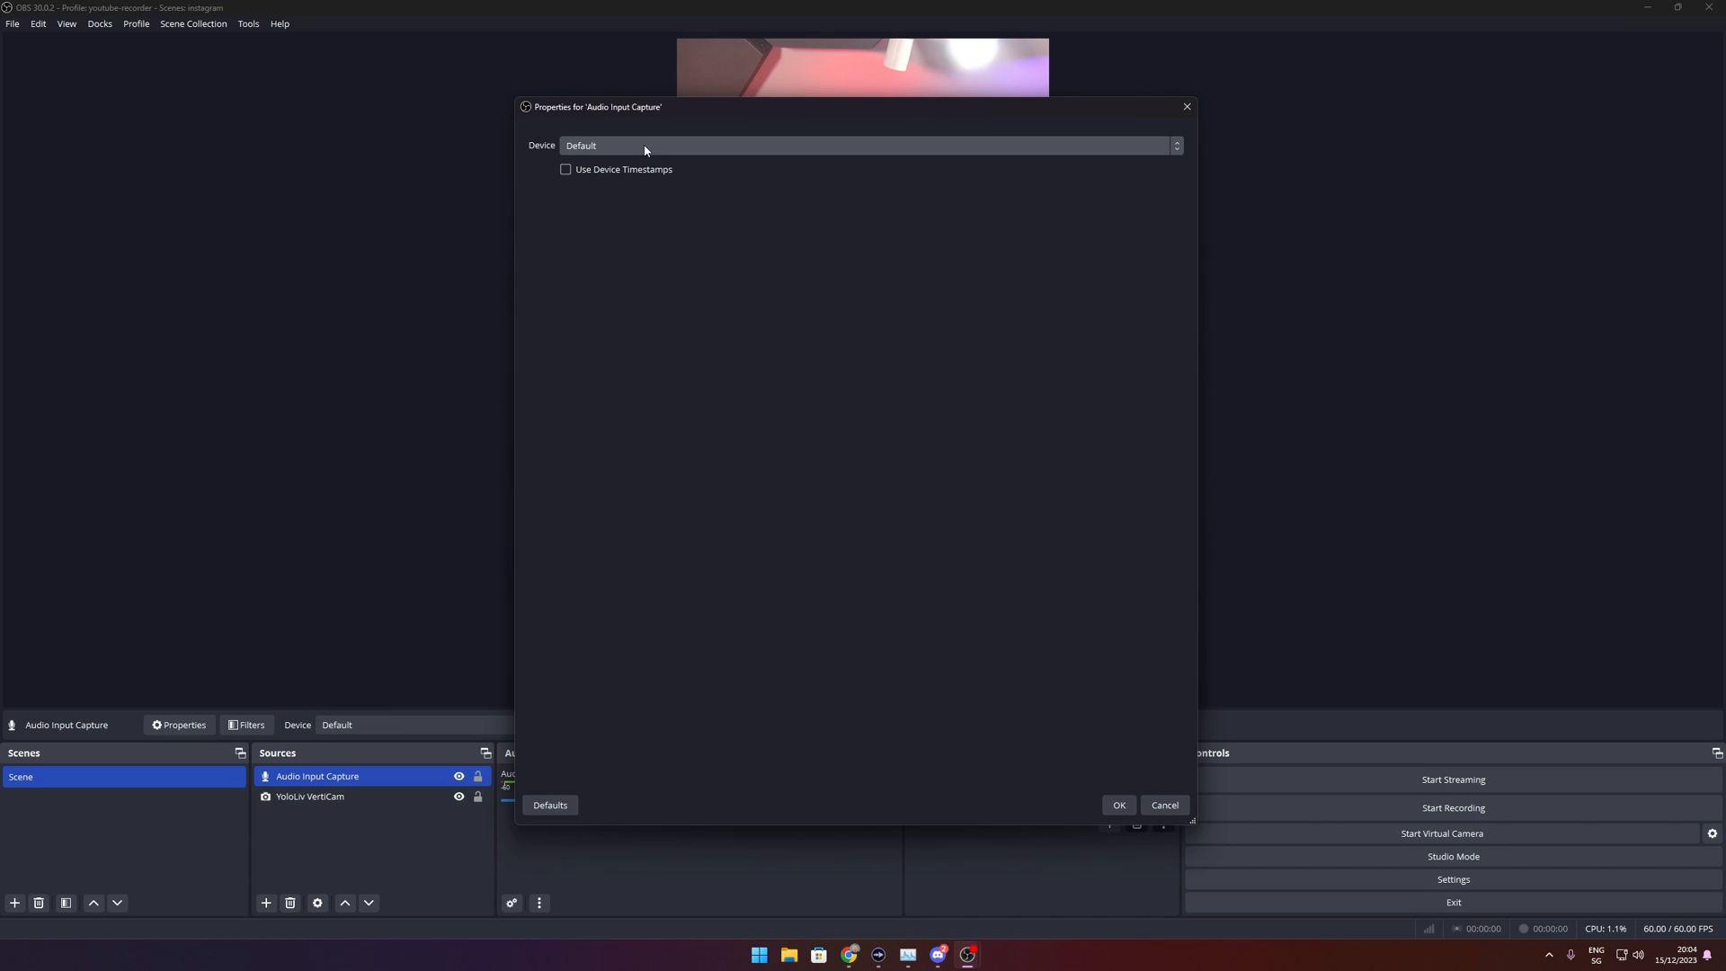
click(864, 146)
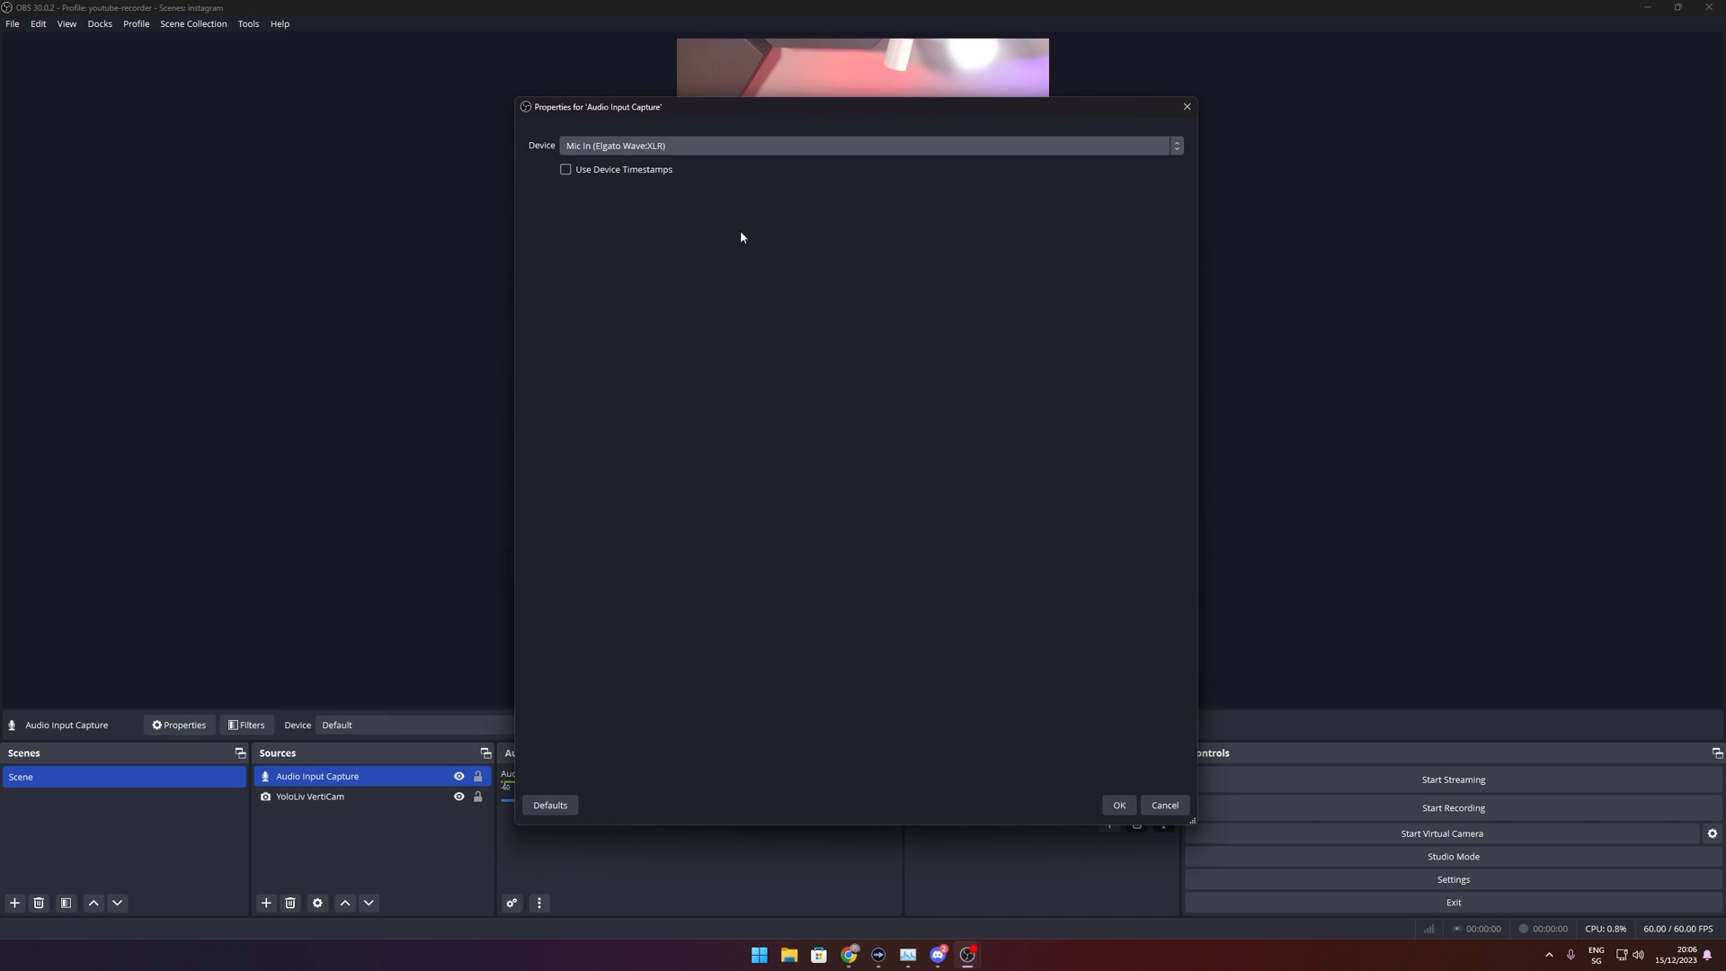
mouse_move(1119, 805)
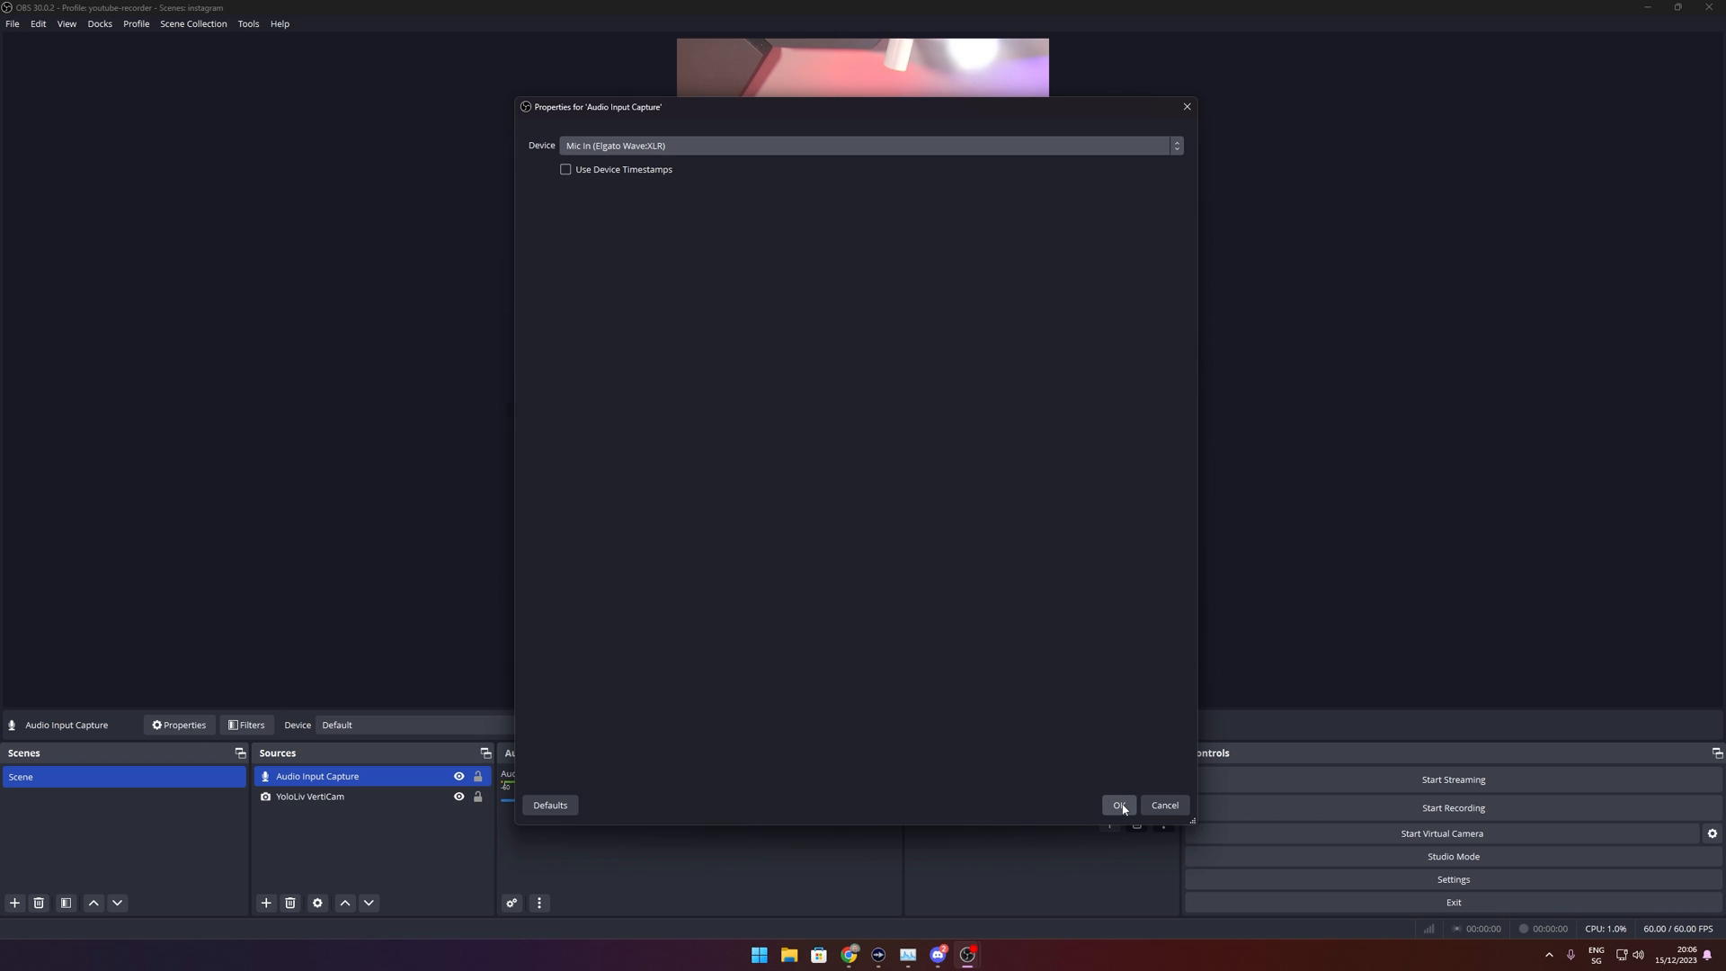
click(1118, 804)
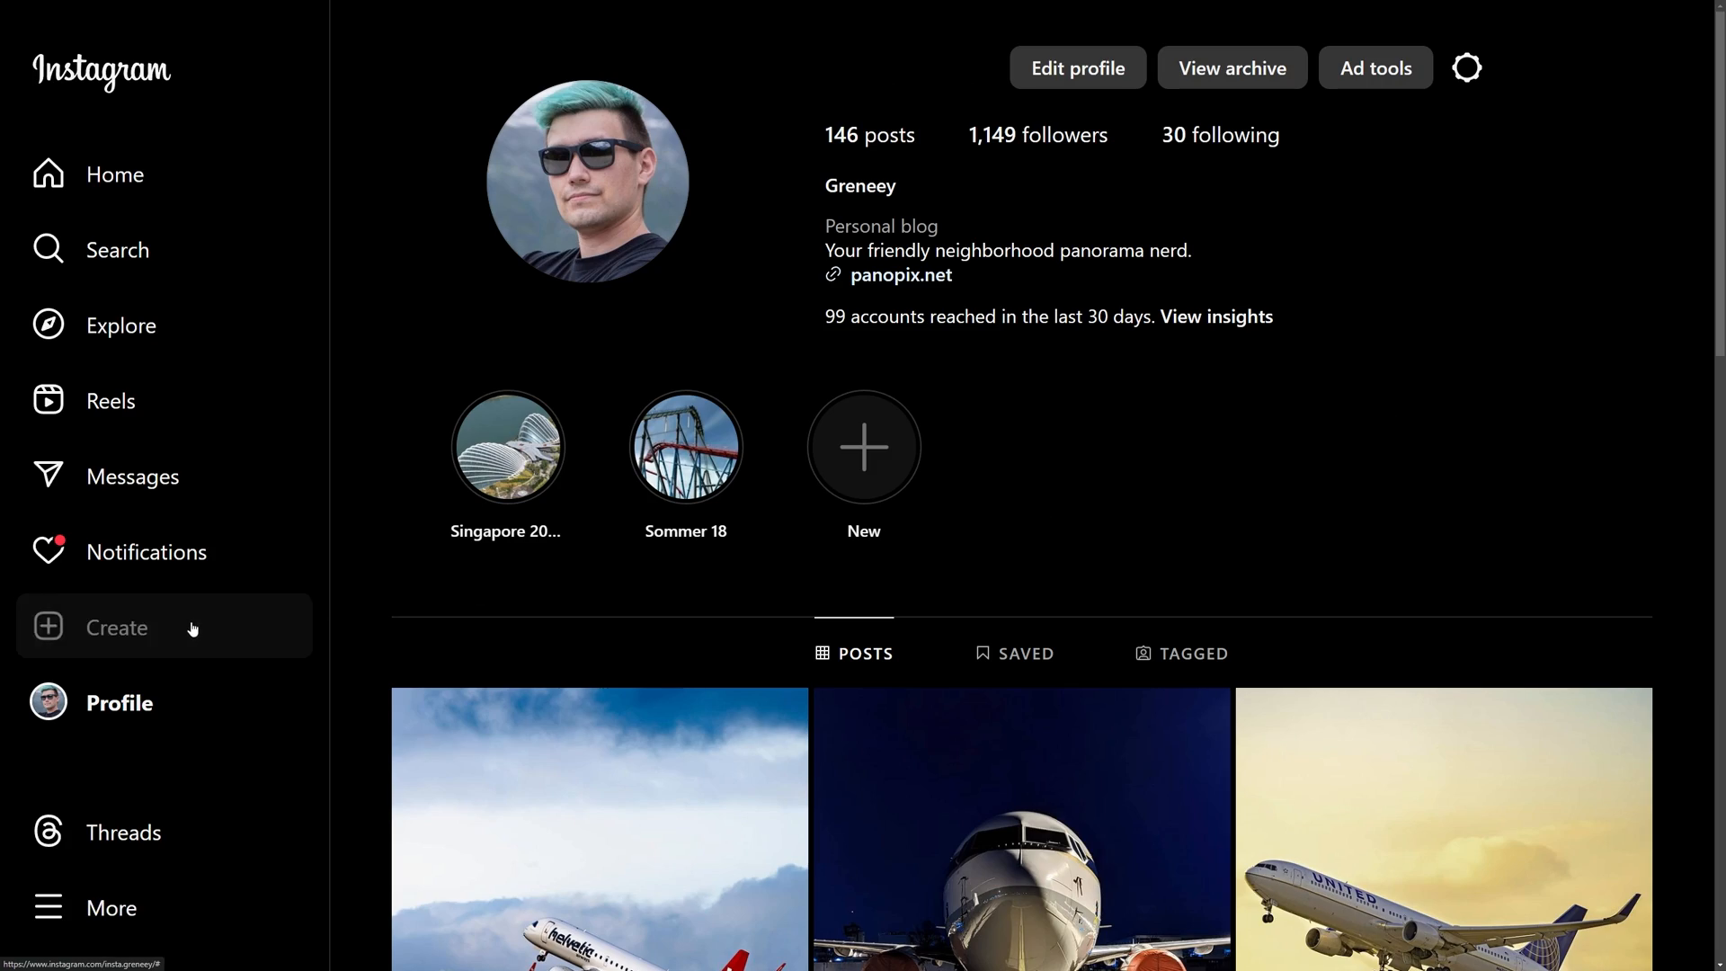
Create an Instagram live video titled 'Tutorial' with Practice audience and continue past the details step.
click(116, 627)
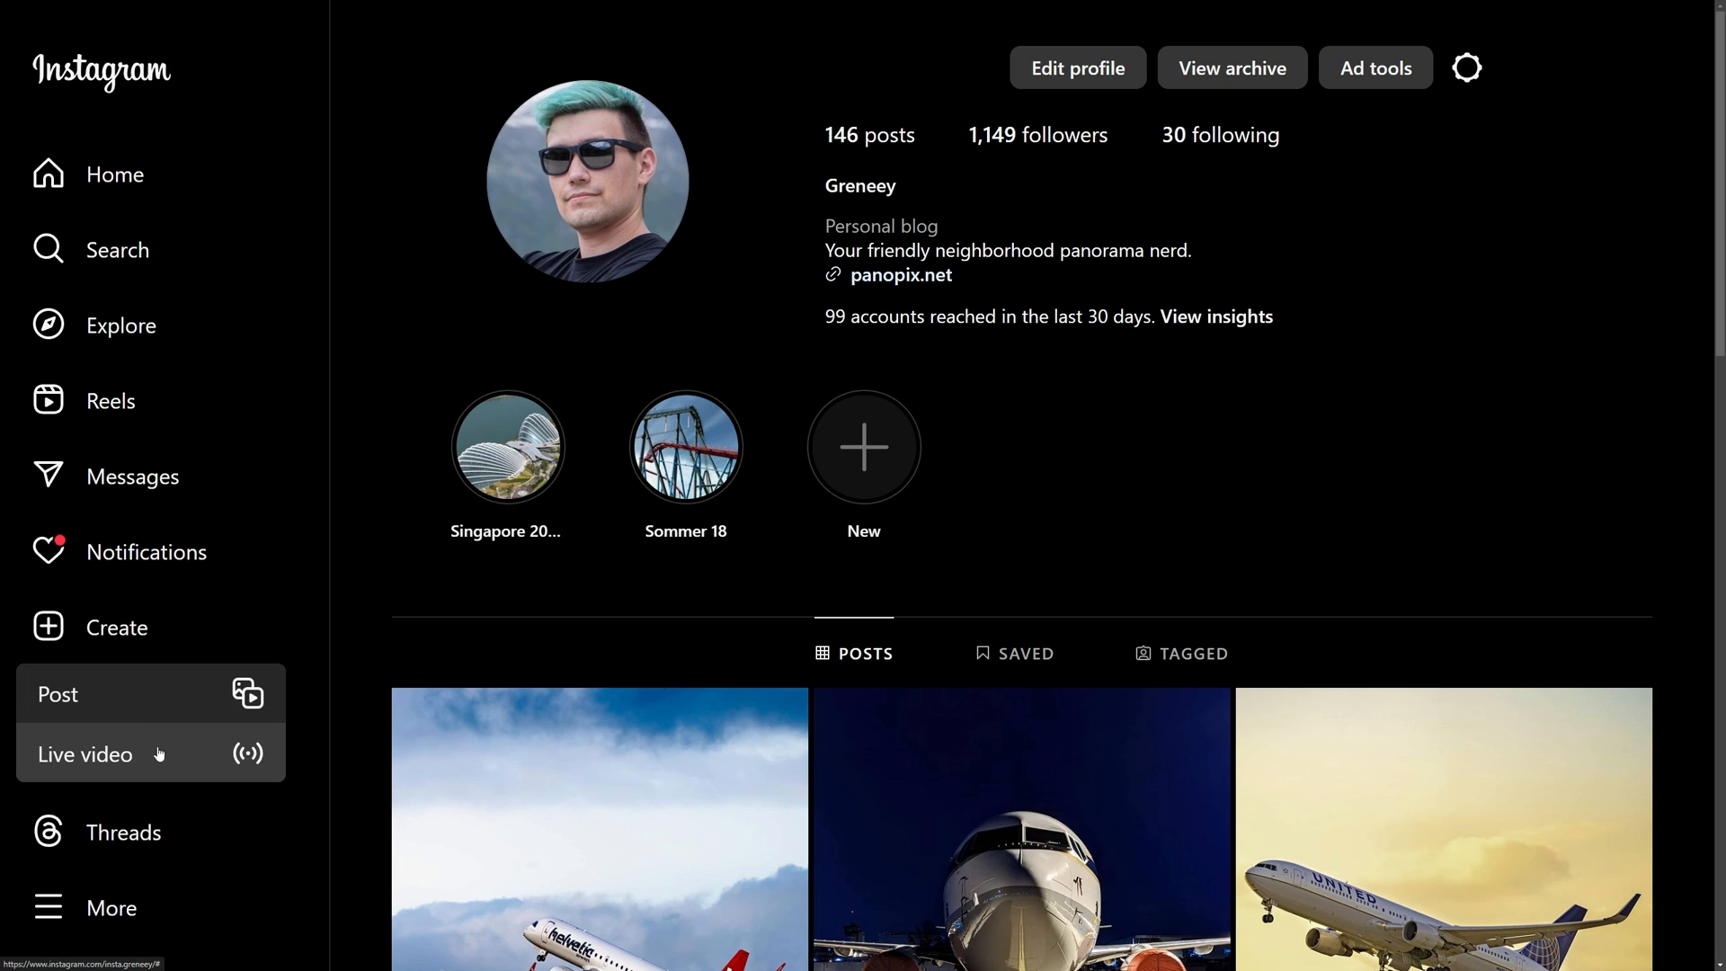
click(84, 755)
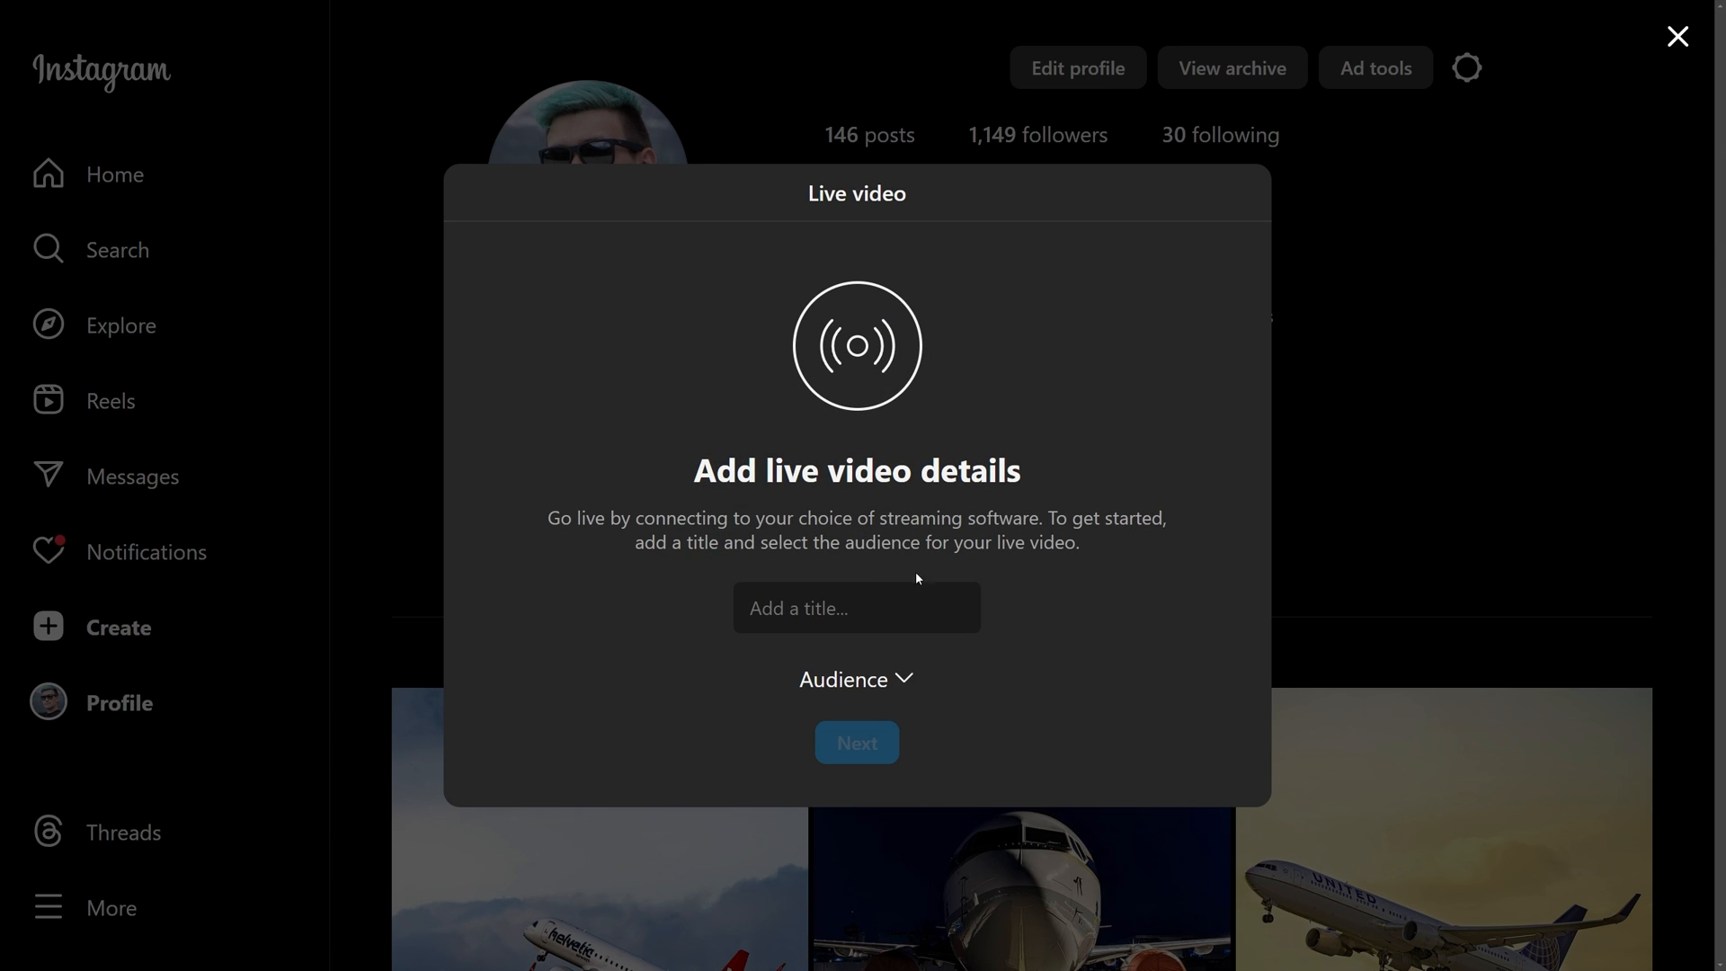
click(857, 607)
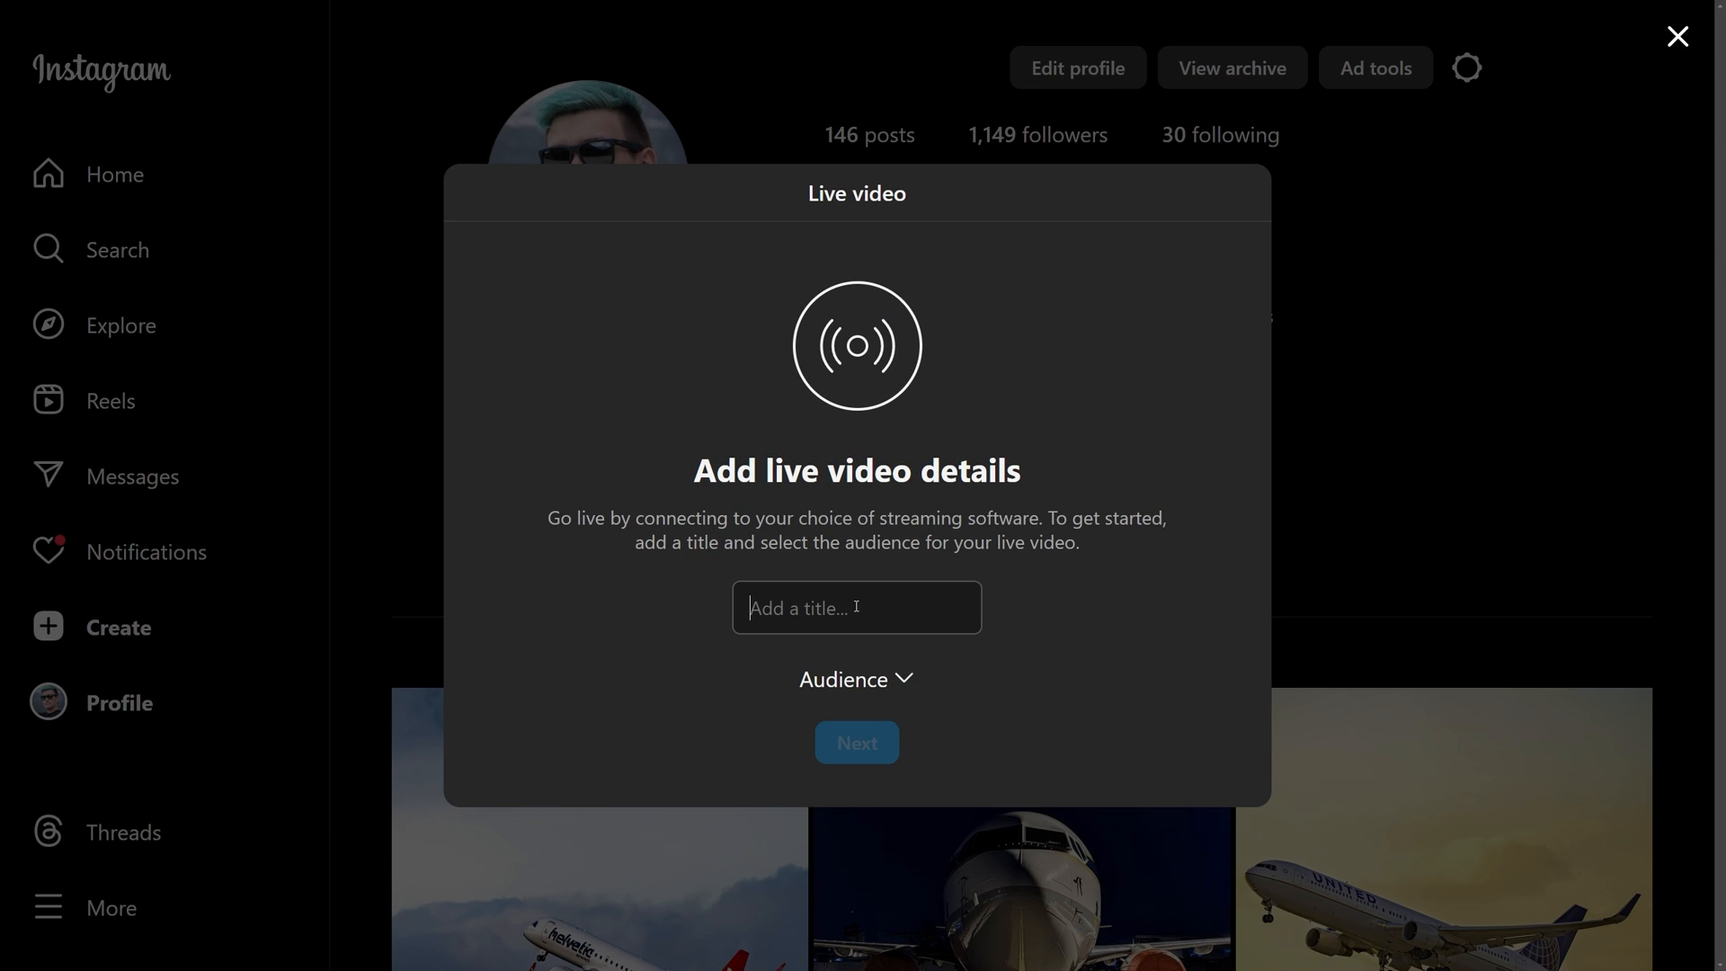
click(857, 742)
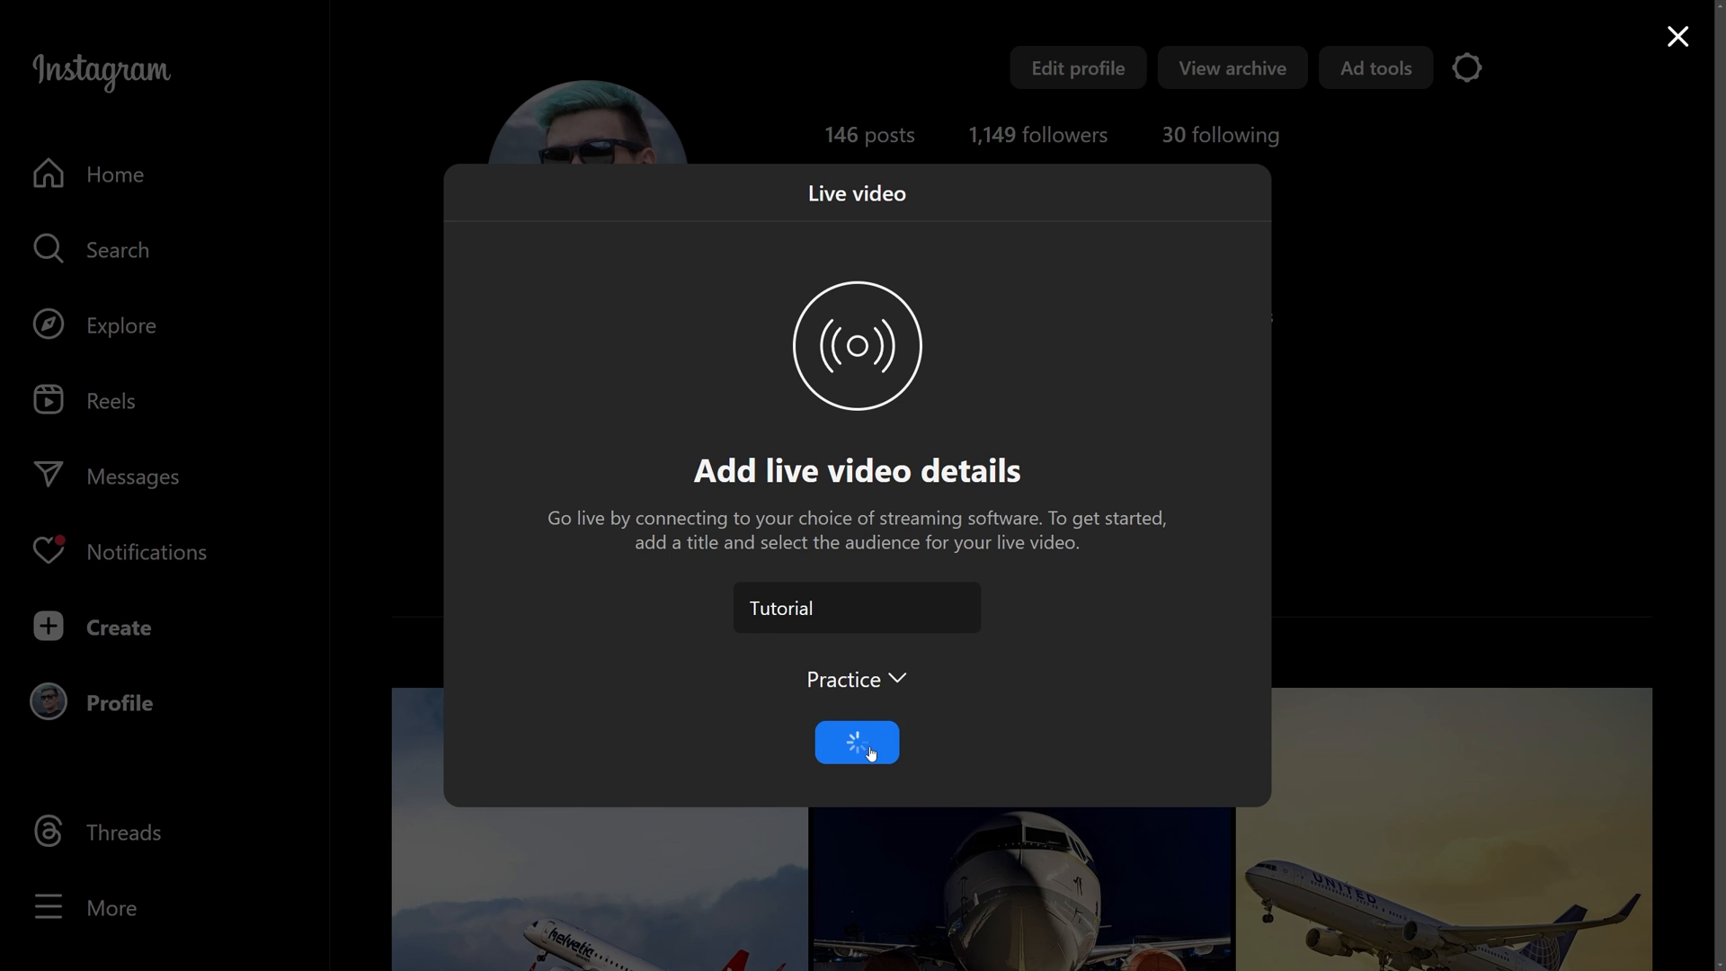
click(857, 742)
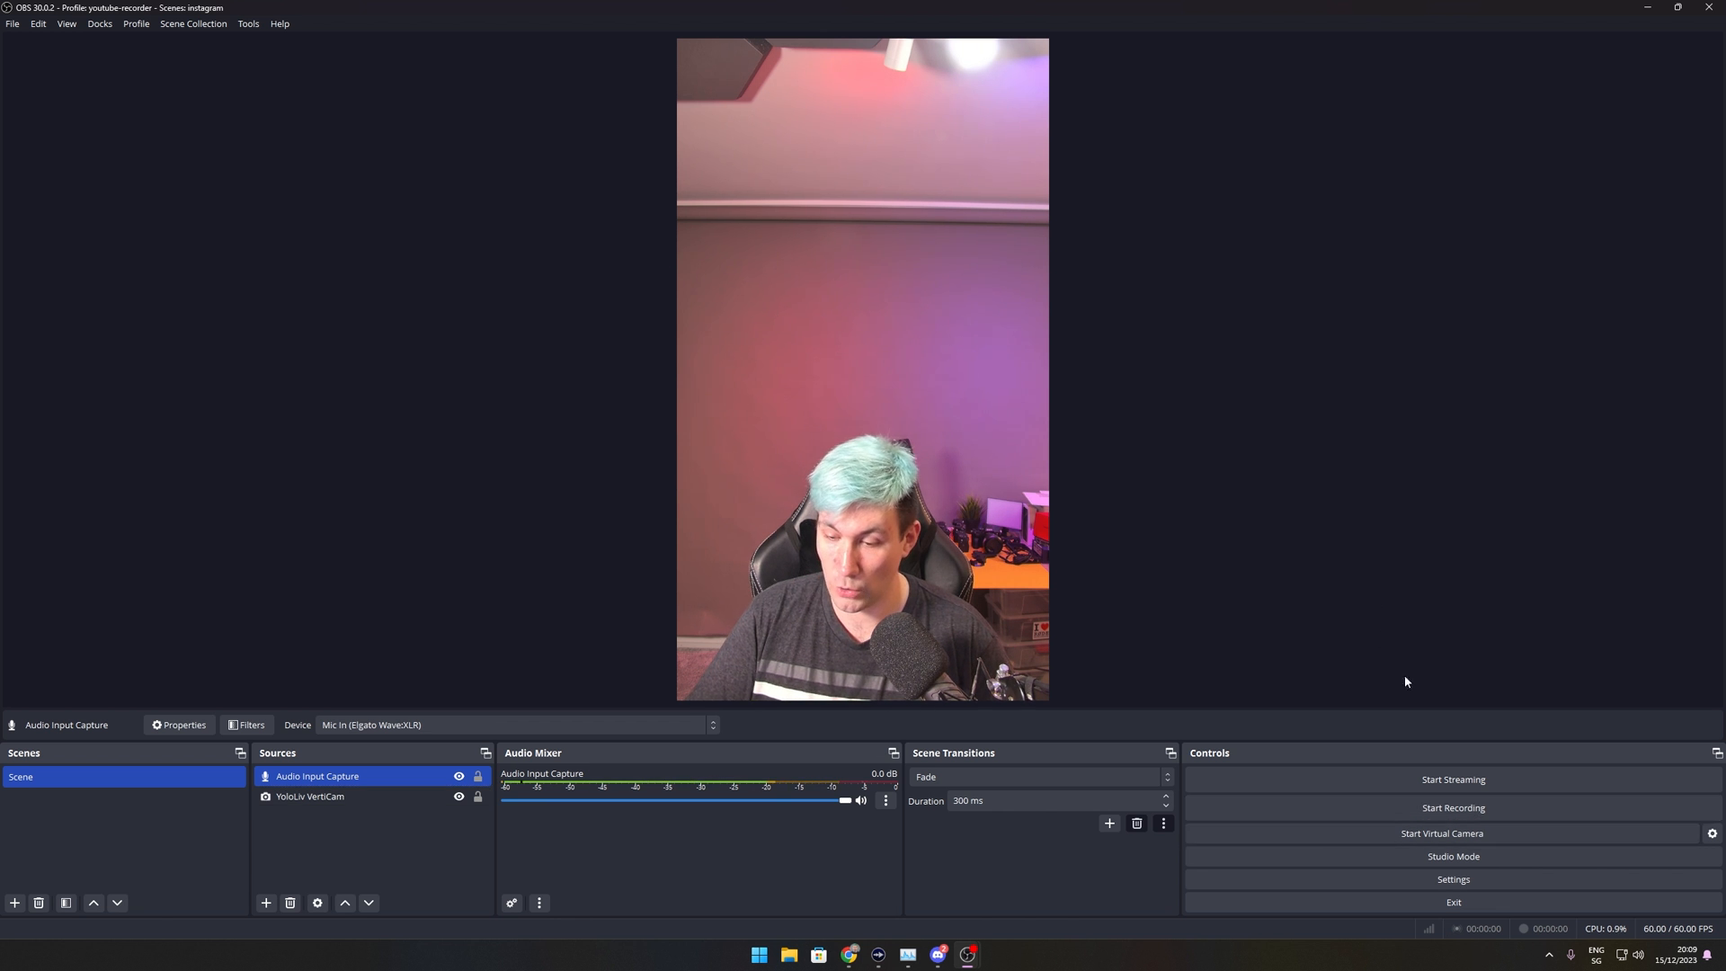
click(1452, 879)
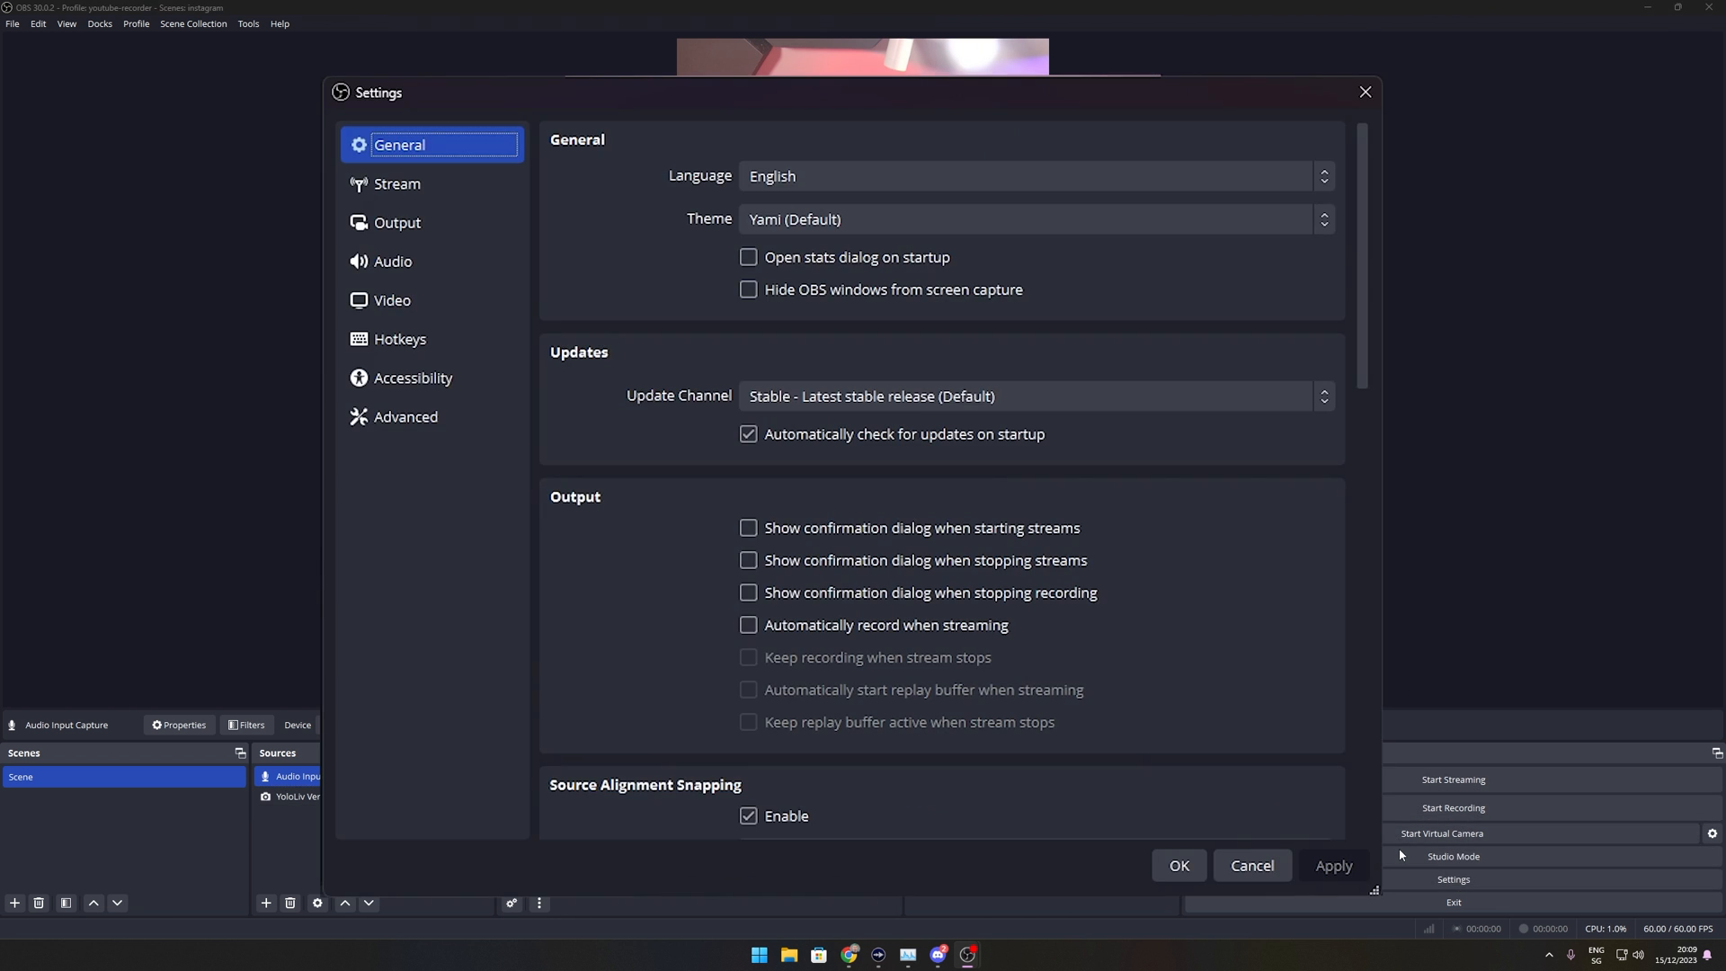
click(397, 183)
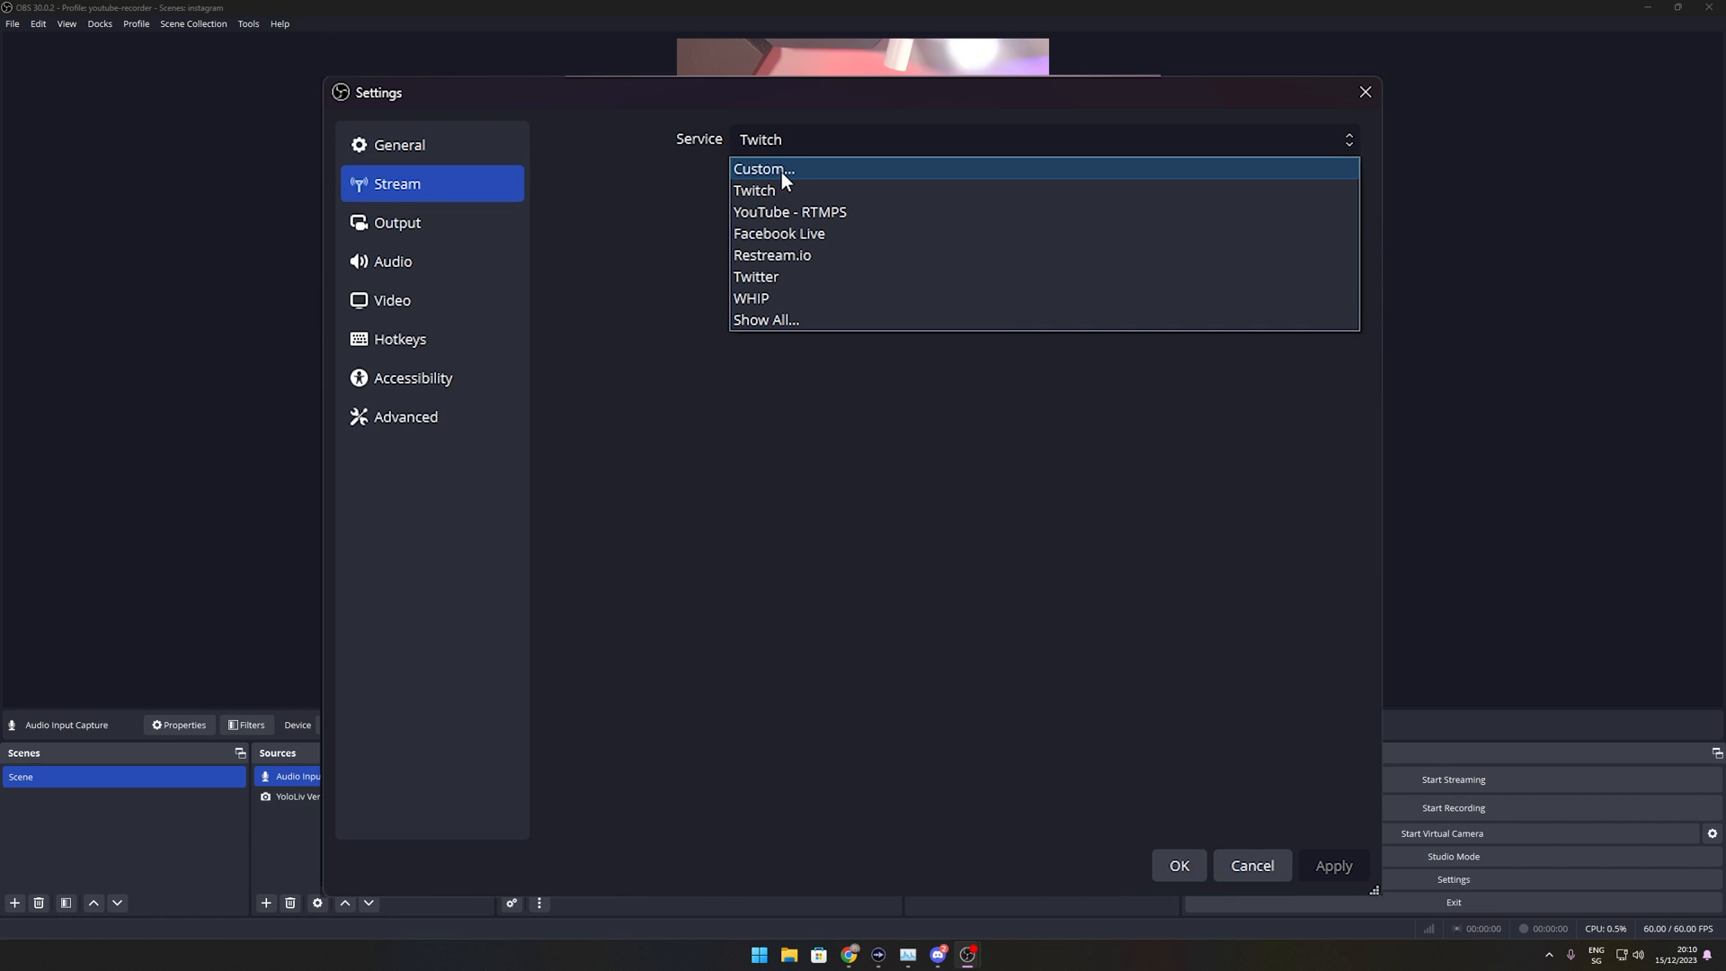
click(762, 168)
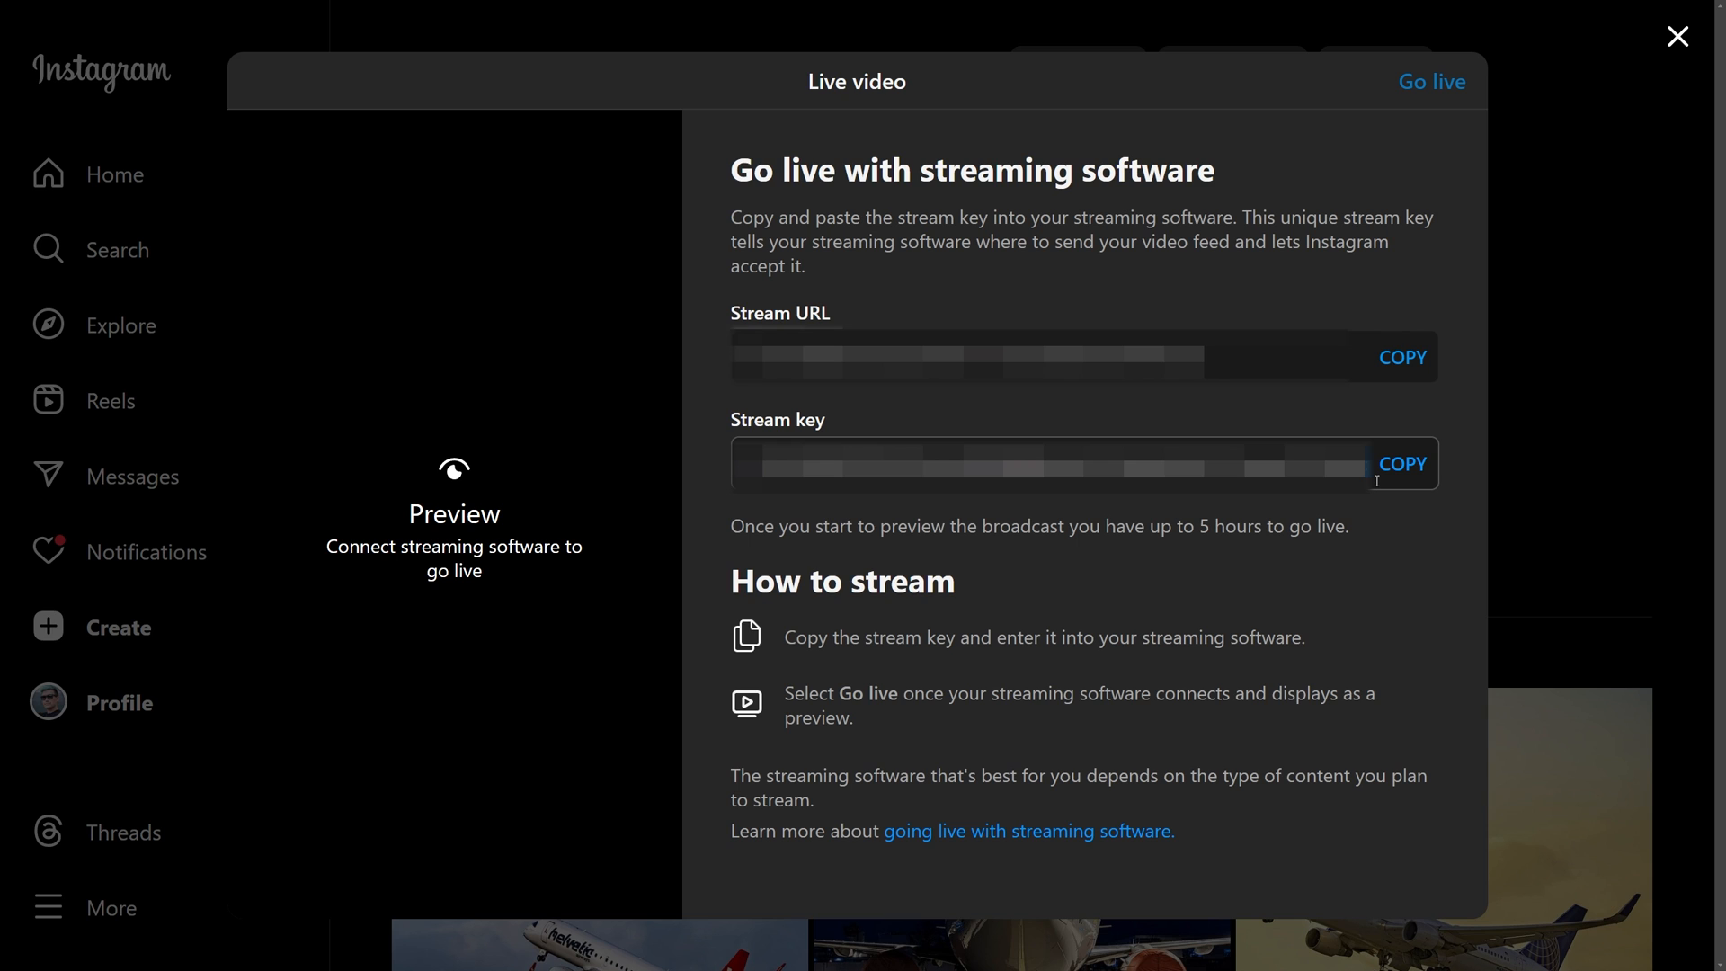
mouse_move(1227, 600)
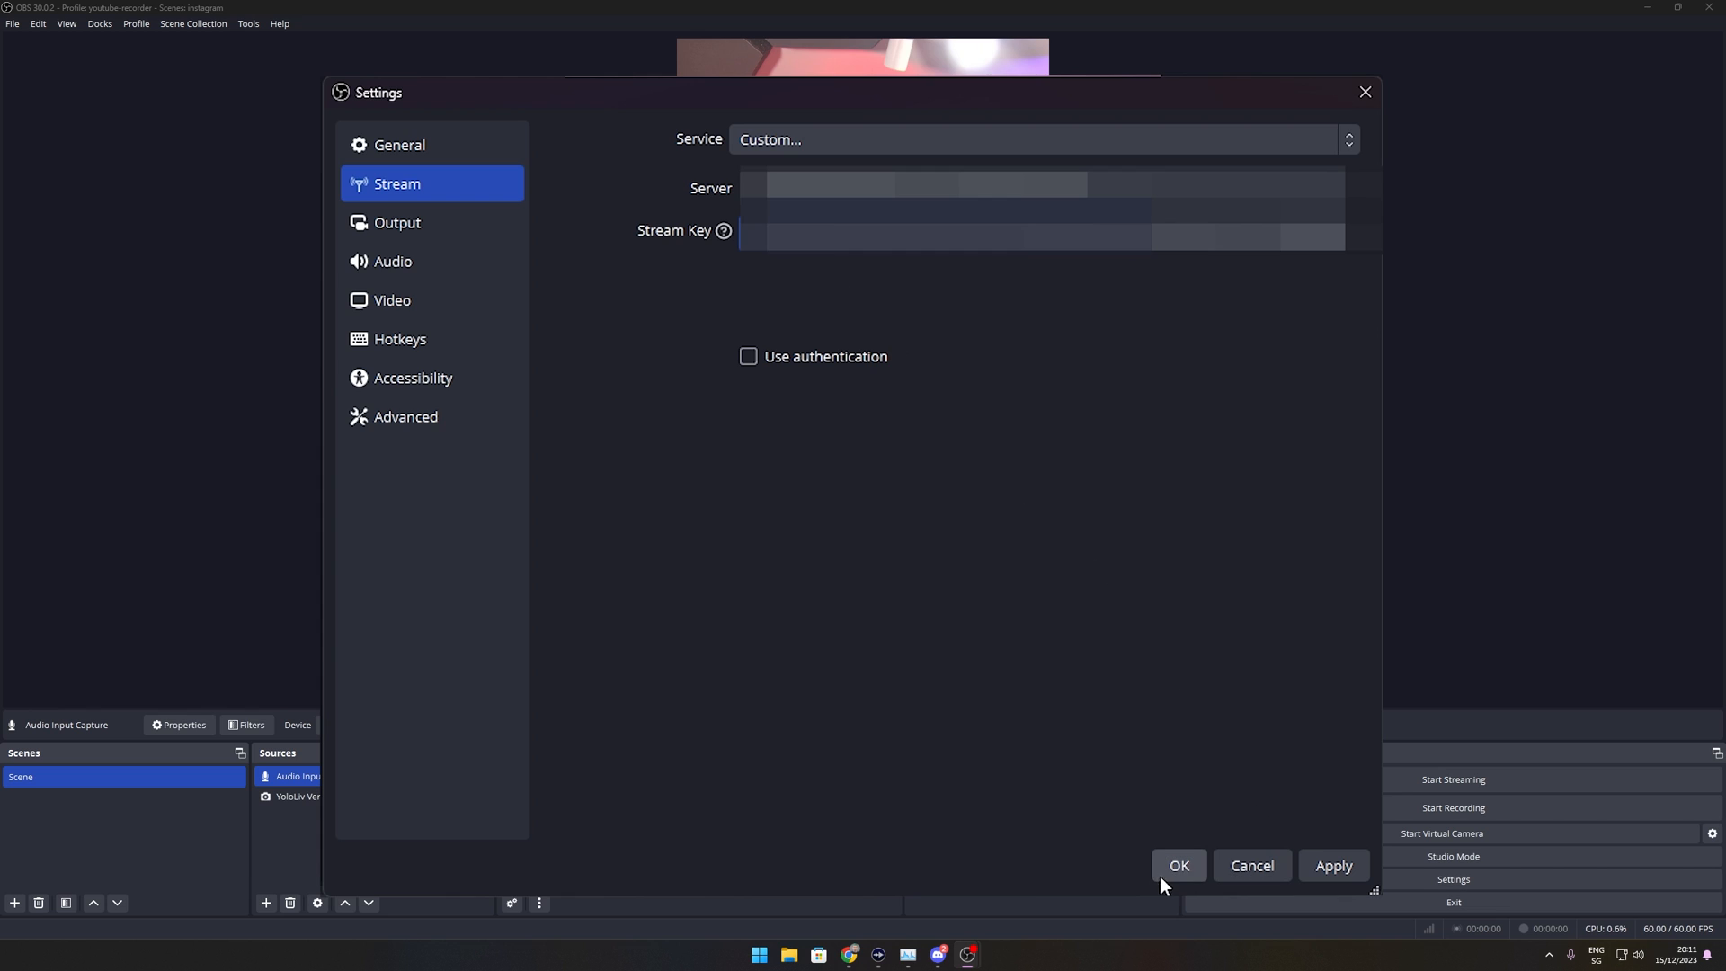
click(1178, 865)
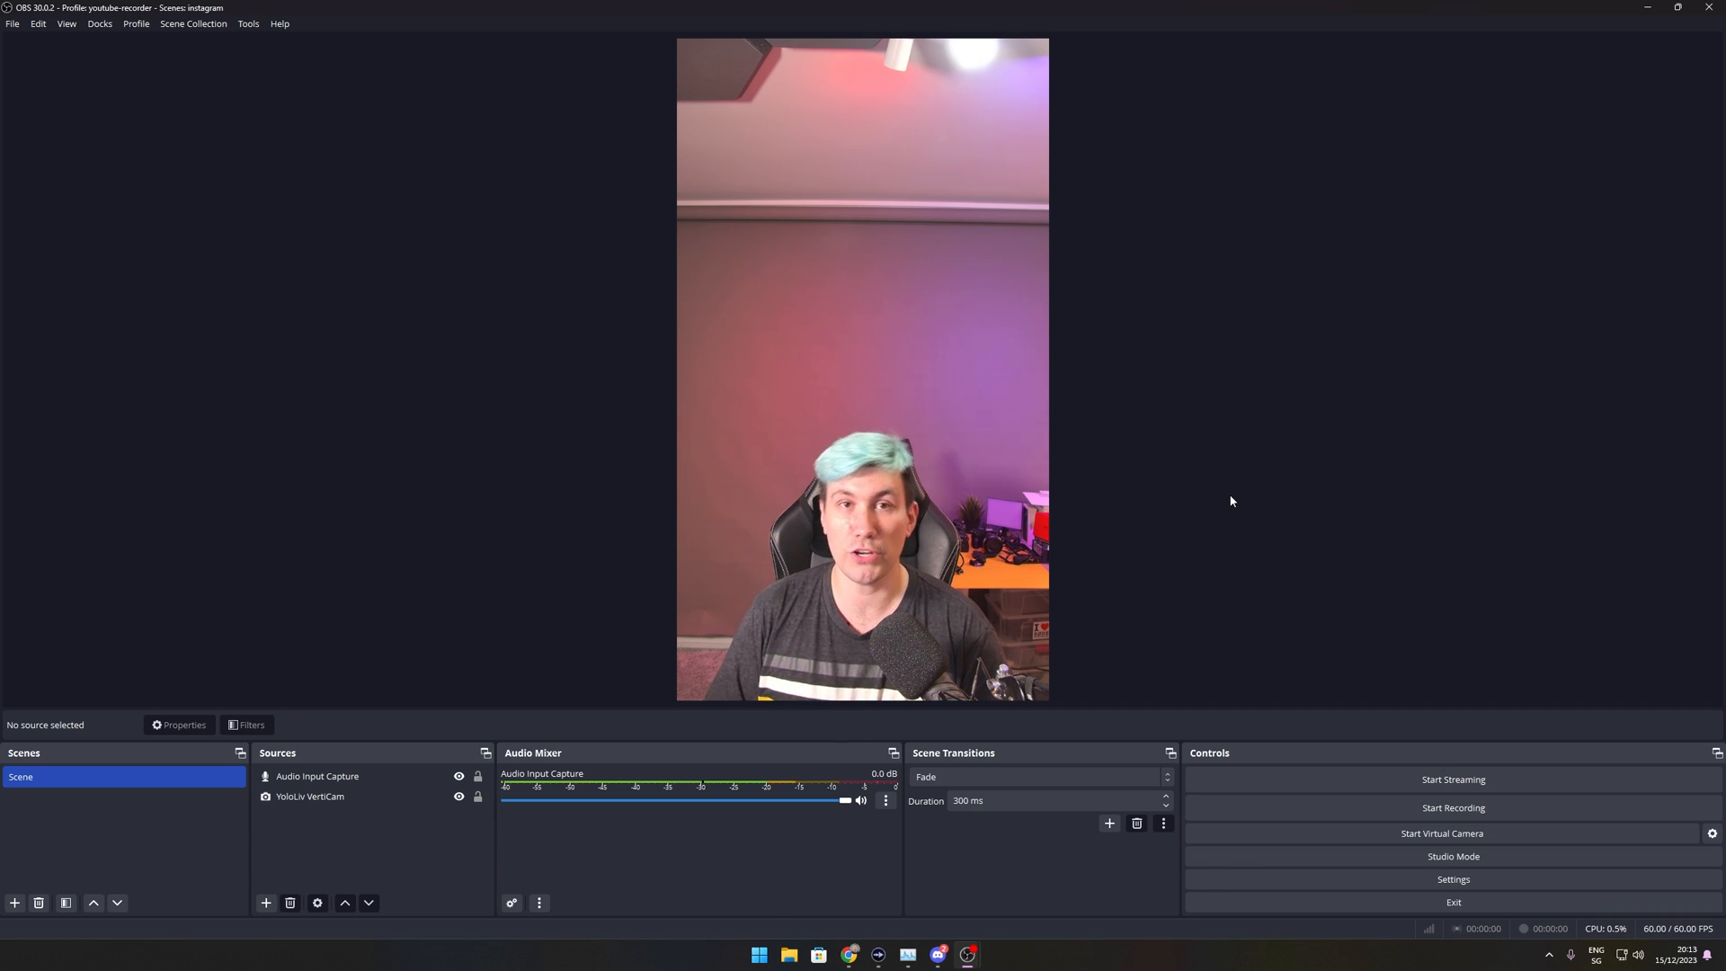
mouse_move(1414, 754)
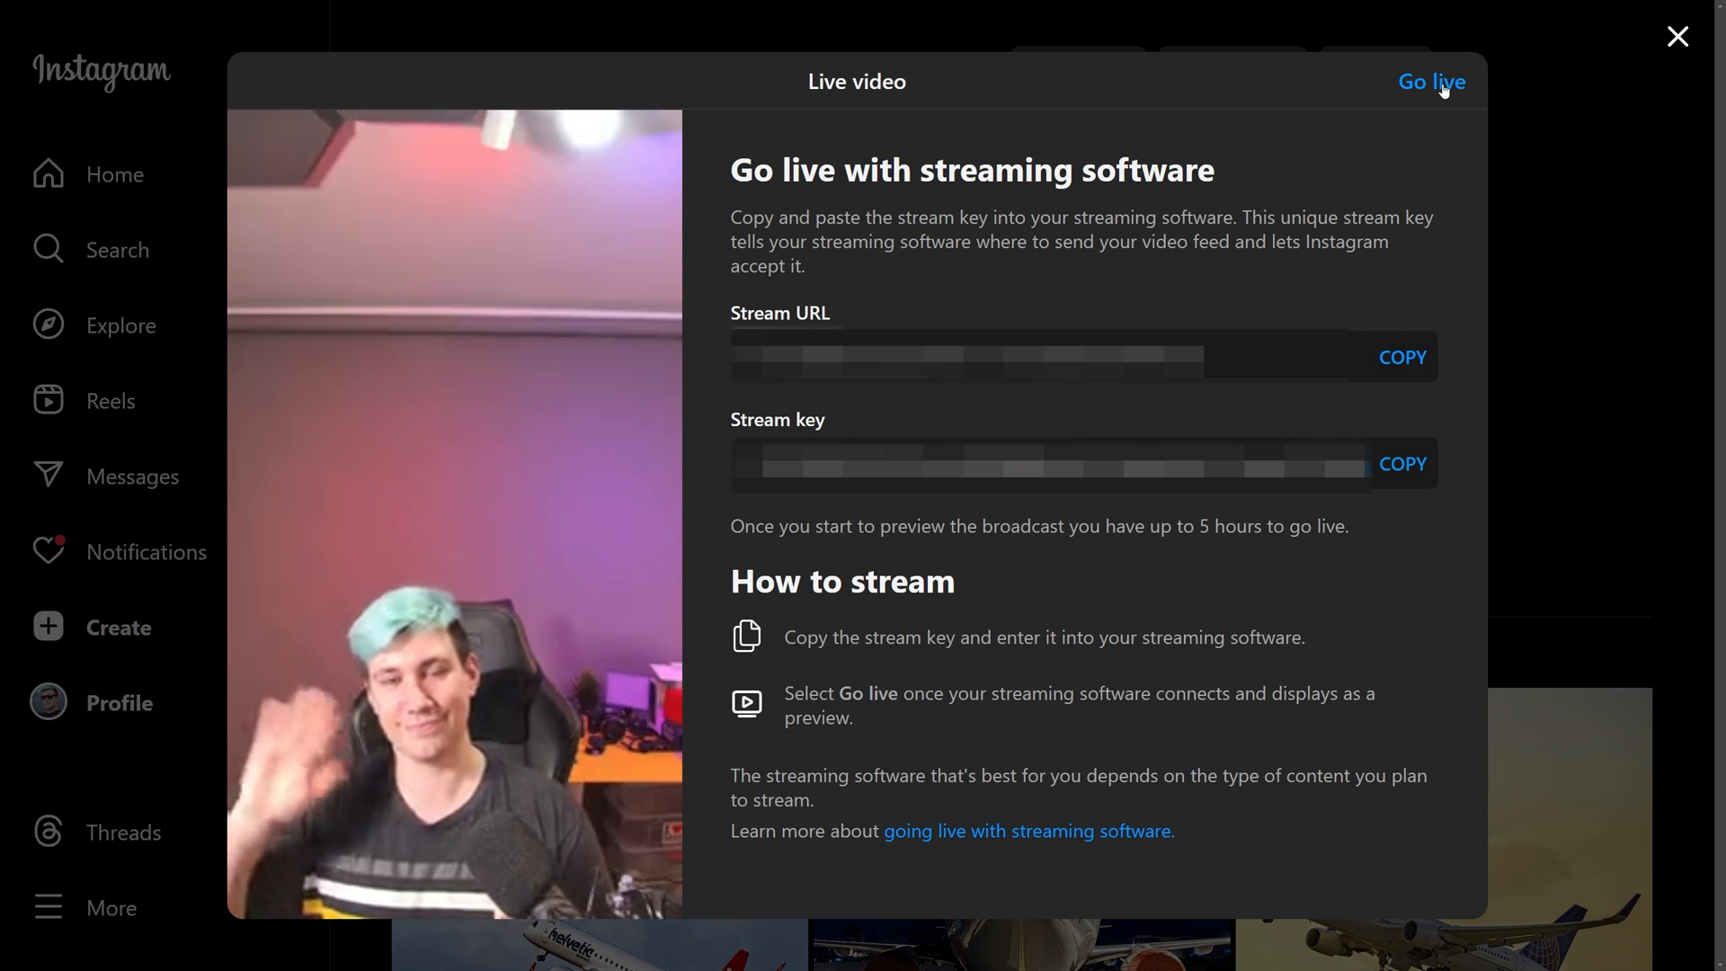
Go live with the practice broadcast, review the Event Log, then end the live video.
click(1431, 81)
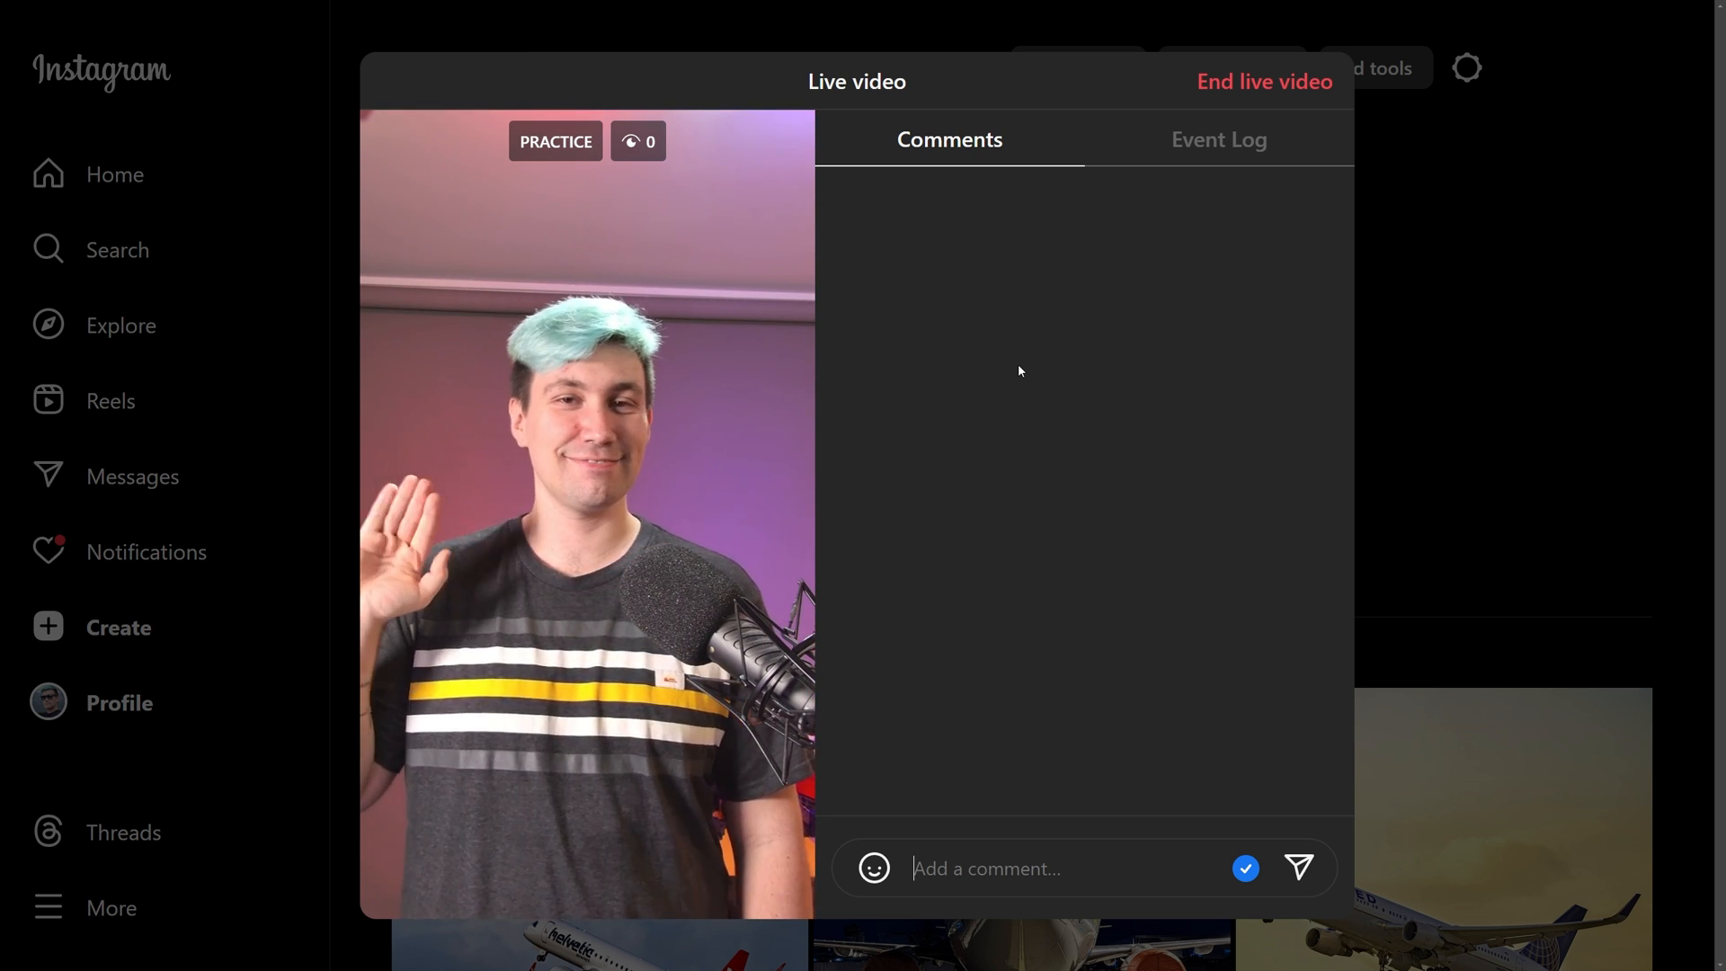
click(1219, 139)
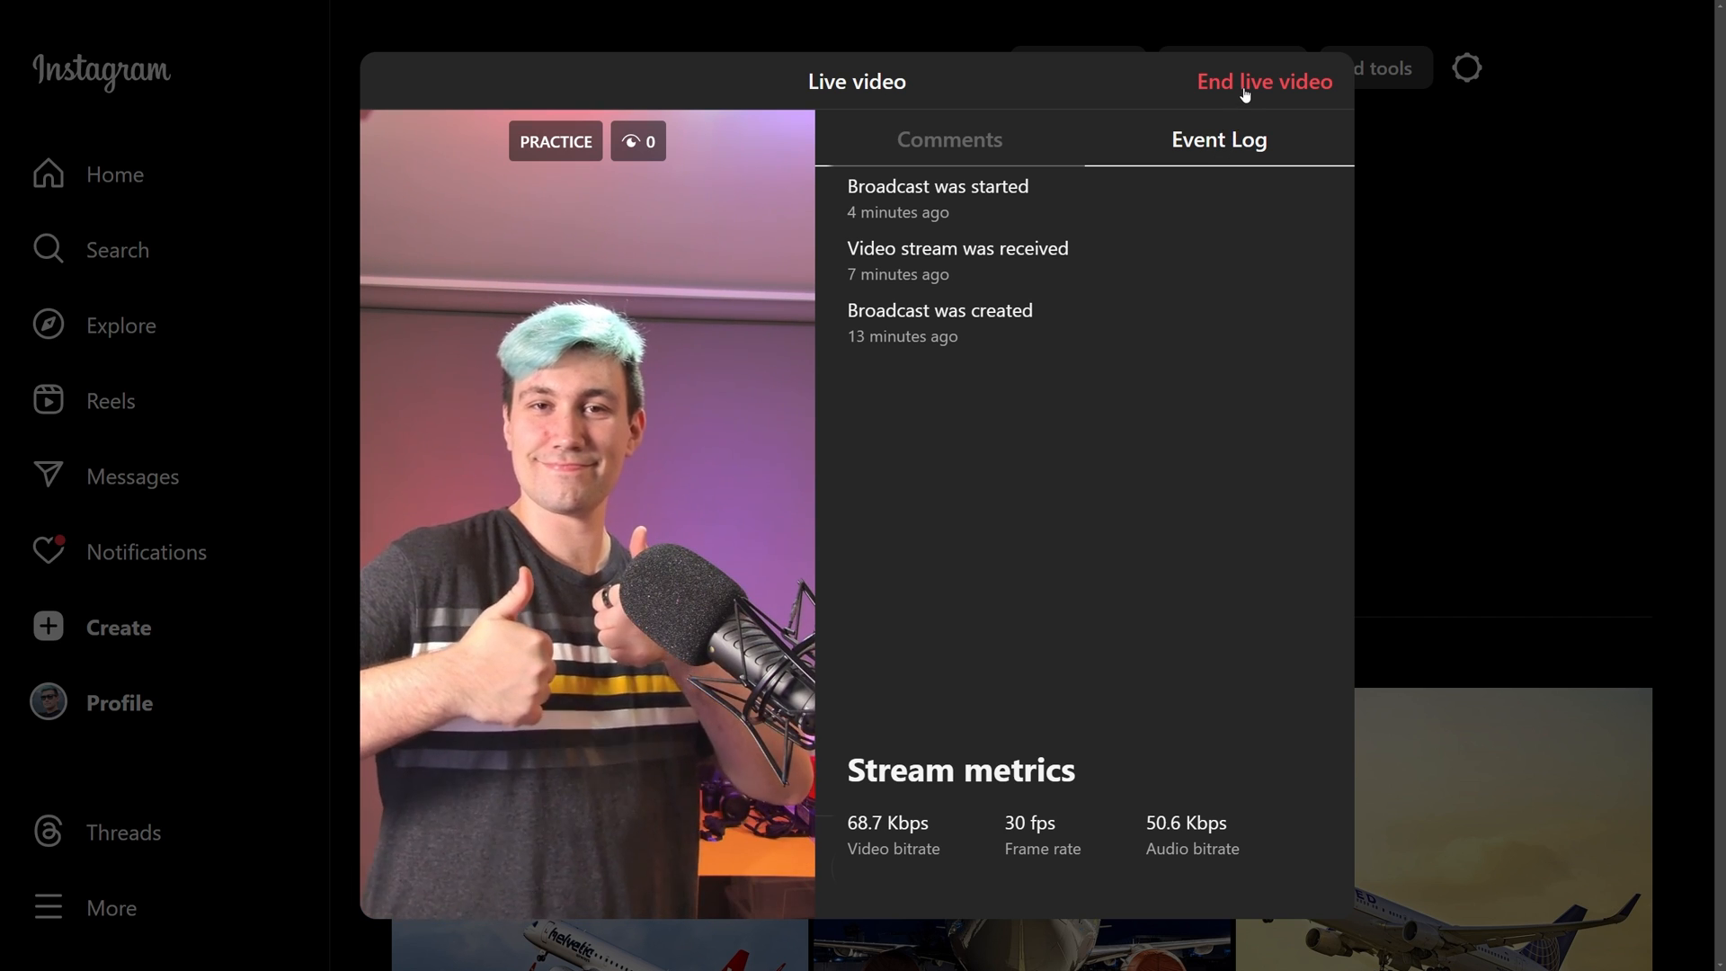
click(1264, 82)
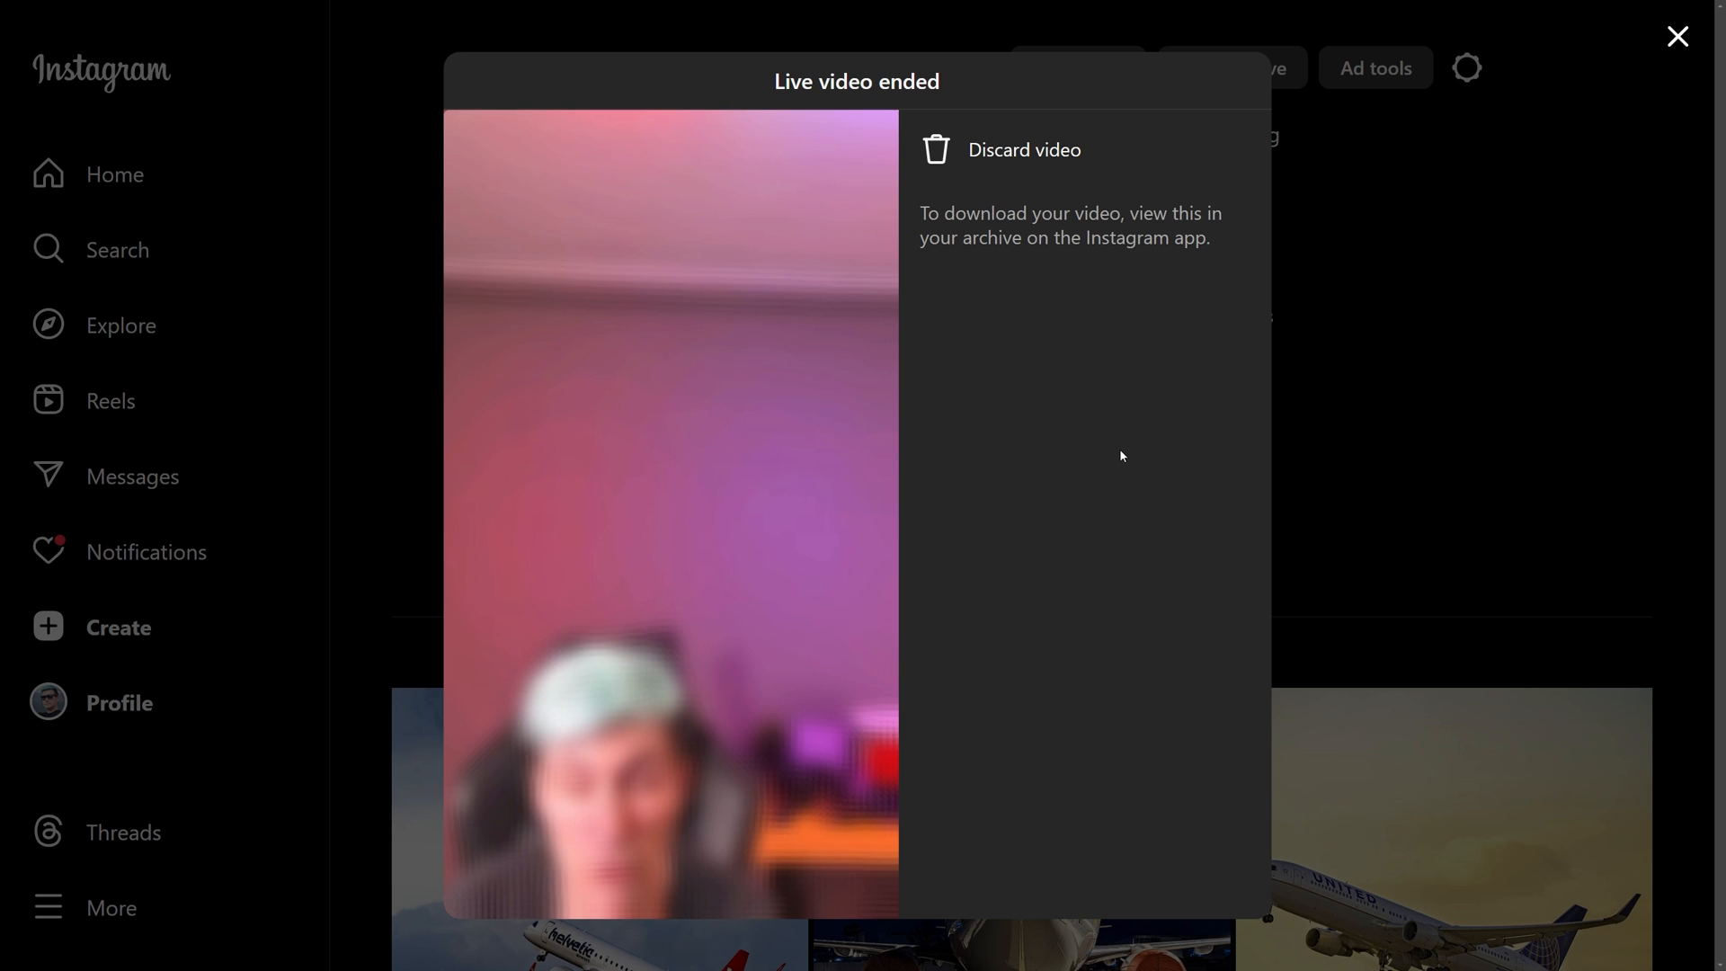
mouse_move(1079, 183)
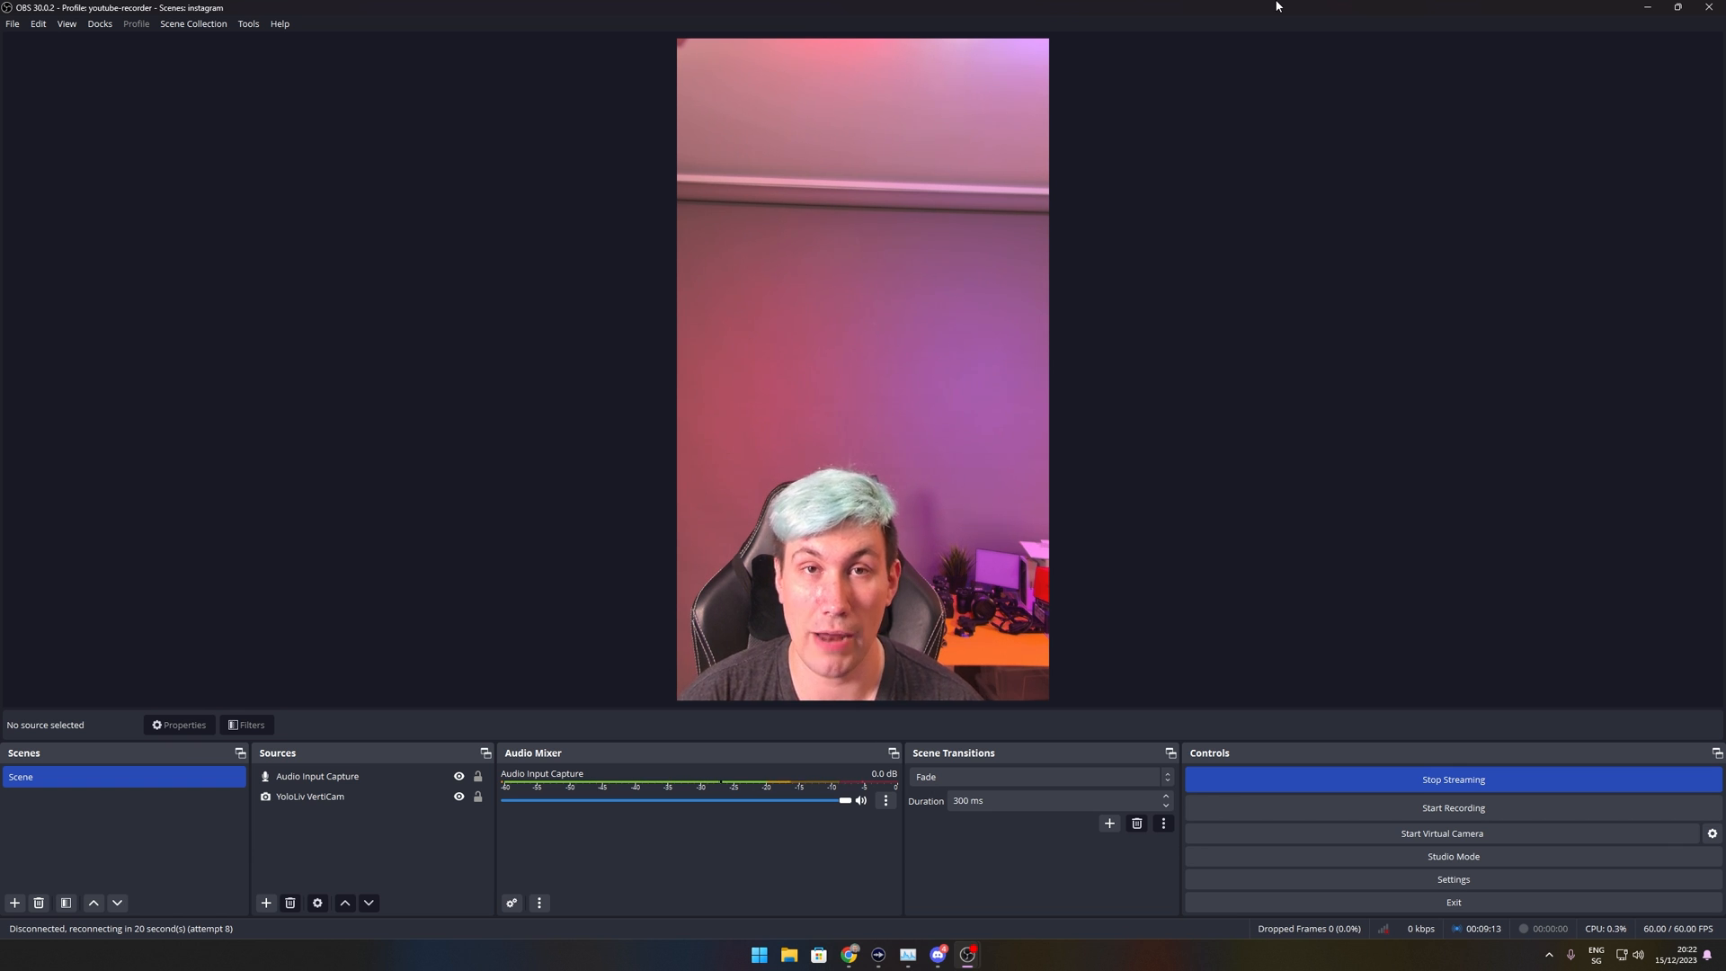
mouse_move(1475, 840)
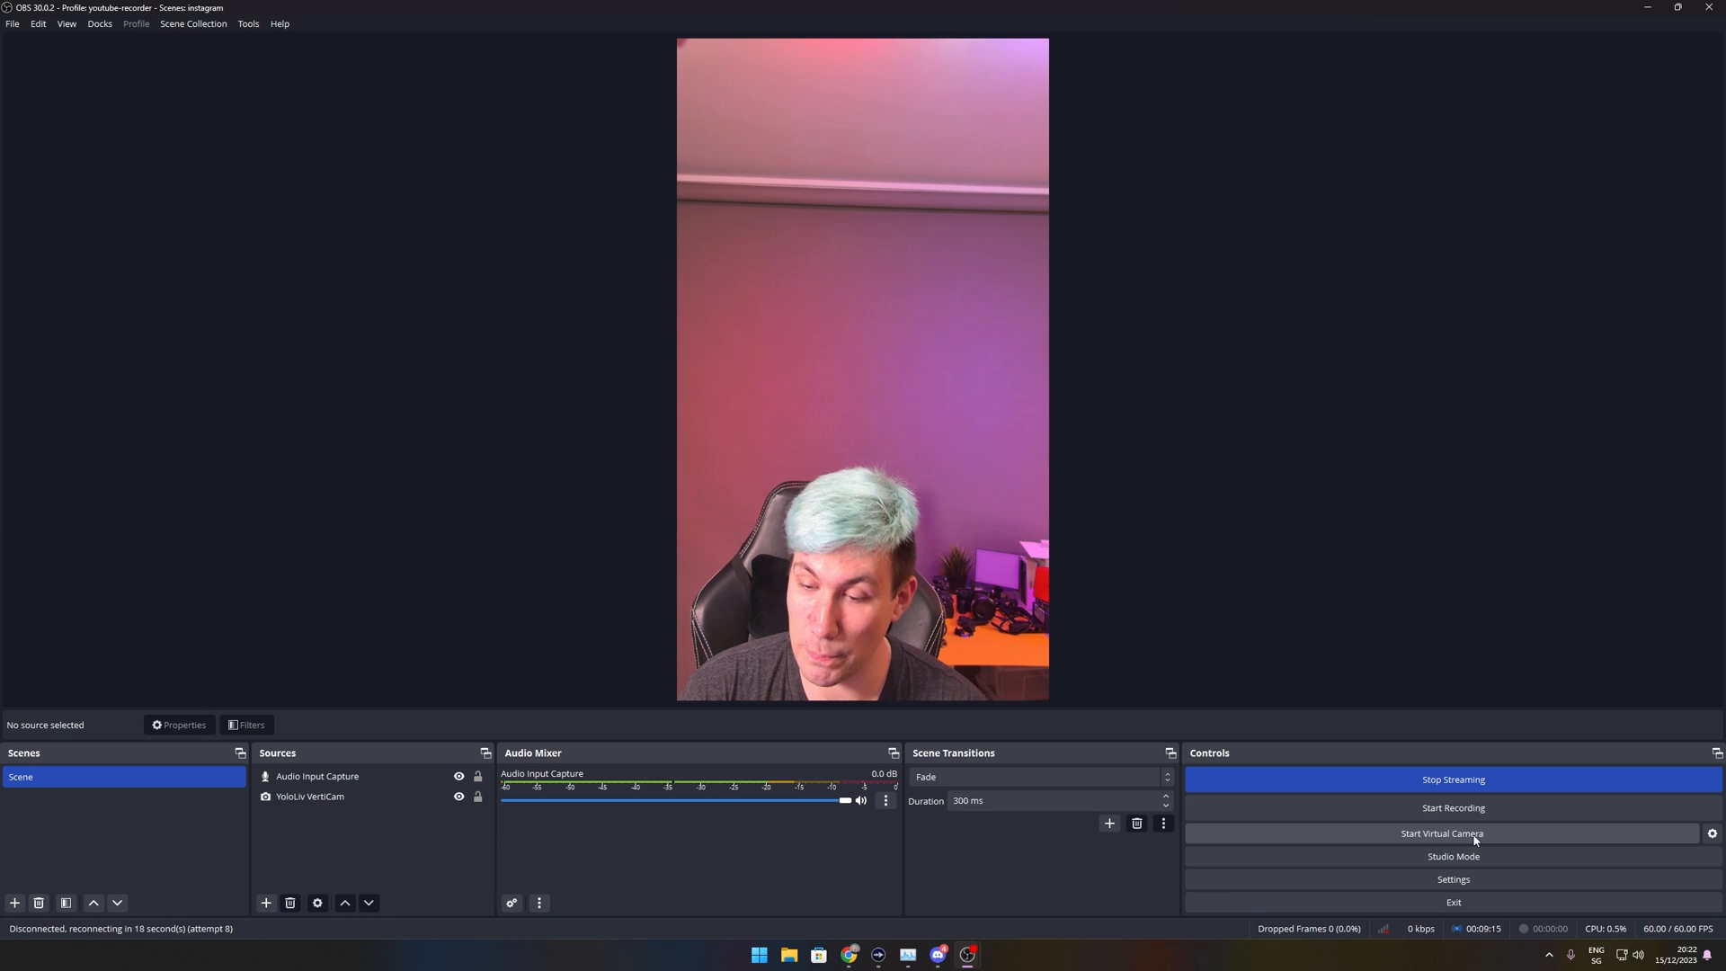